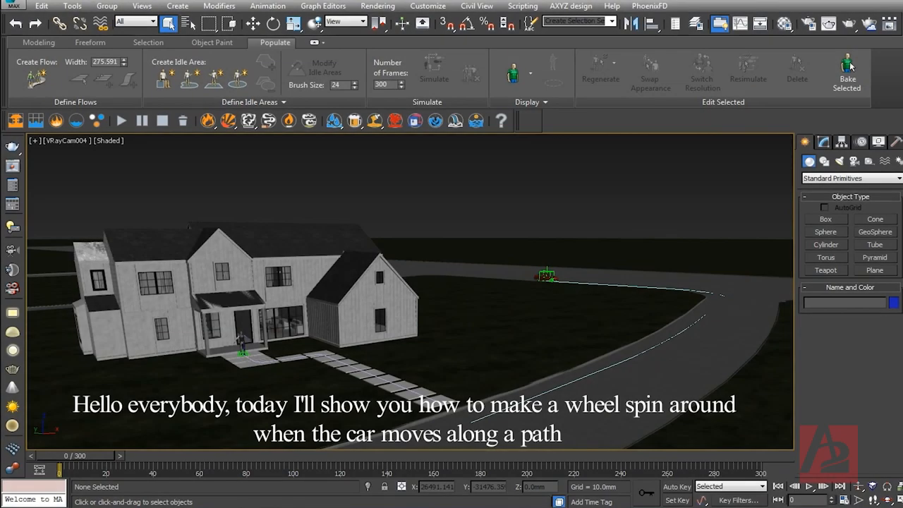
{"action": "mouse_move", "coordinate": [525, 372]}
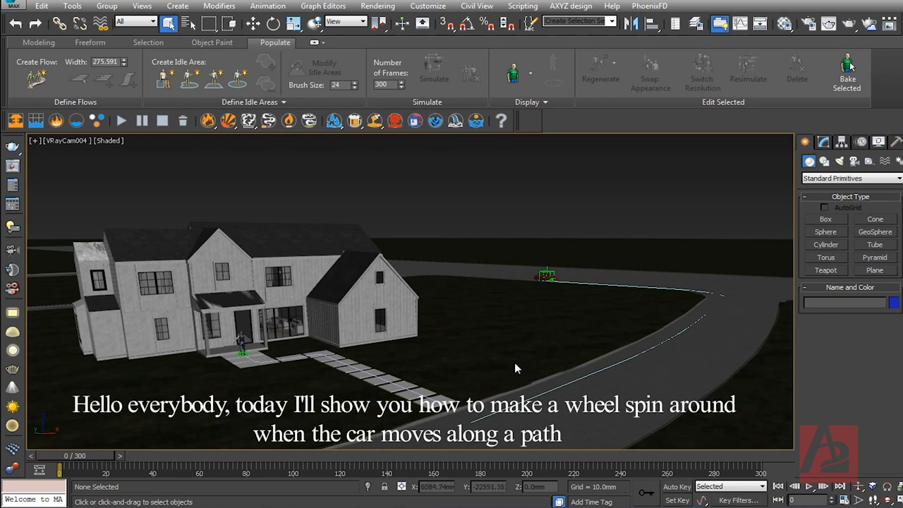
{"action": "mouse_move", "coordinate": [96, 471]}
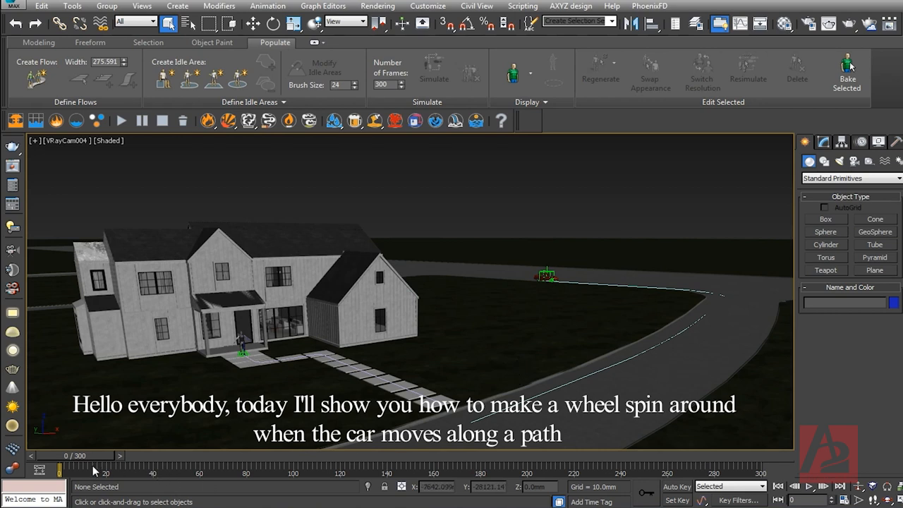
- Scrub the time slider forward so the car travels along the road curve past the house
{"action": "left_click_drag", "start_coordinate": [60, 456], "coordinate": [124, 456]}
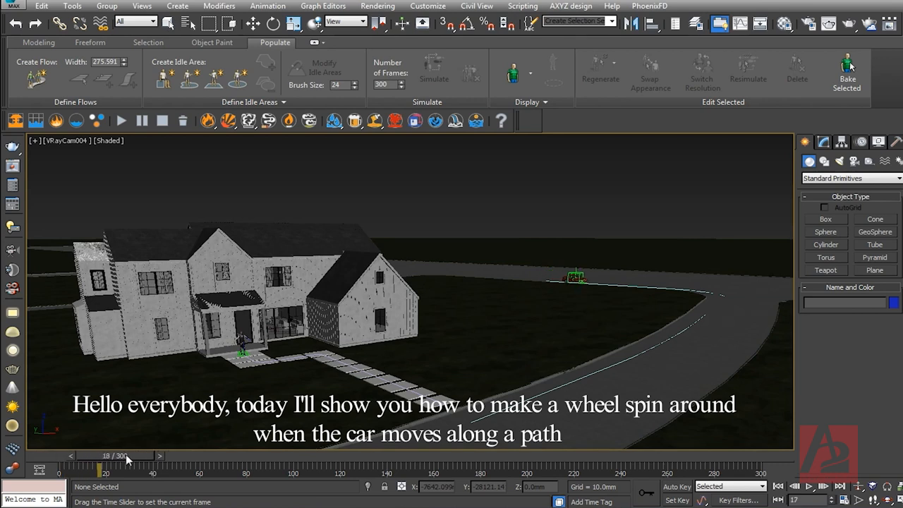
{"action": "left_click_drag", "start_coordinate": [101, 466], "coordinate": [277, 466]}
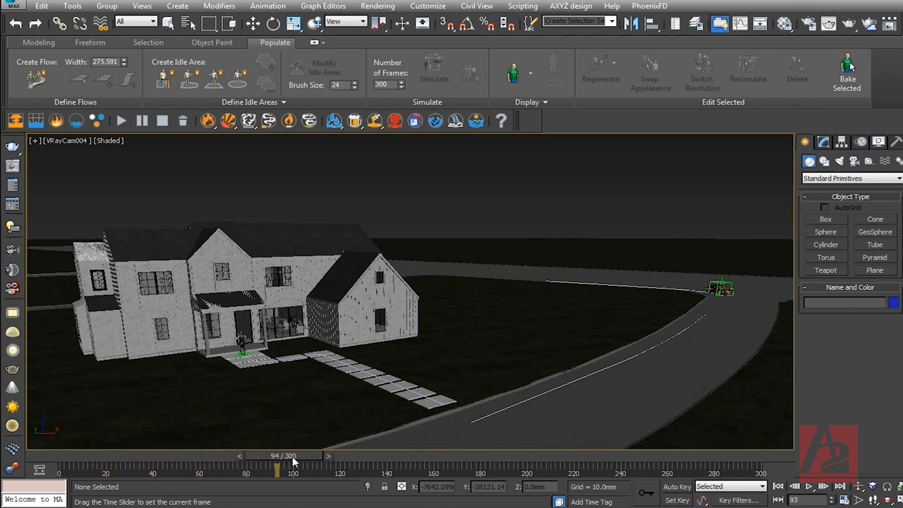
{"action": "left_click_drag", "start_coordinate": [275, 464], "coordinate": [567, 464]}
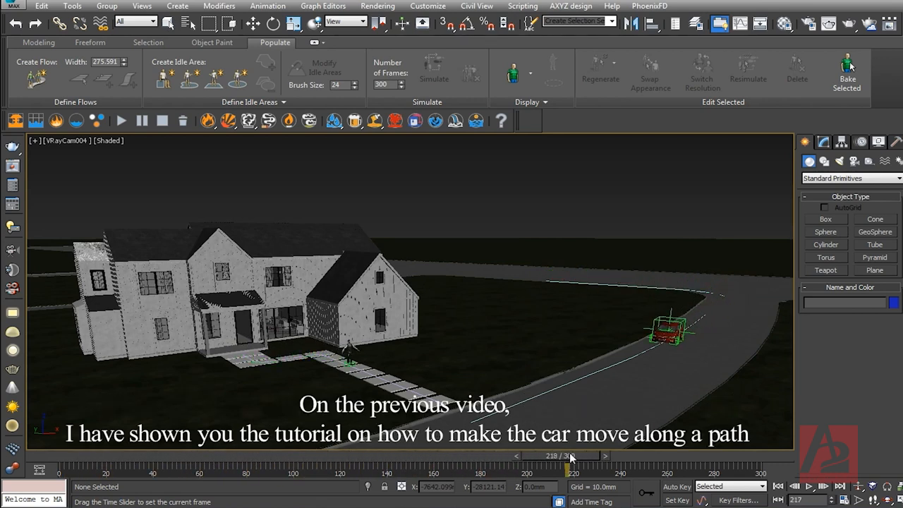
{"action": "left_click_drag", "start_coordinate": [570, 454], "coordinate": [607, 455]}
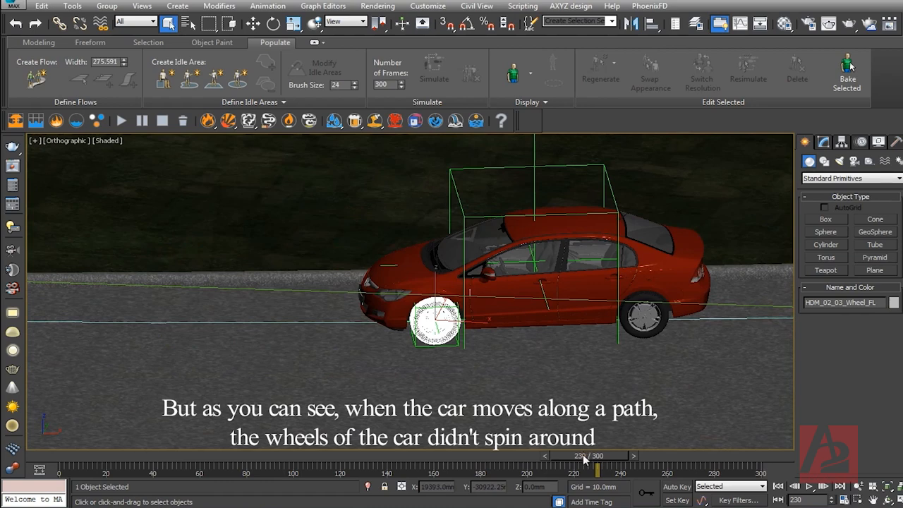
{"action": "left_click_drag", "start_coordinate": [593, 469], "coordinate": [585, 468]}
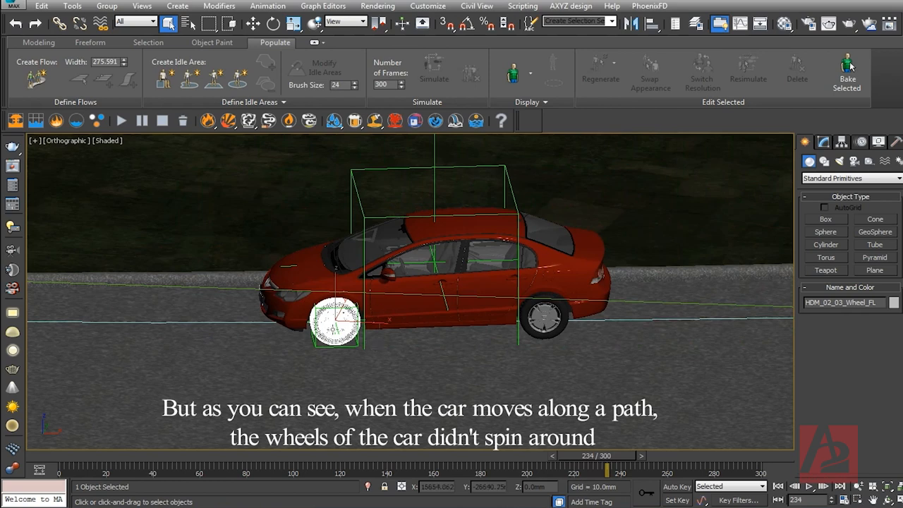
{"action": "left_click_drag", "start_coordinate": [604, 454], "coordinate": [572, 454]}
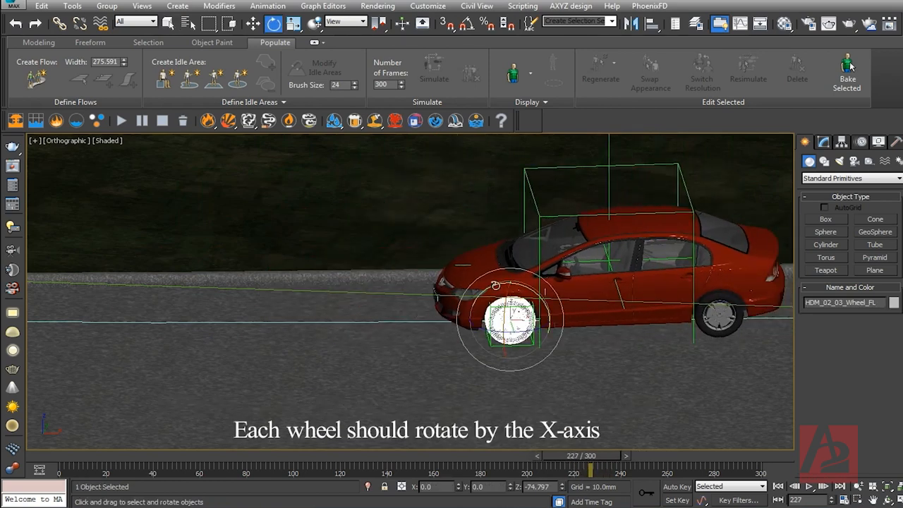
{"action": "left_click", "coordinate": [364, 21]}
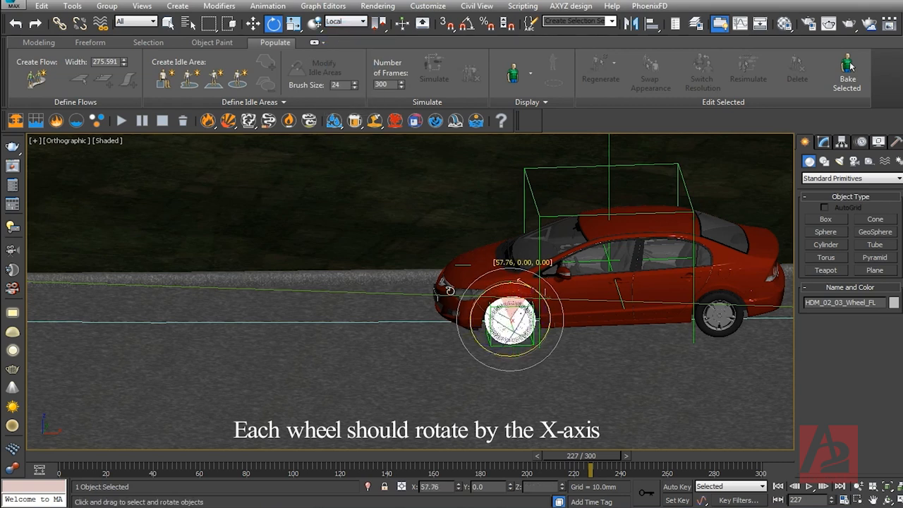
{"action": "left_click_drag", "start_coordinate": [579, 454], "coordinate": [519, 455]}
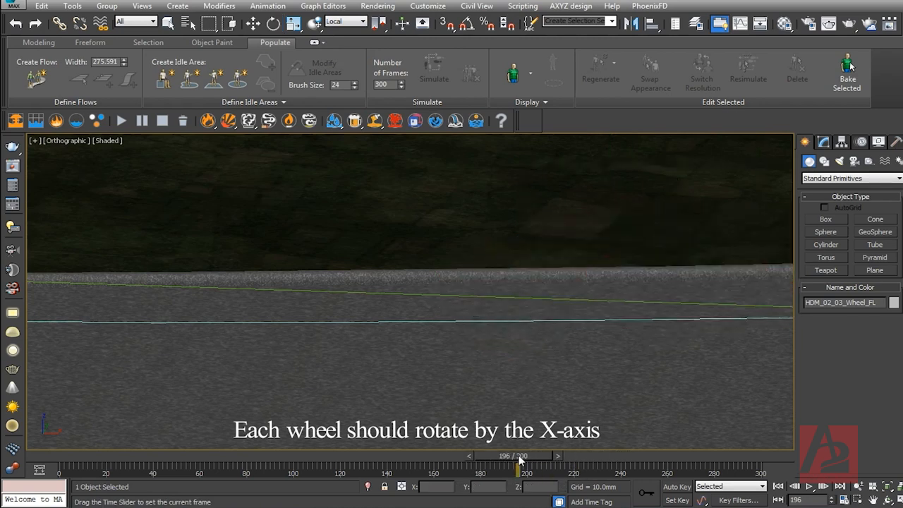
{"action": "left_click_drag", "start_coordinate": [521, 454], "coordinate": [607, 455]}
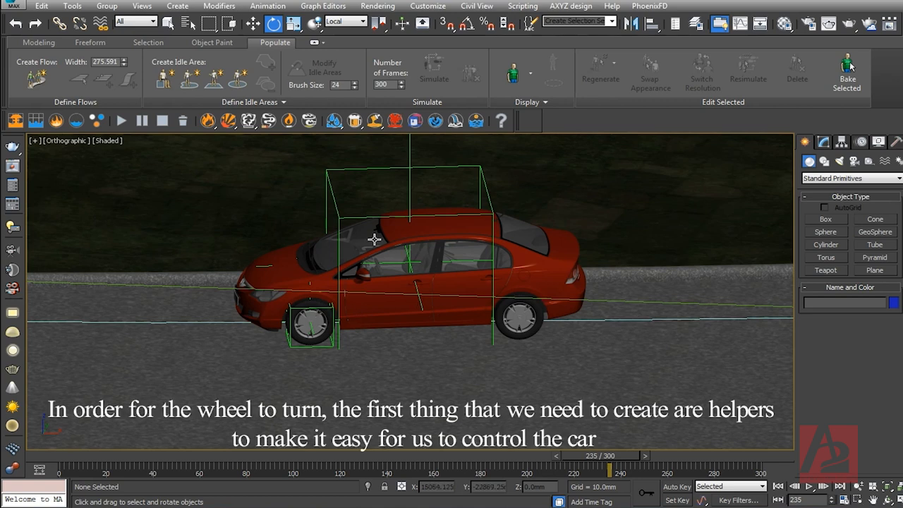
{"action": "mouse_move", "coordinate": [378, 285]}
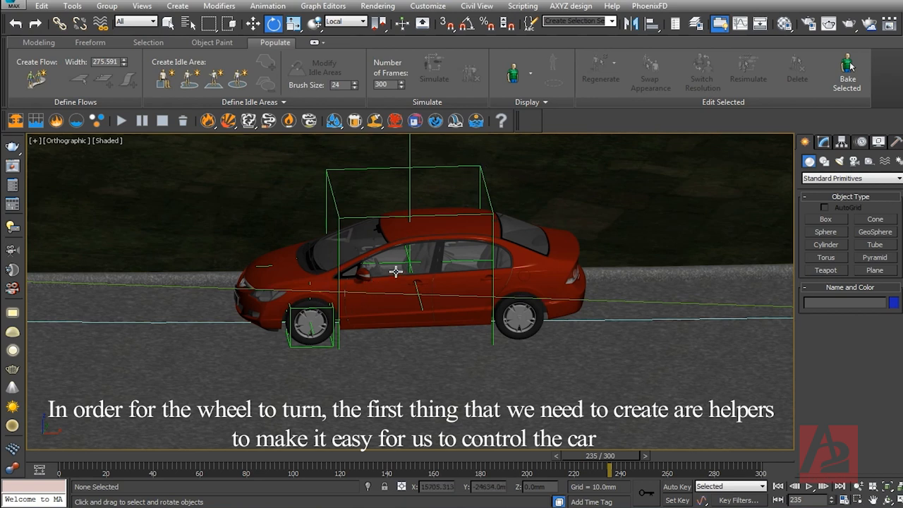
{"action": "mouse_move", "coordinate": [373, 285]}
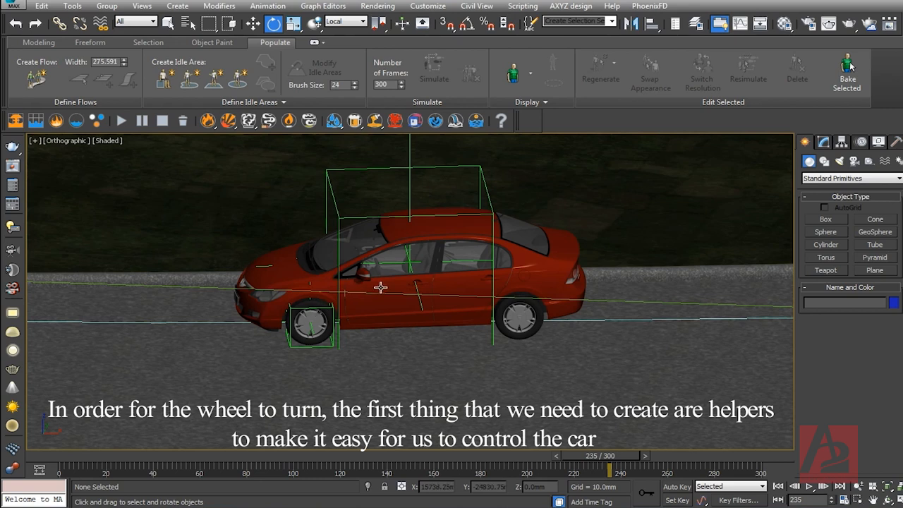
{"action": "mouse_move", "coordinate": [438, 285]}
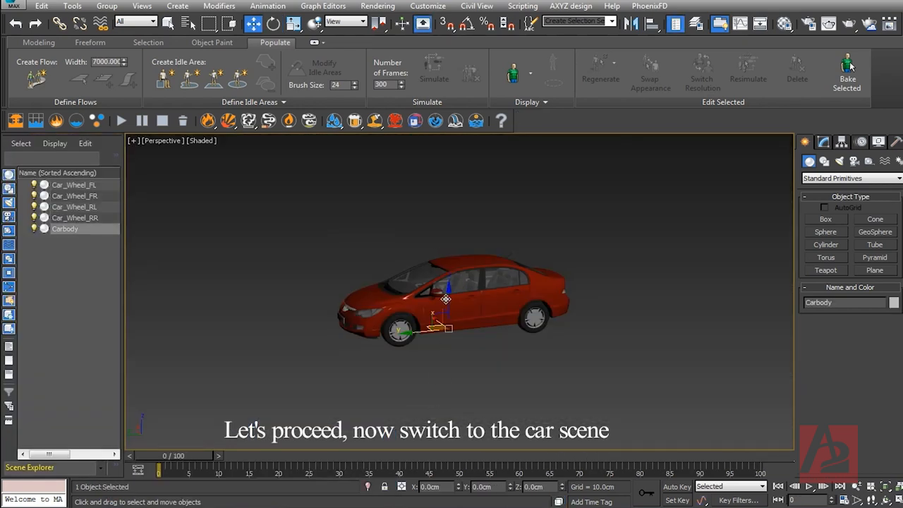
- Open the car scene with the Carbody and four wheel objects
{"action": "left_click", "coordinate": [74, 184]}
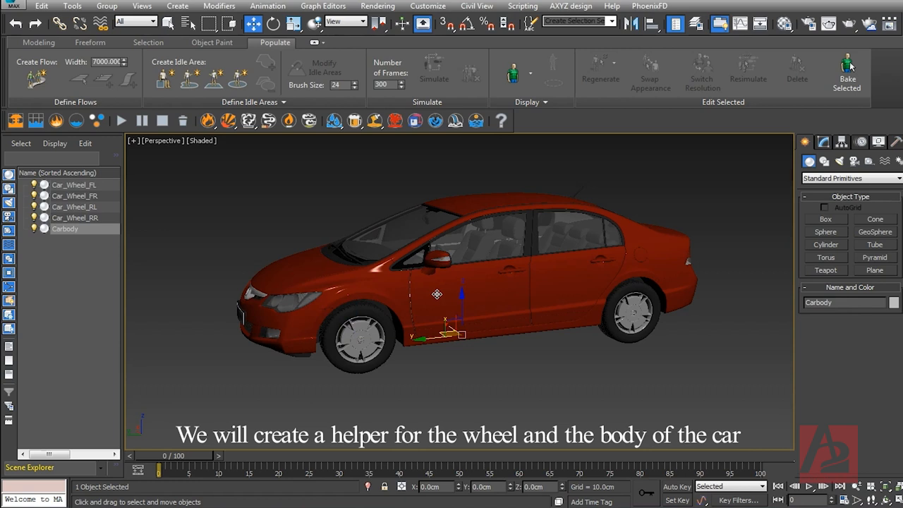
{"action": "mouse_move", "coordinate": [355, 345]}
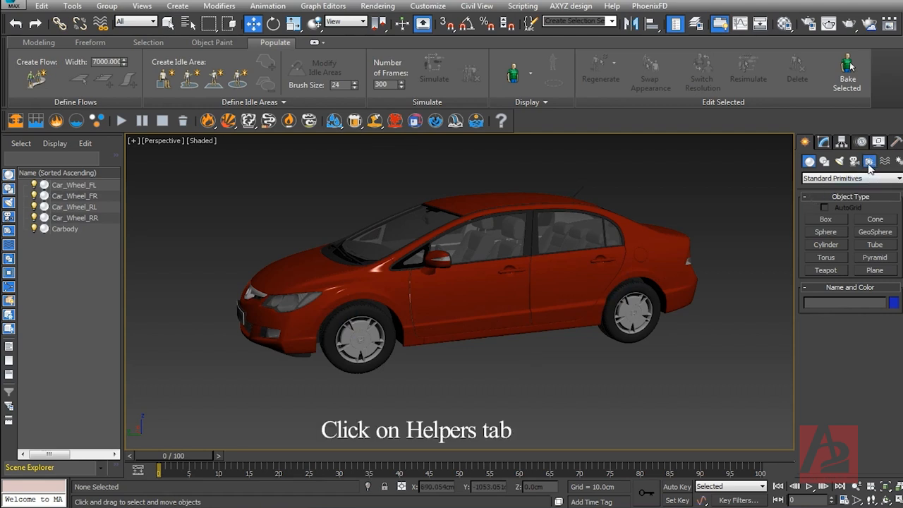
- Create Point001 helper in empty space beside the car and enlarge its box size
{"action": "left_click", "coordinate": [869, 161]}
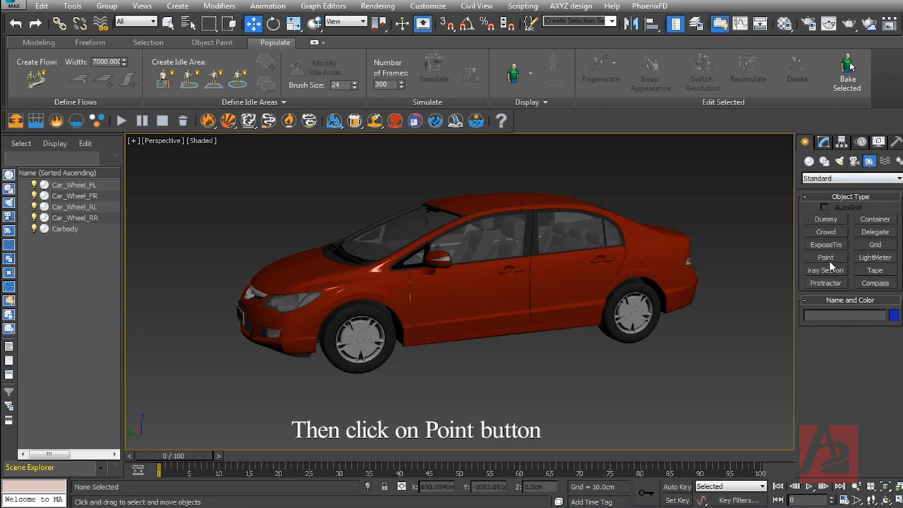
{"action": "left_click", "coordinate": [824, 256]}
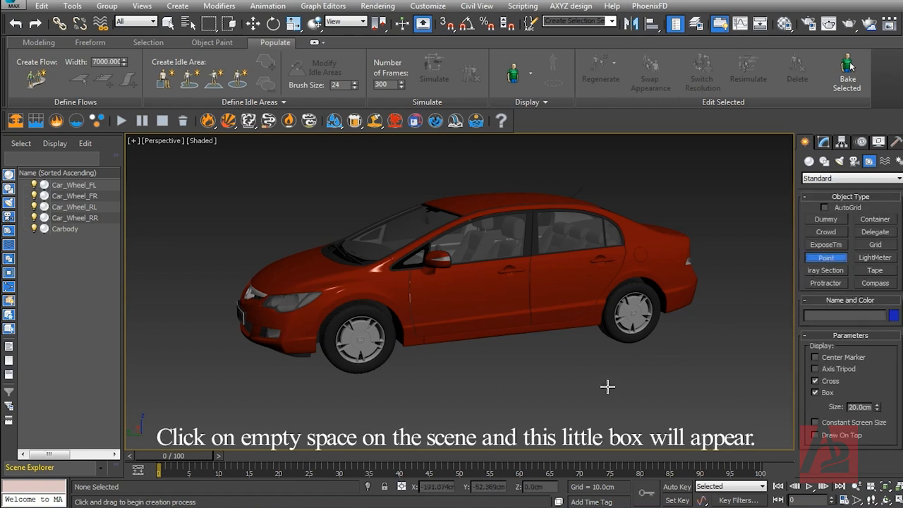
{"action": "left_click", "coordinate": [607, 386]}
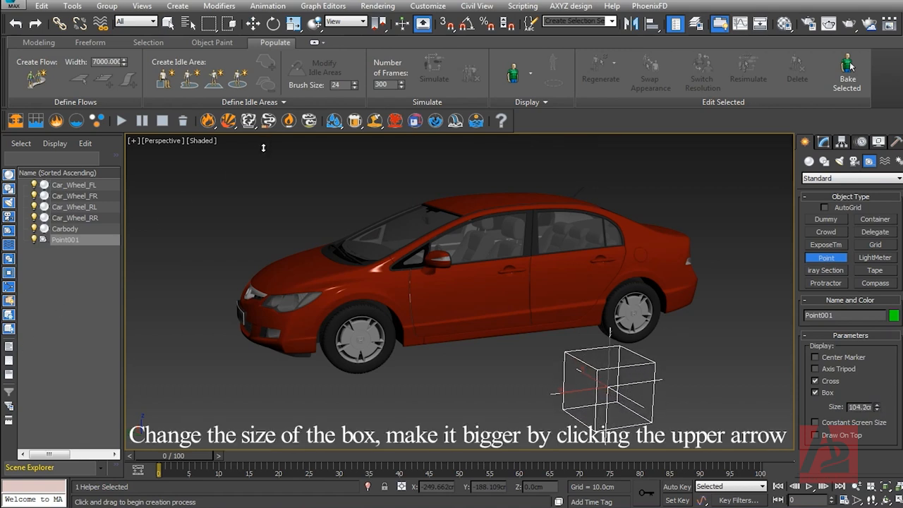
{"action": "left_click", "coordinate": [877, 403]}
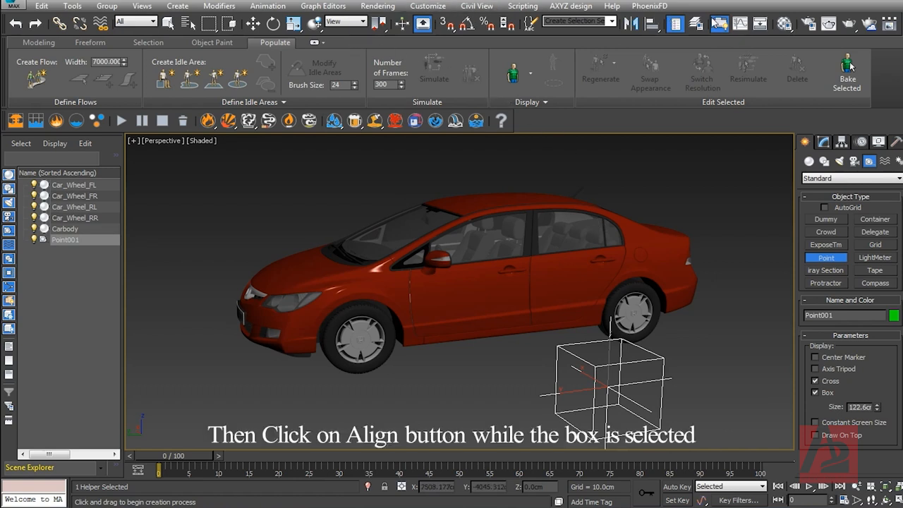
{"action": "mouse_move", "coordinate": [650, 22]}
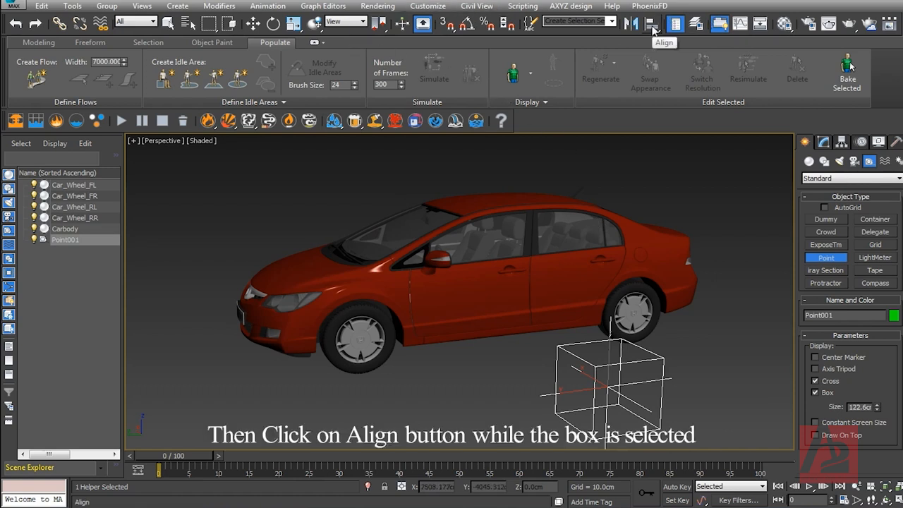
- Align Point001 to Carbody's pivot in X/Y/Z position and orientation
{"action": "left_click", "coordinate": [650, 23]}
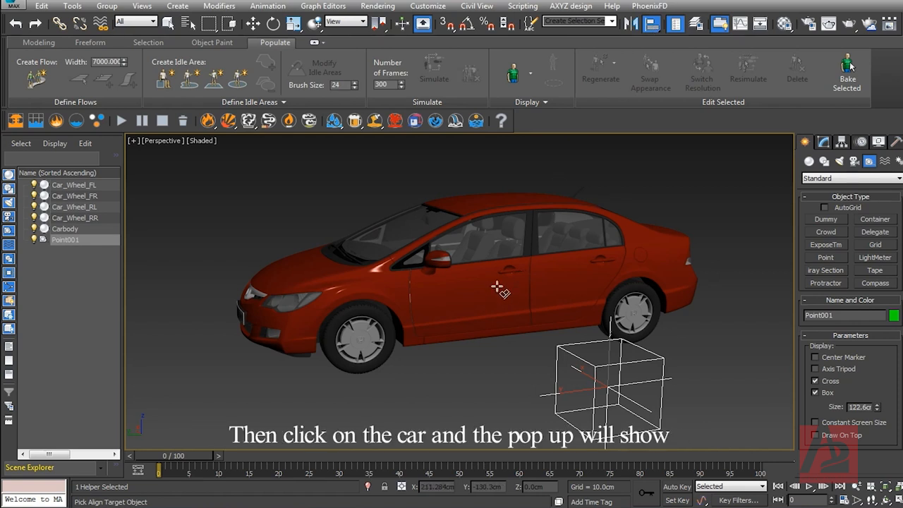
{"action": "left_click", "coordinate": [496, 288]}
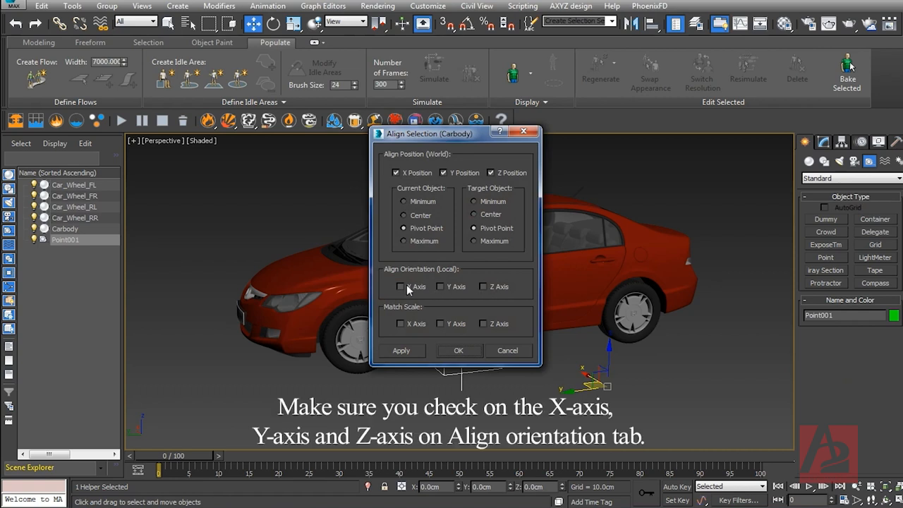
{"action": "left_click", "coordinate": [483, 286]}
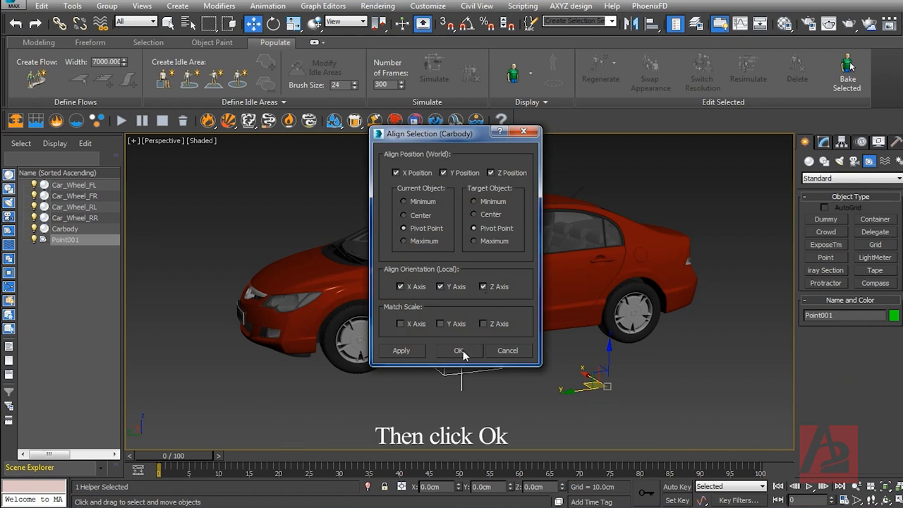
{"action": "left_click", "coordinate": [459, 350]}
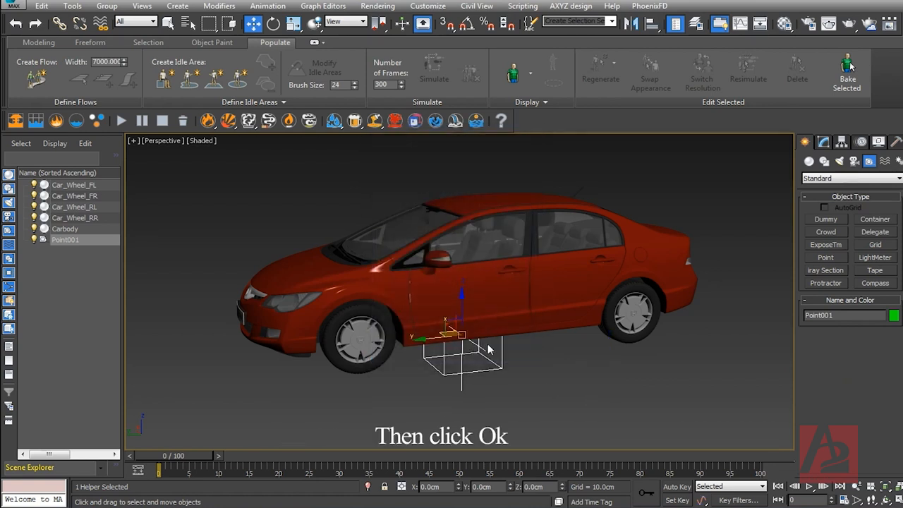
{"action": "mouse_move", "coordinate": [751, 254]}
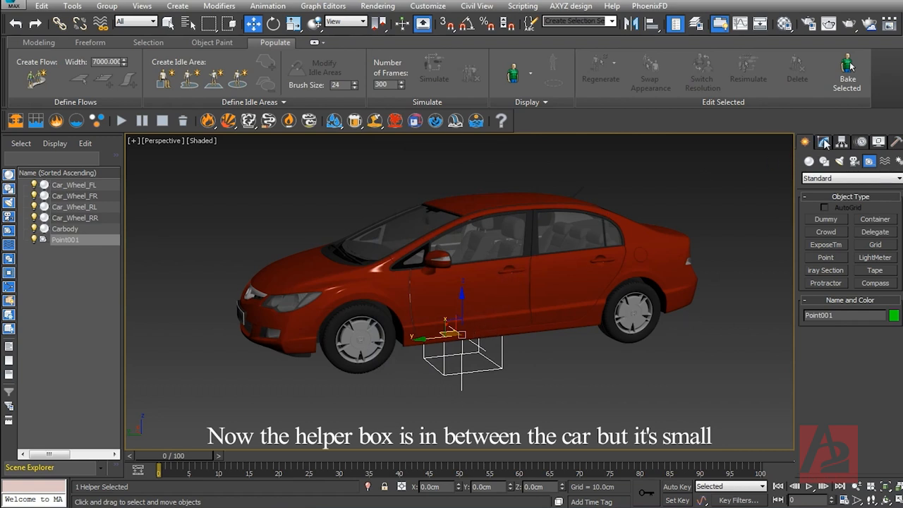
- Enlarge the helper's box around the car body, position it beneath the car, and deselect it
{"action": "left_click", "coordinate": [824, 141]}
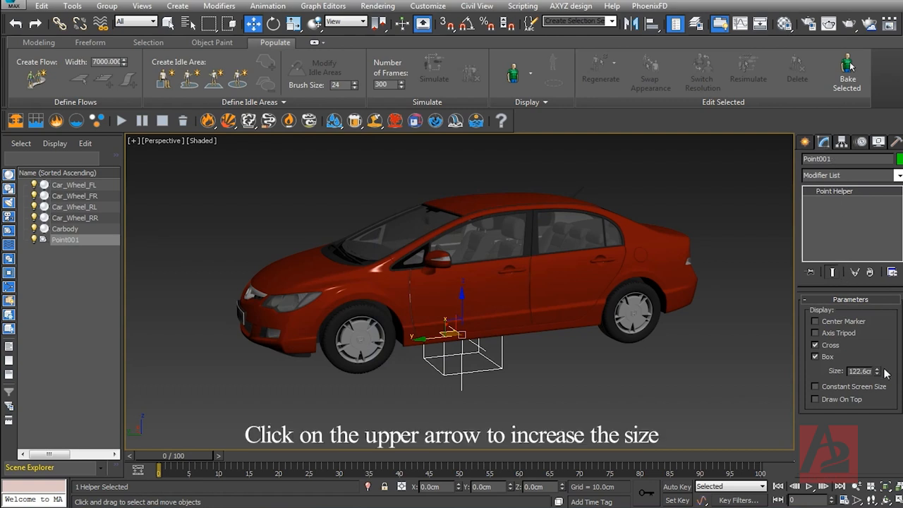
{"action": "left_click", "coordinate": [877, 368]}
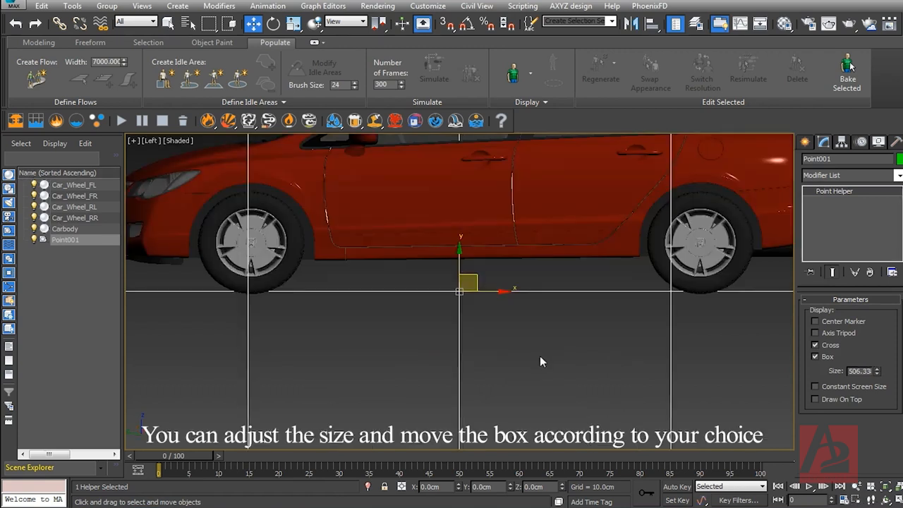
{"action": "scroll", "scroll_direction": "down", "scroll_amount": 3}
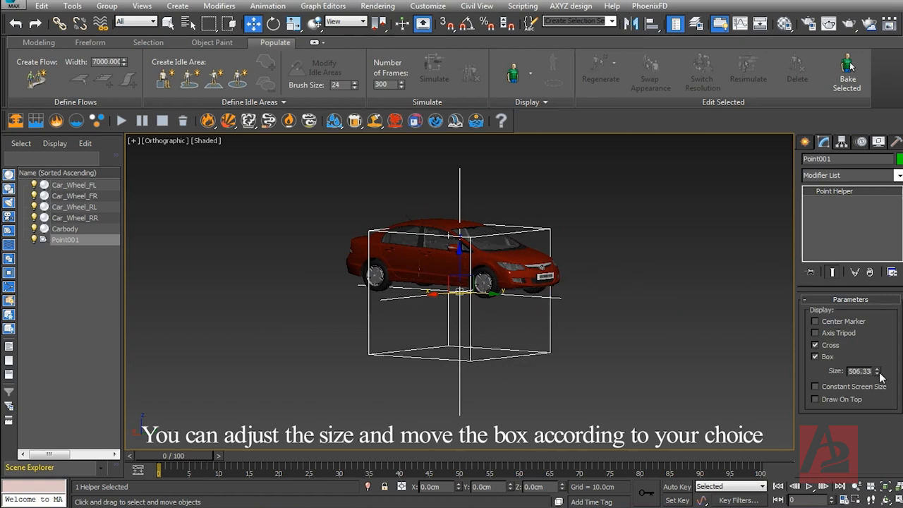
{"action": "left_click_drag", "start_coordinate": [877, 368], "coordinate": [878, 381]}
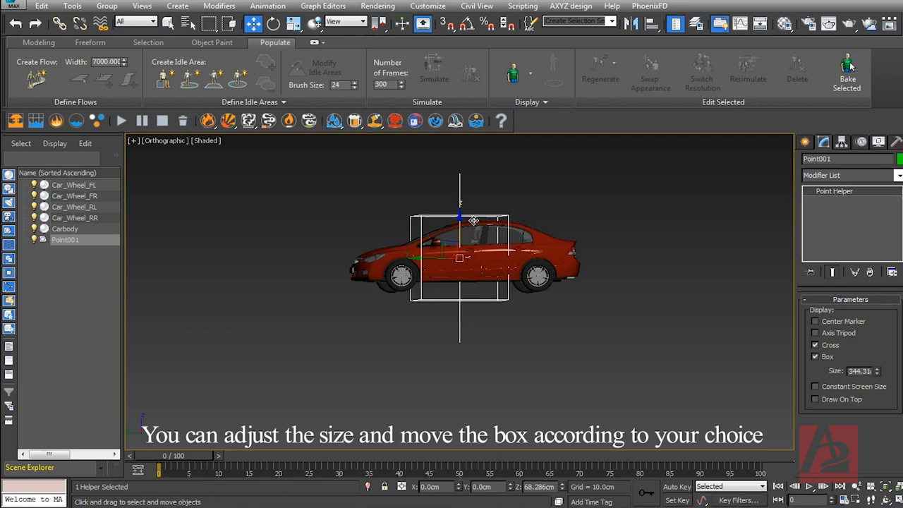
{"action": "left_click_drag", "start_coordinate": [460, 257], "coordinate": [460, 292]}
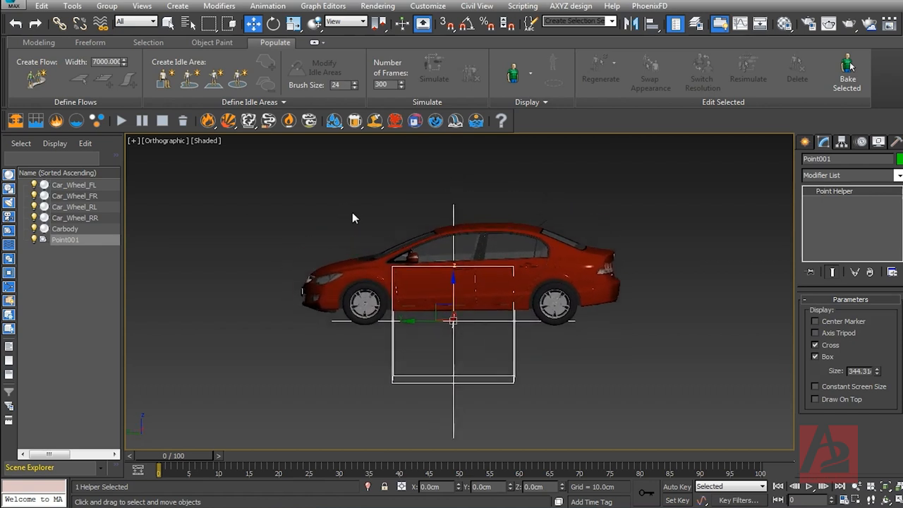
{"action": "left_click", "coordinate": [64, 229]}
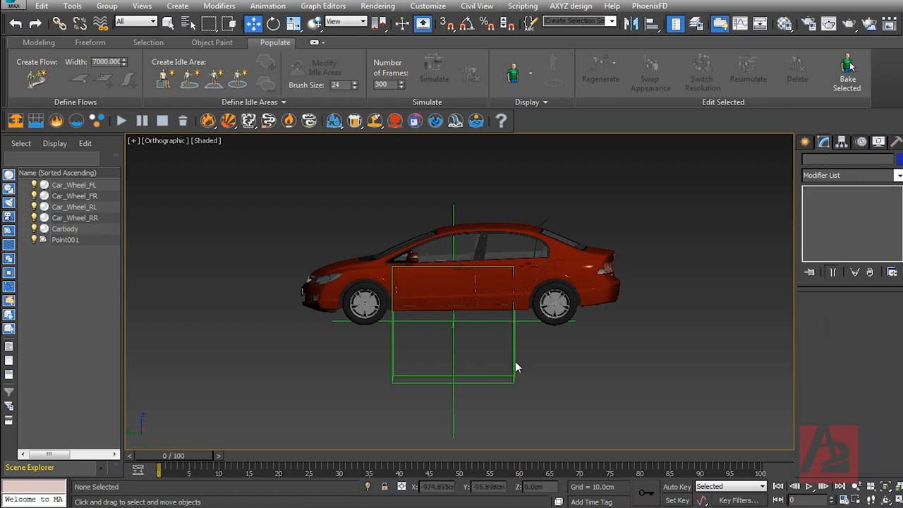
{"action": "mouse_move", "coordinate": [513, 357]}
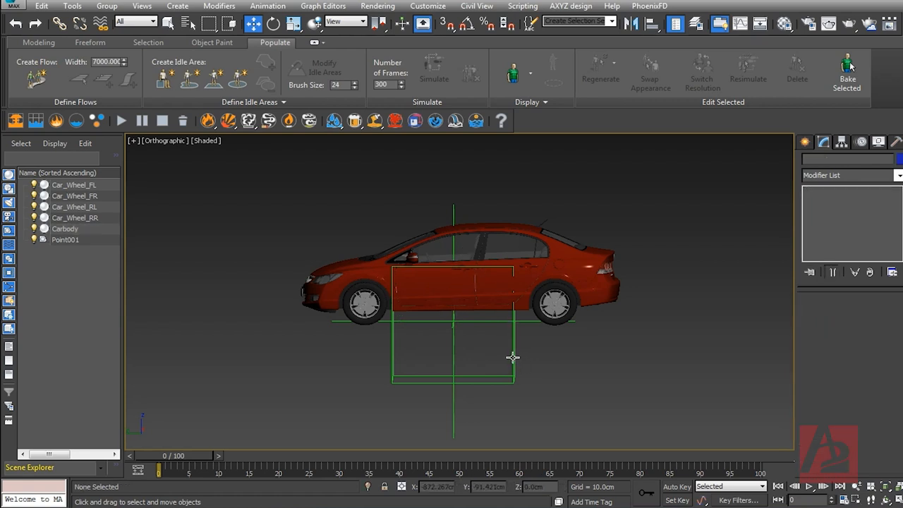
- Link Carbody as a child of the Point001 helper with Select and Link
{"action": "left_click", "coordinate": [65, 240]}
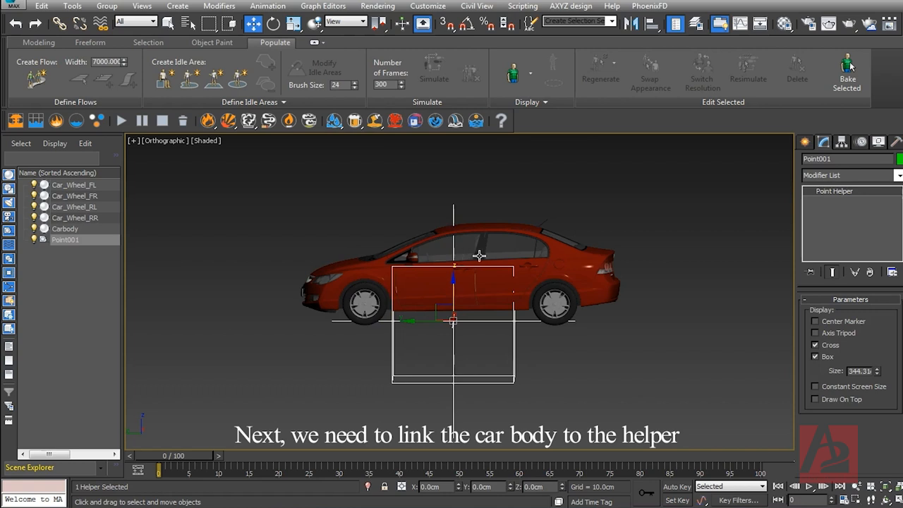
{"action": "mouse_move", "coordinate": [267, 259]}
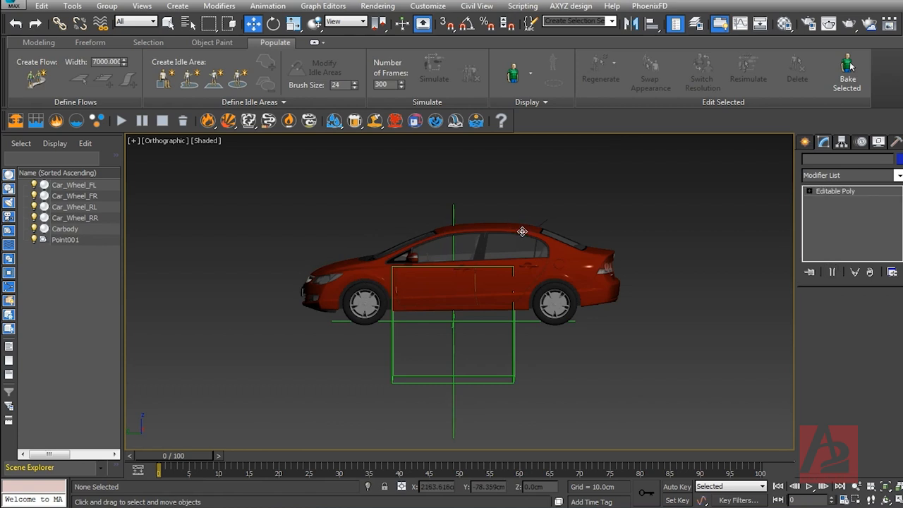
{"action": "left_click", "coordinate": [65, 229]}
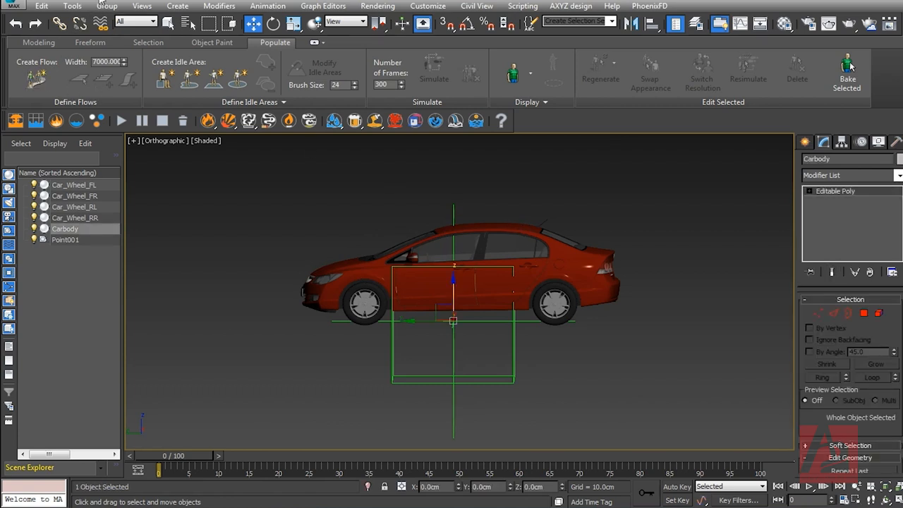
{"action": "mouse_move", "coordinate": [59, 23]}
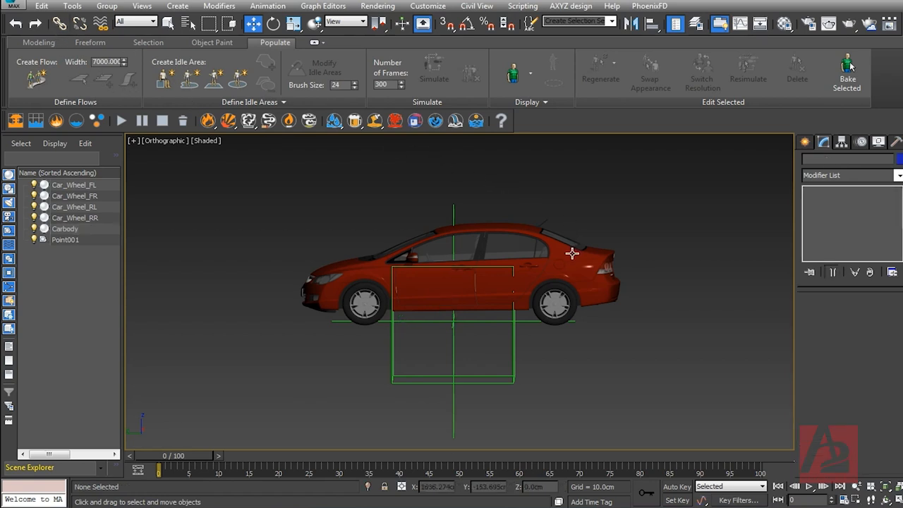
{"action": "left_click", "coordinate": [65, 229]}
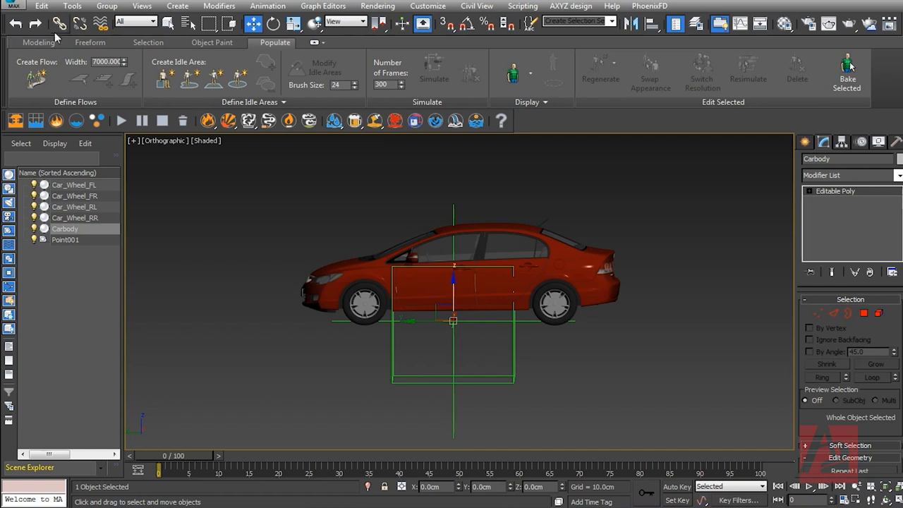
{"action": "mouse_move", "coordinate": [79, 23]}
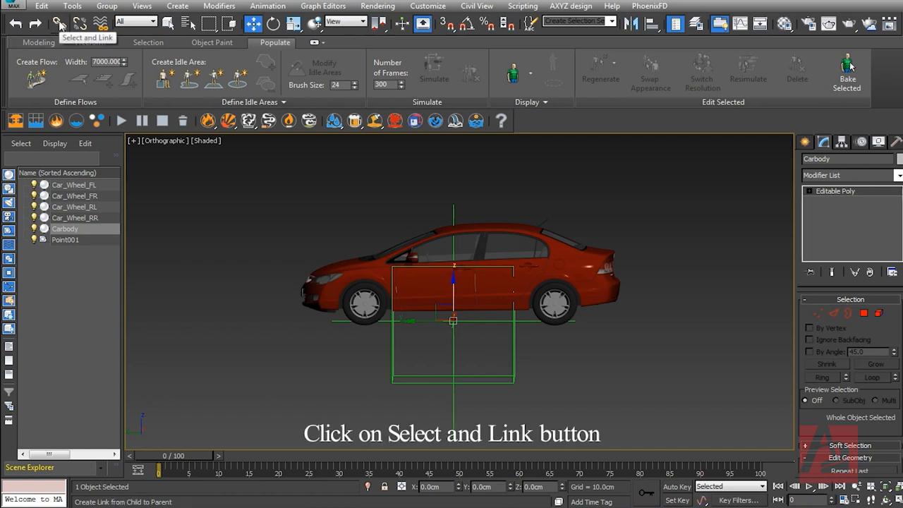
{"action": "left_click", "coordinate": [59, 22]}
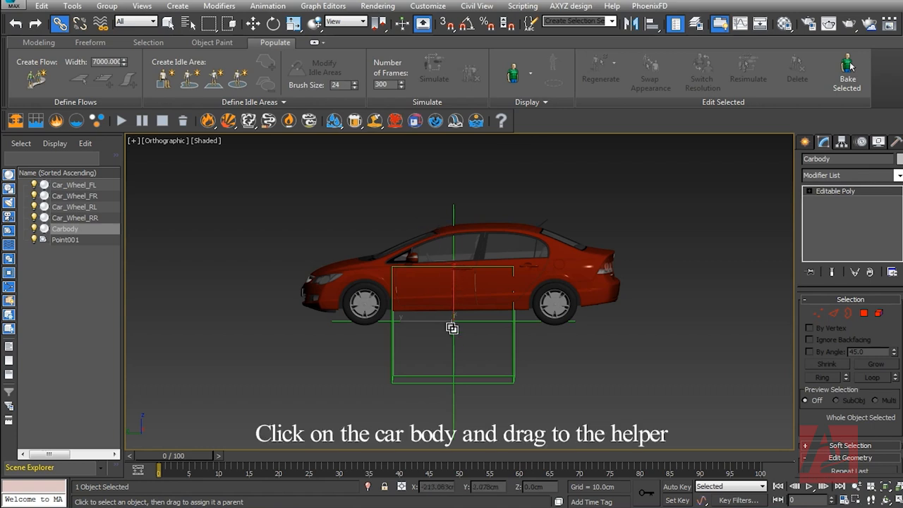
{"action": "left_click_drag", "start_coordinate": [452, 328], "coordinate": [510, 390]}
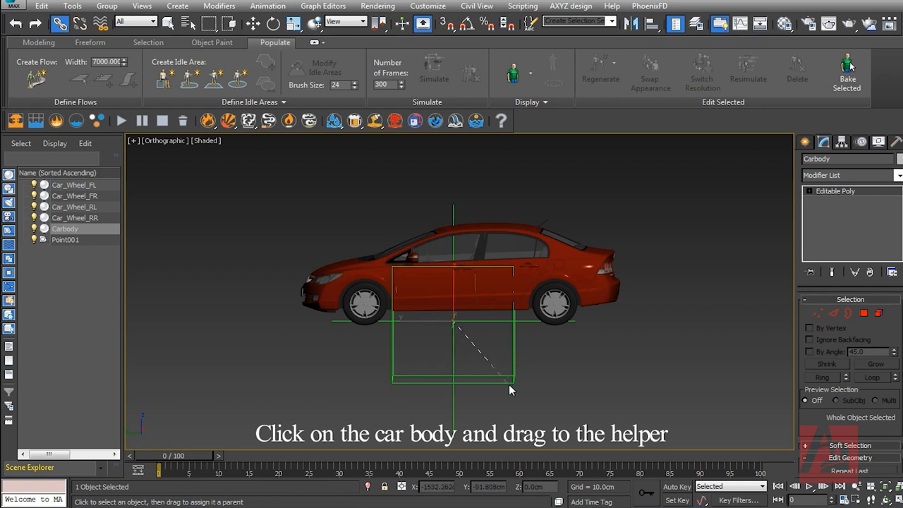
{"action": "left_click_drag", "start_coordinate": [451, 289], "coordinate": [514, 382]}
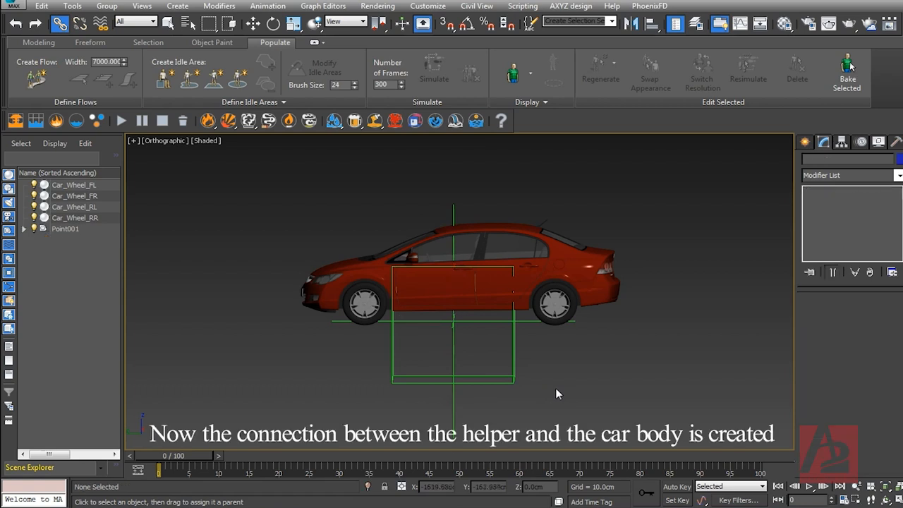
{"action": "mouse_move", "coordinate": [514, 371]}
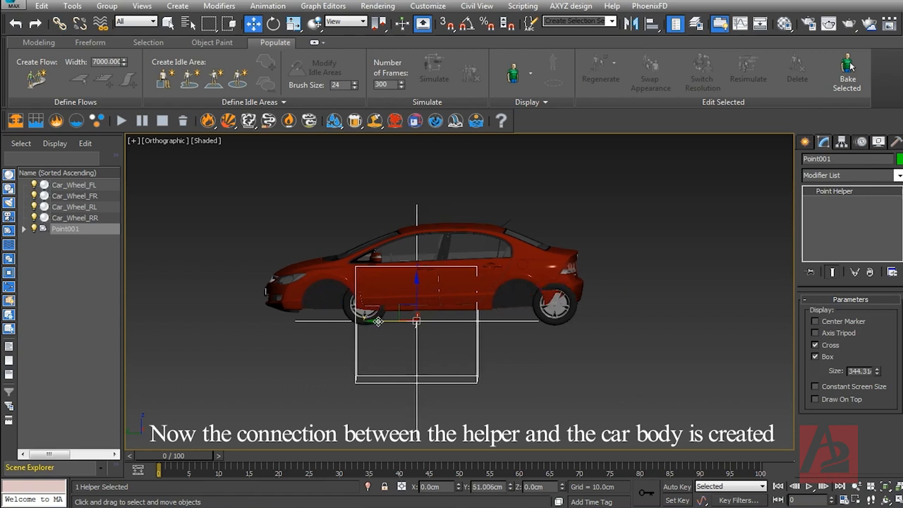
- Move the helper sideways and back to confirm the car body follows it
{"action": "left_click_drag", "start_coordinate": [417, 322], "coordinate": [233, 322]}
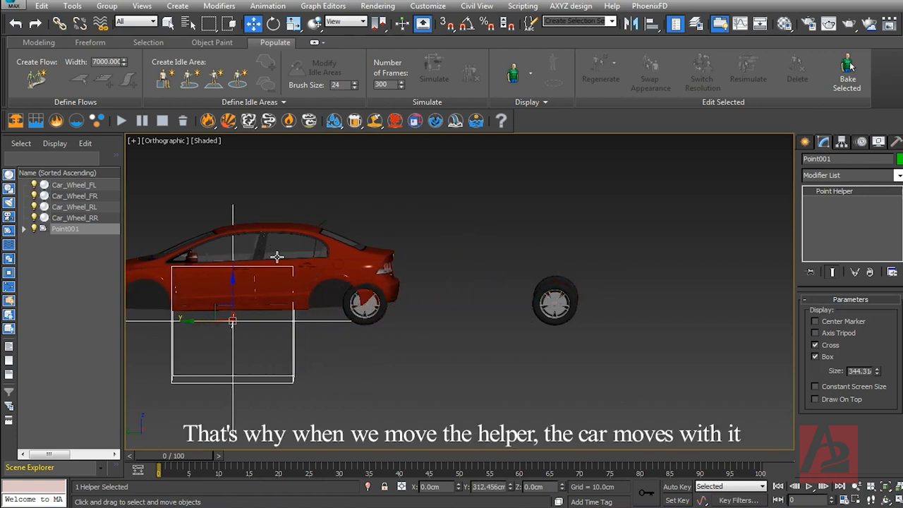
{"action": "mouse_move", "coordinate": [217, 333]}
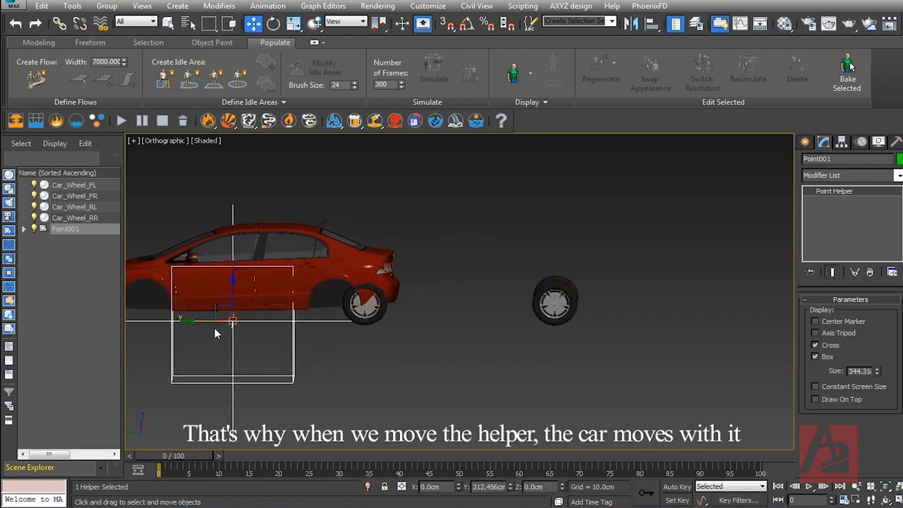
{"action": "left_click_drag", "start_coordinate": [233, 322], "coordinate": [453, 322]}
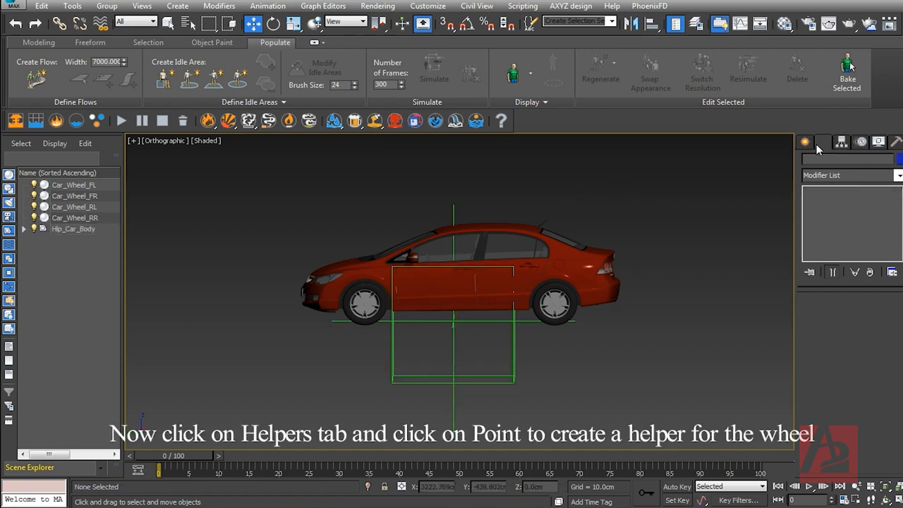
- Create a new point helper and align it pivot-to-pivot with a front wheel
{"action": "left_click", "coordinate": [822, 141]}
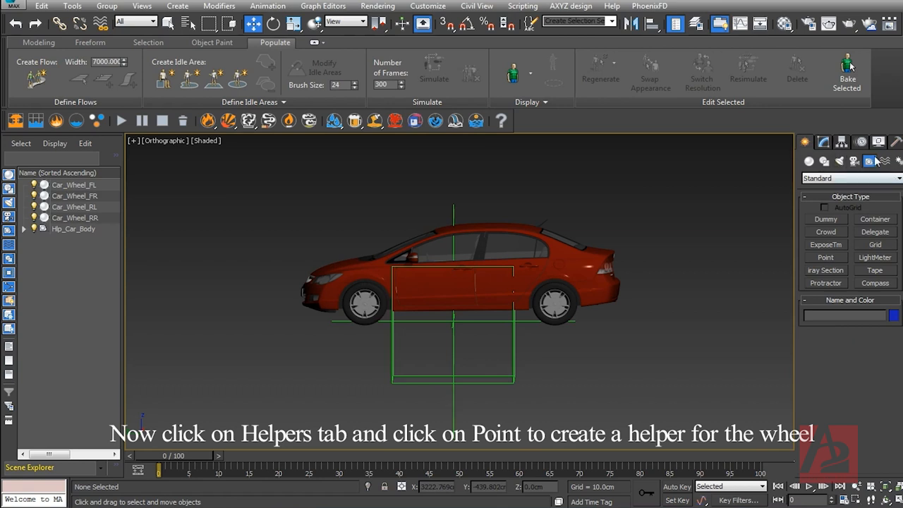
{"action": "mouse_move", "coordinate": [402, 297]}
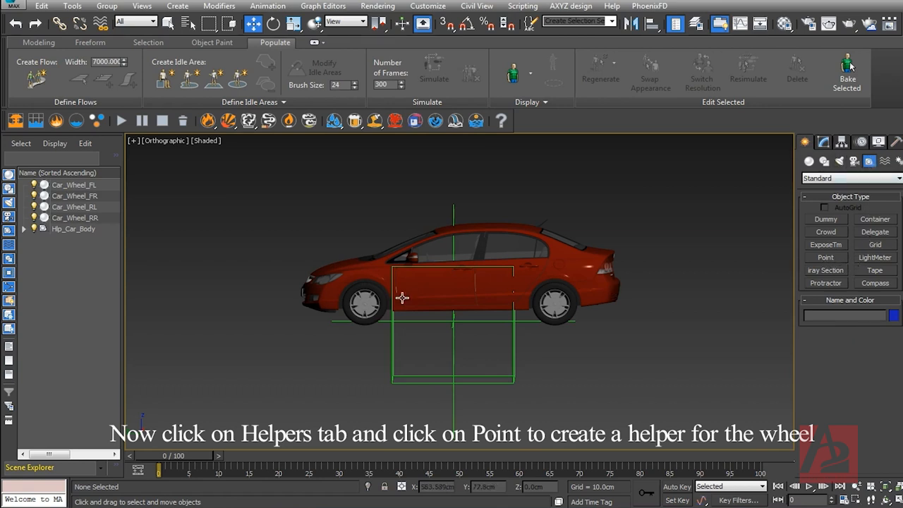
{"action": "mouse_move", "coordinate": [367, 313]}
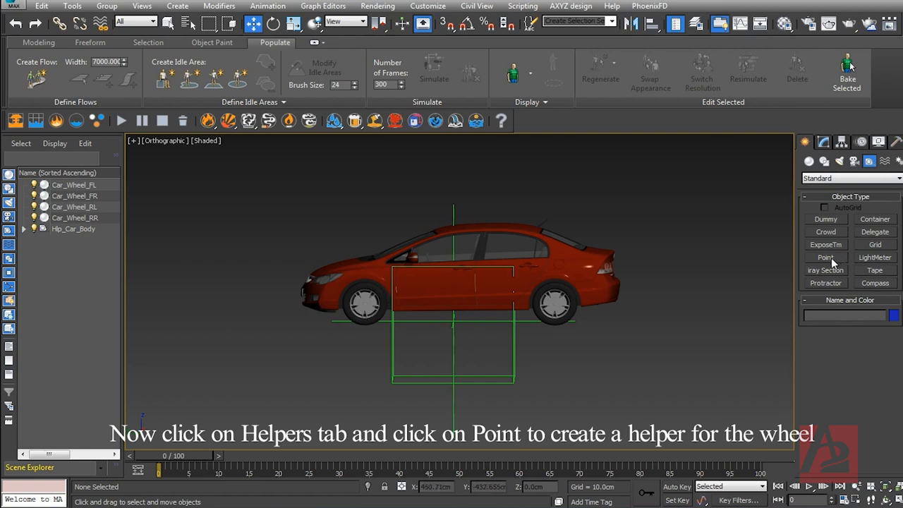
{"action": "left_click", "coordinate": [826, 257]}
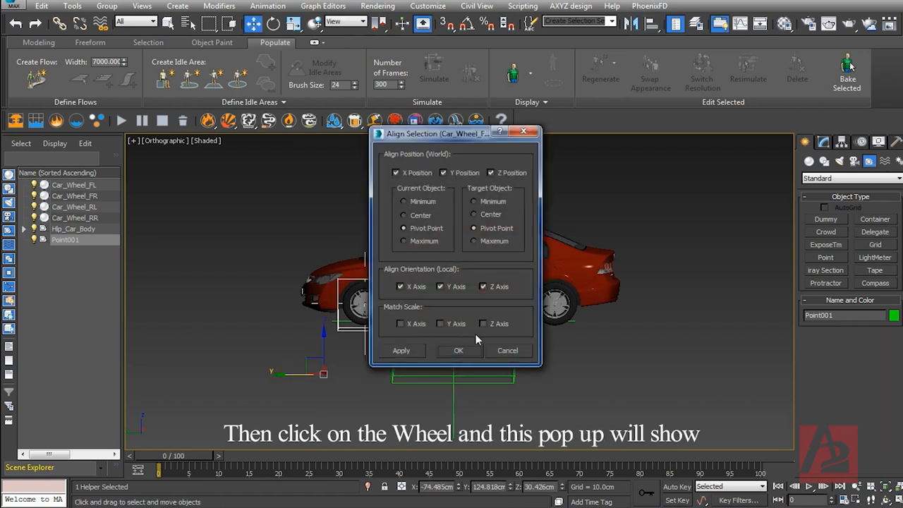
{"action": "left_click", "coordinate": [459, 350]}
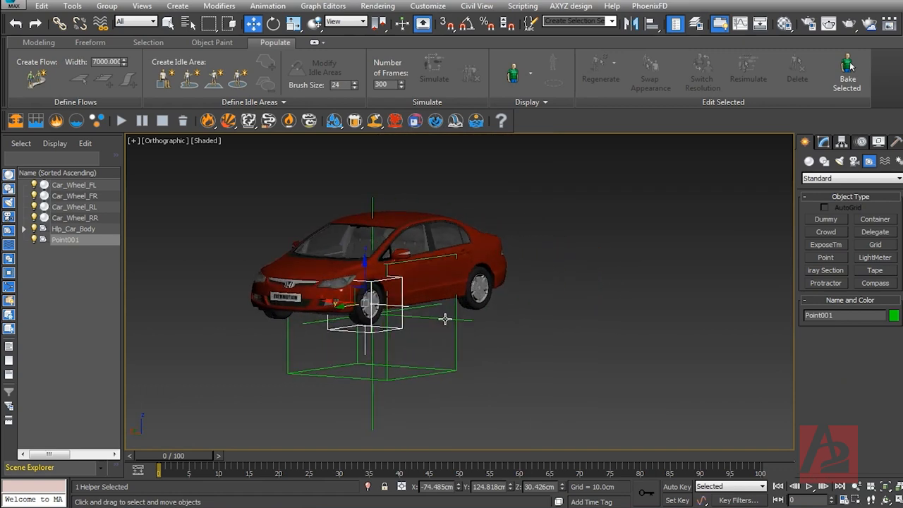
{"action": "left_click_drag", "start_coordinate": [445, 319], "coordinate": [383, 343]}
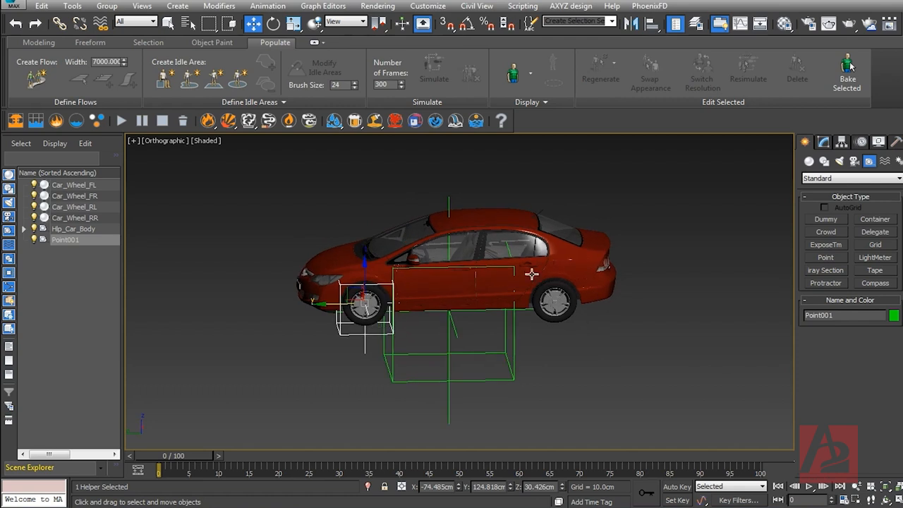
{"action": "mouse_move", "coordinate": [319, 175]}
{"action": "type", "text": "Hlp_Car_Wheel_FL"}
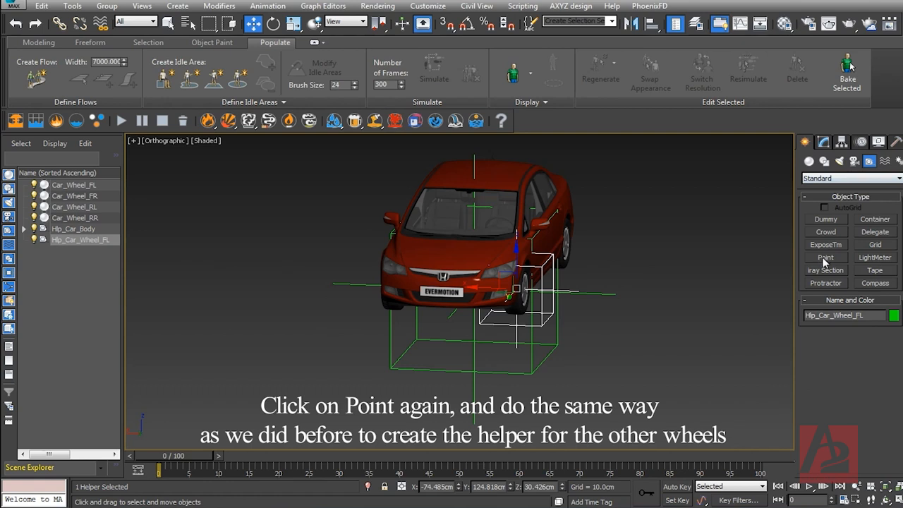
- Create a helper aligned to the front-right wheel's pivot and name it Hlp_Car_Wheel_FR
{"action": "left_click", "coordinate": [825, 257]}
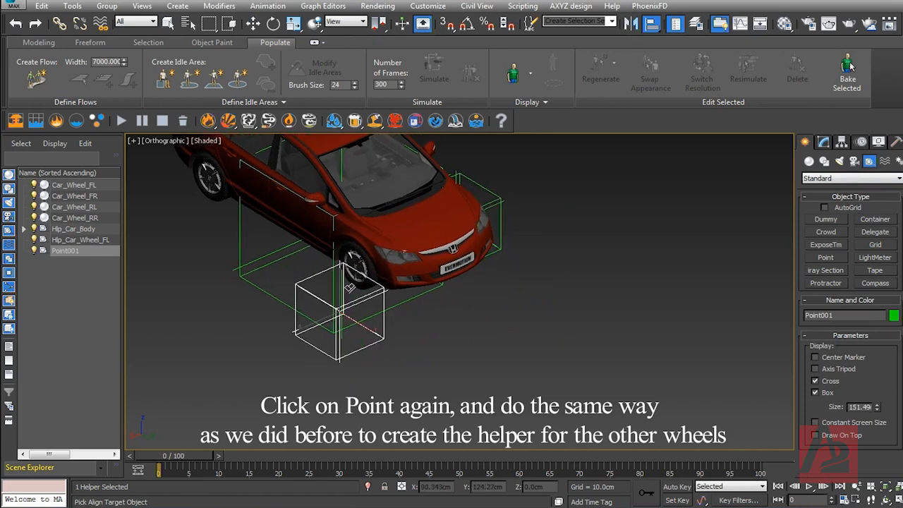
{"action": "left_click", "coordinate": [252, 22]}
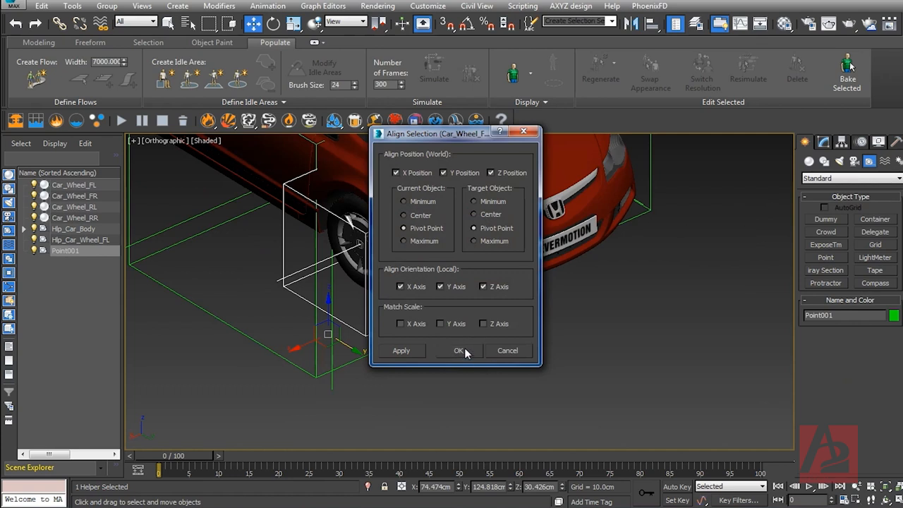
{"action": "left_click", "coordinate": [458, 350]}
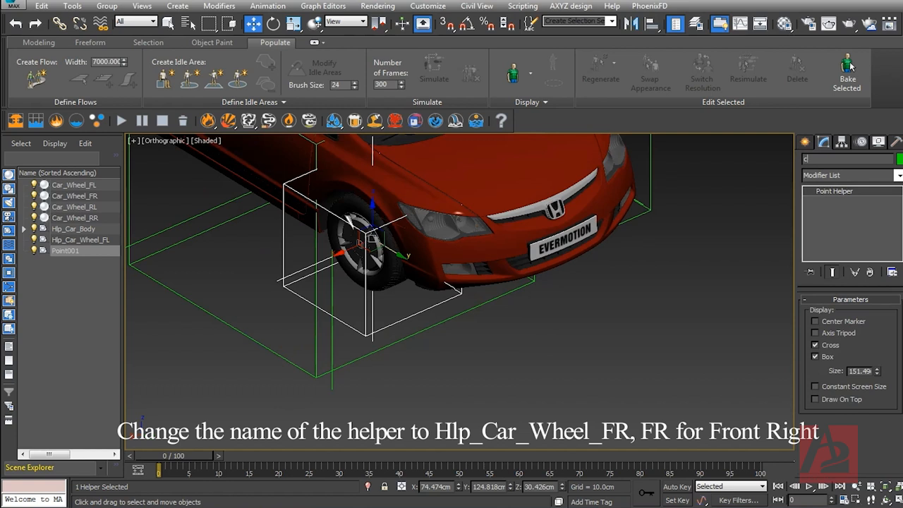
{"action": "type", "text": "Hlp"}
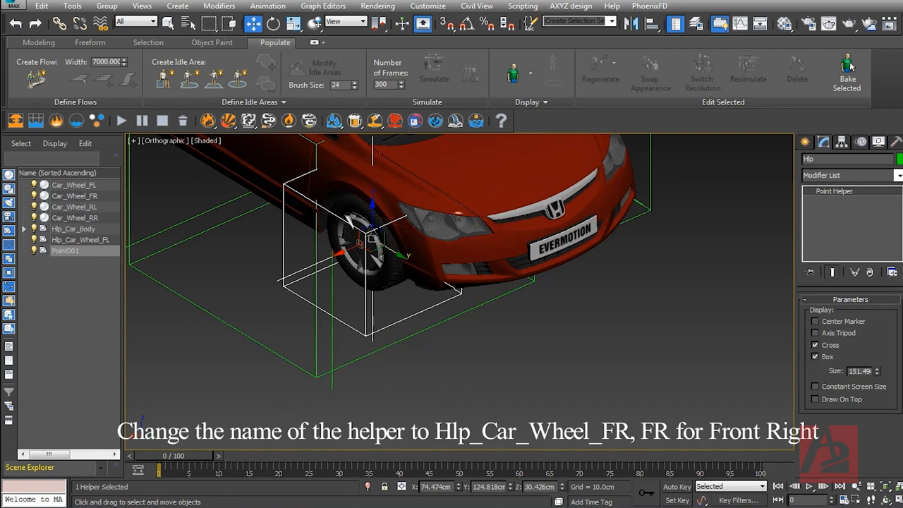
{"action": "type", "text": "Hlp_Car"}
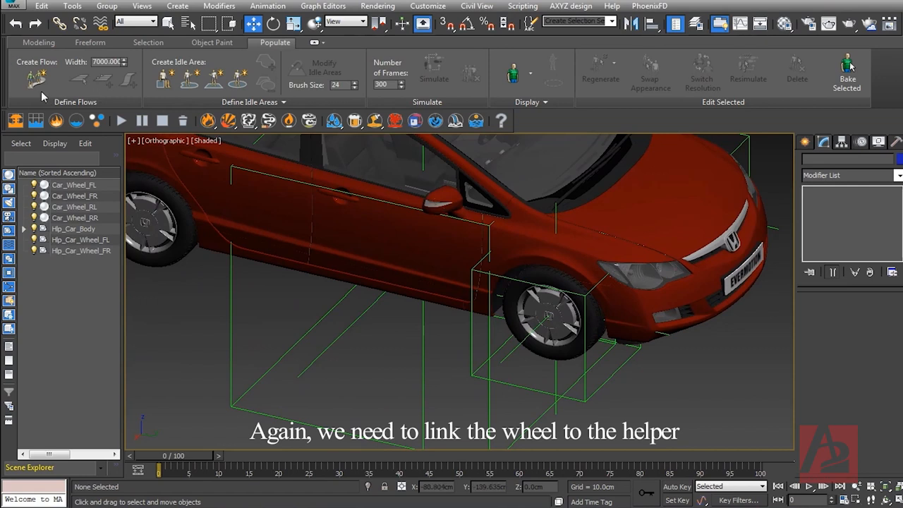
{"action": "mouse_move", "coordinate": [519, 351]}
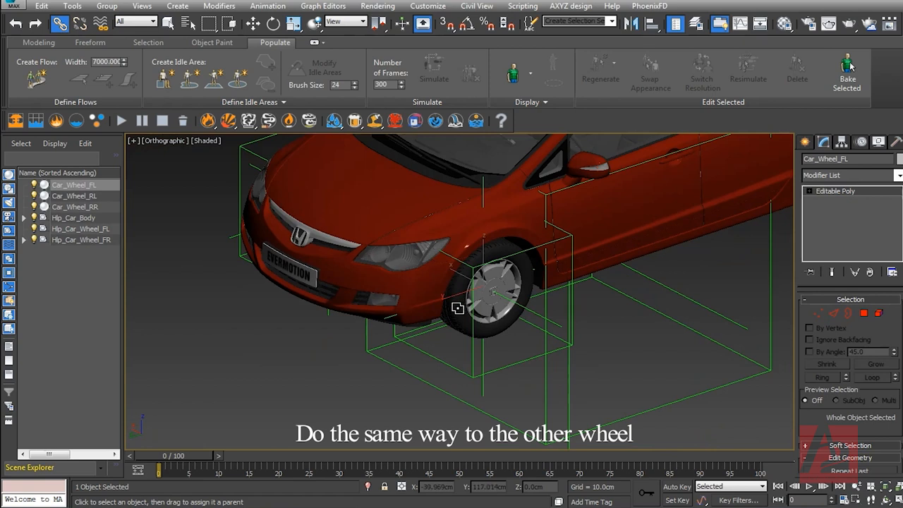
- Link the front-left wheel as a child of its Hlp_Car_Wheel_FL helper
{"action": "left_click_drag", "start_coordinate": [457, 307], "coordinate": [505, 365]}
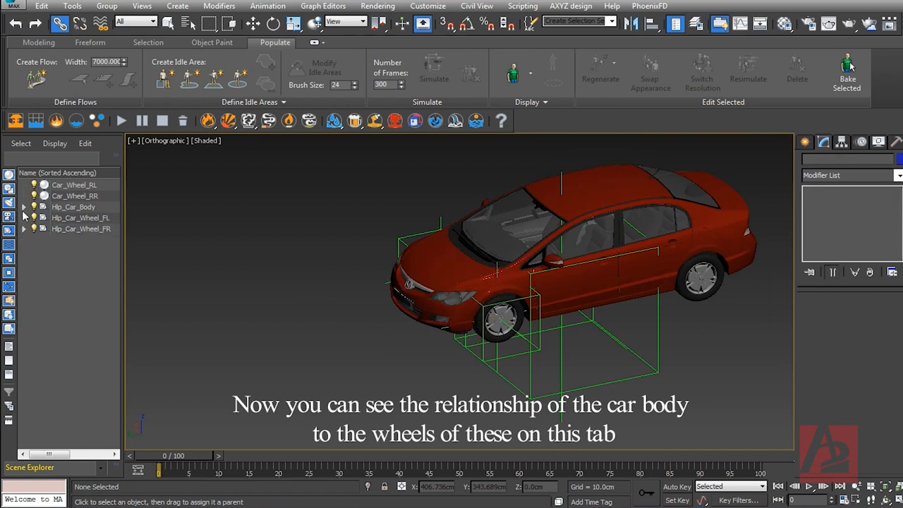
{"action": "left_click", "coordinate": [73, 206]}
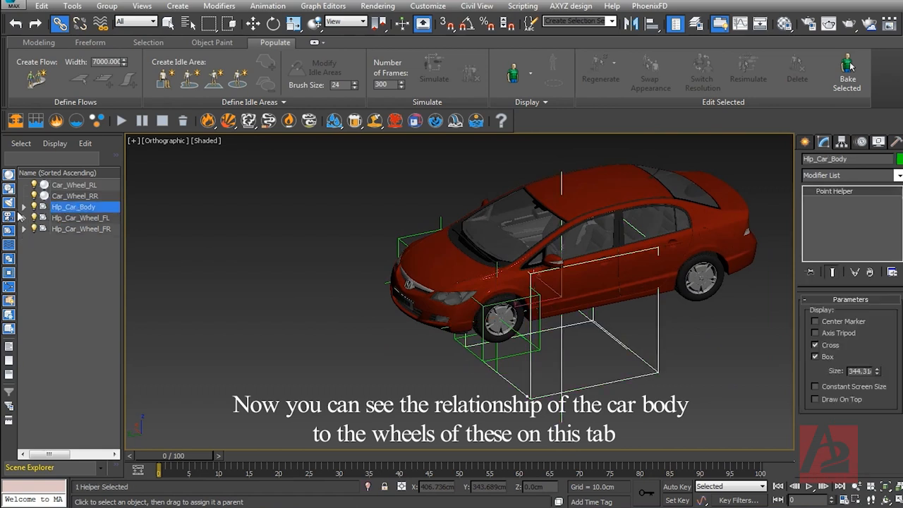
{"action": "left_click", "coordinate": [23, 206]}
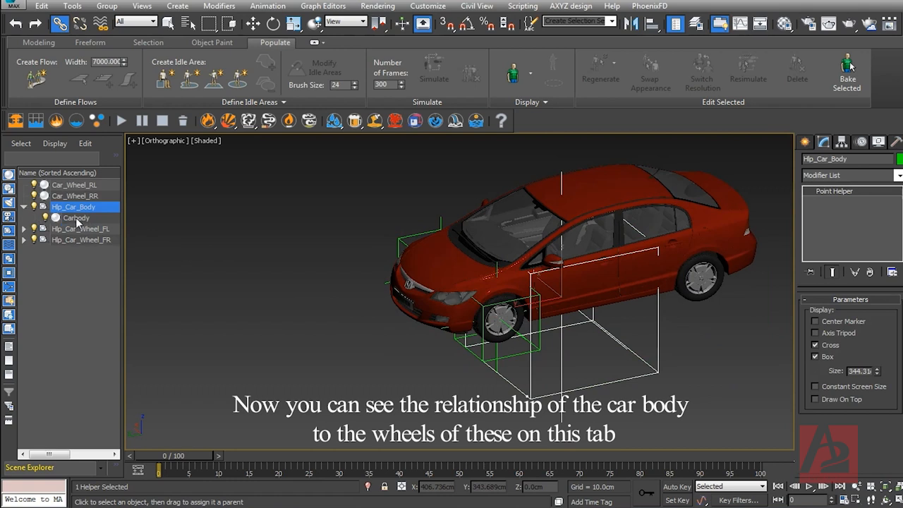
{"action": "left_click", "coordinate": [77, 217]}
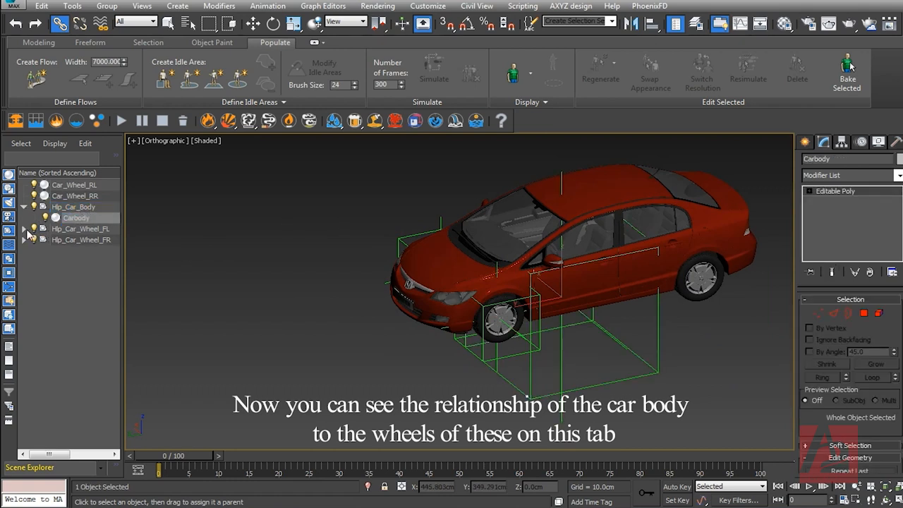
{"action": "left_click", "coordinate": [82, 228]}
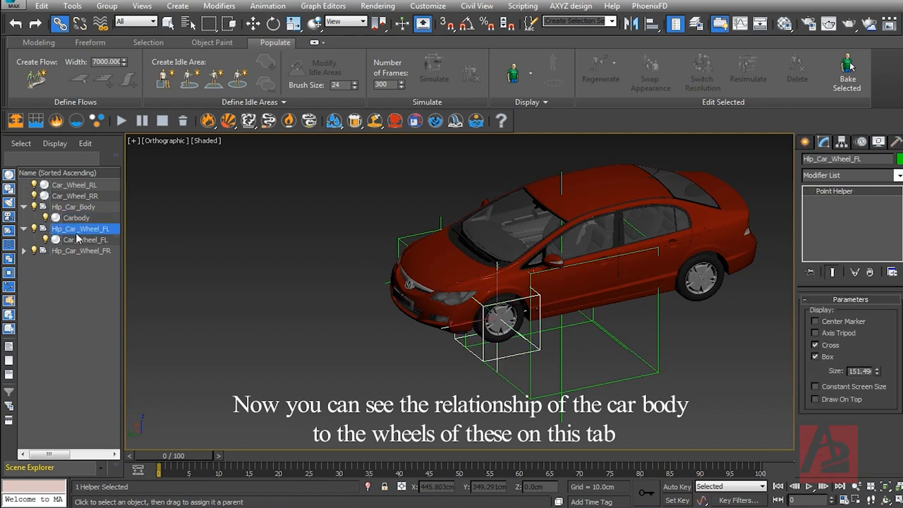
{"action": "left_click", "coordinate": [74, 240]}
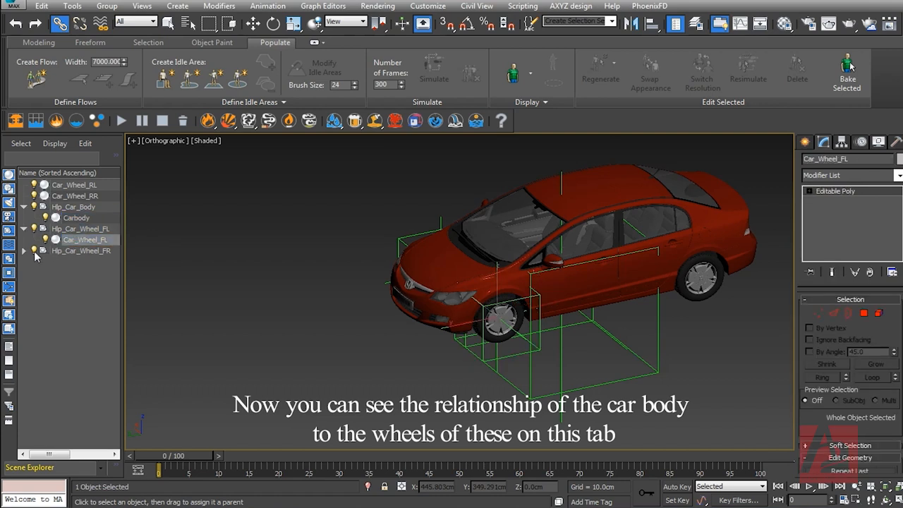
{"action": "left_click", "coordinate": [82, 251]}
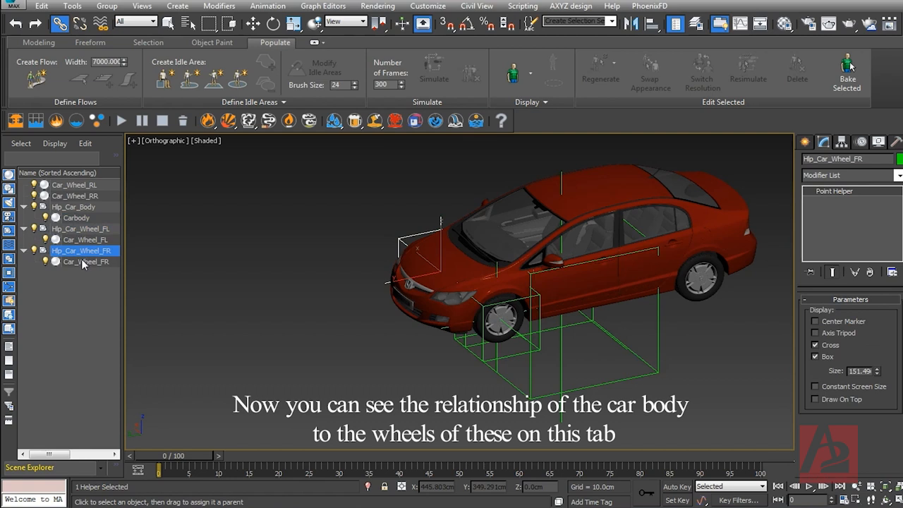
{"action": "left_click", "coordinate": [86, 261]}
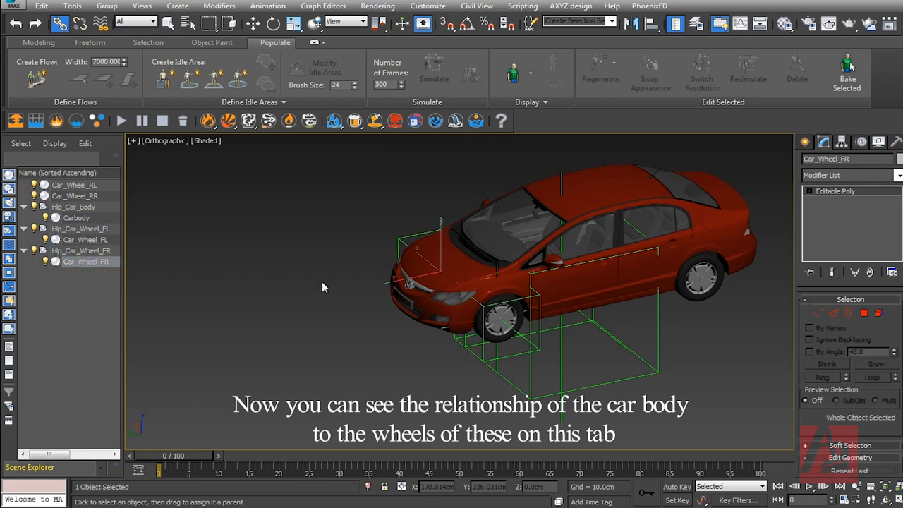
{"action": "left_click", "coordinate": [657, 327]}
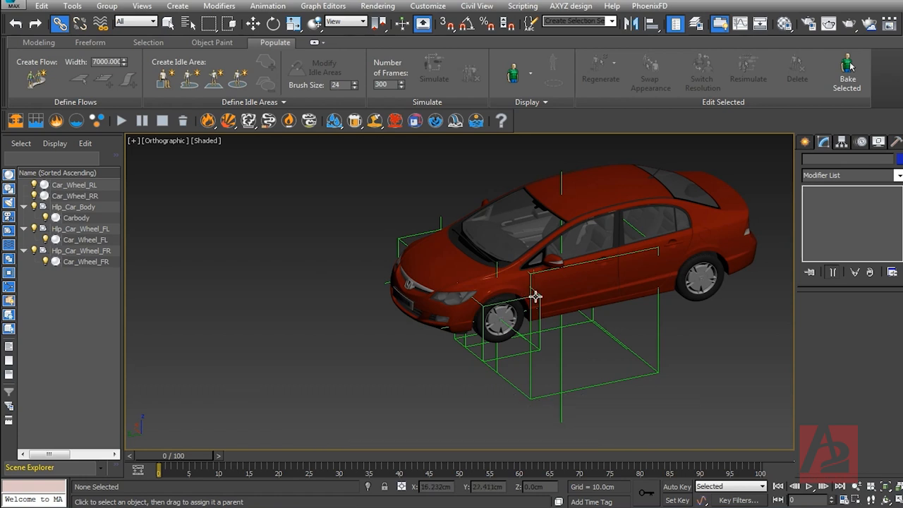
{"action": "left_click", "coordinate": [76, 218]}
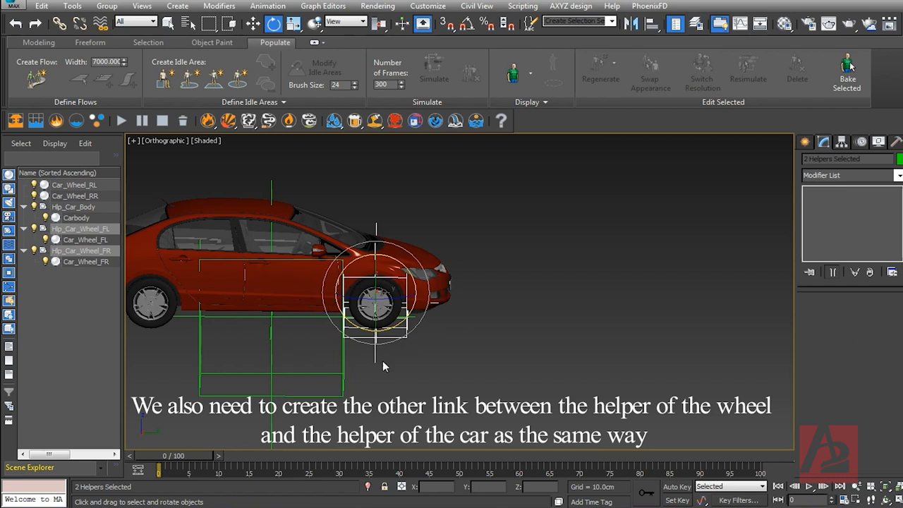
{"action": "mouse_move", "coordinate": [345, 388]}
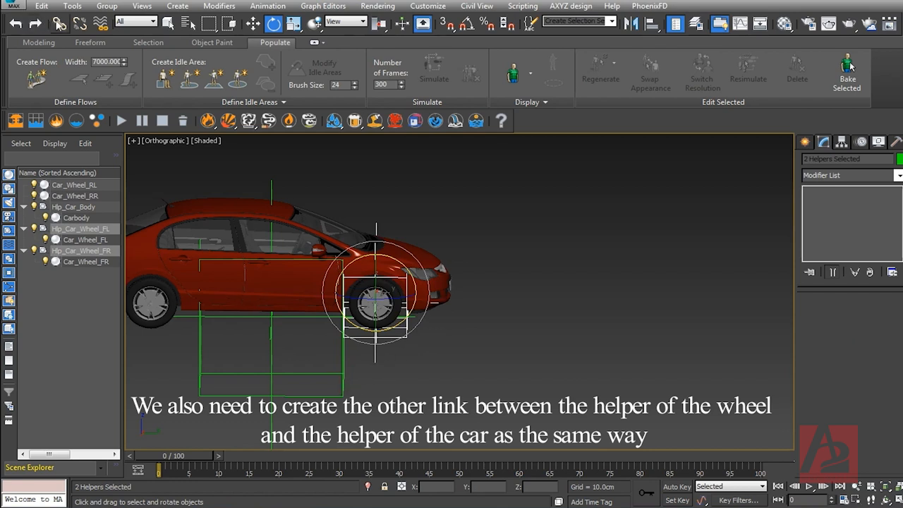
- Link Hlp_Car_Wheel_FL and Hlp_Car_Wheel_FR as children of Hlp_Car_Body
{"action": "left_click", "coordinate": [60, 23]}
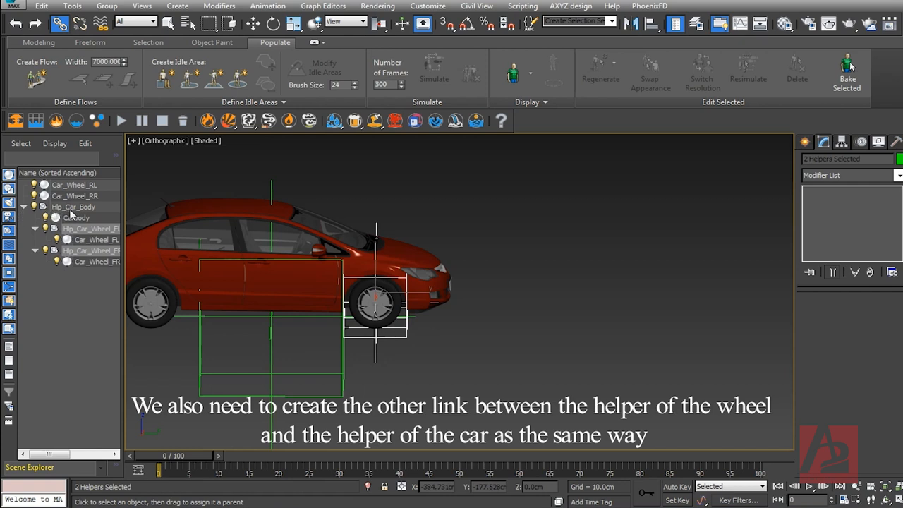
{"action": "left_click", "coordinate": [74, 206]}
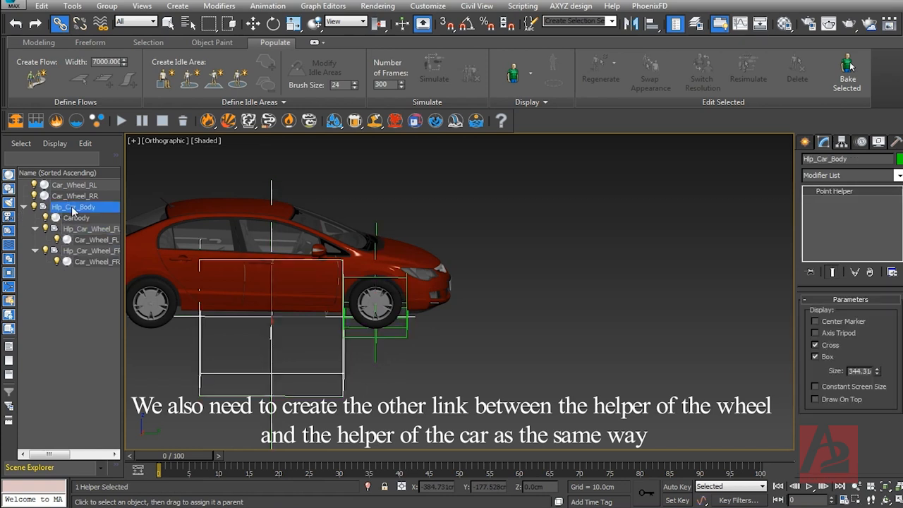
{"action": "left_click", "coordinate": [91, 228]}
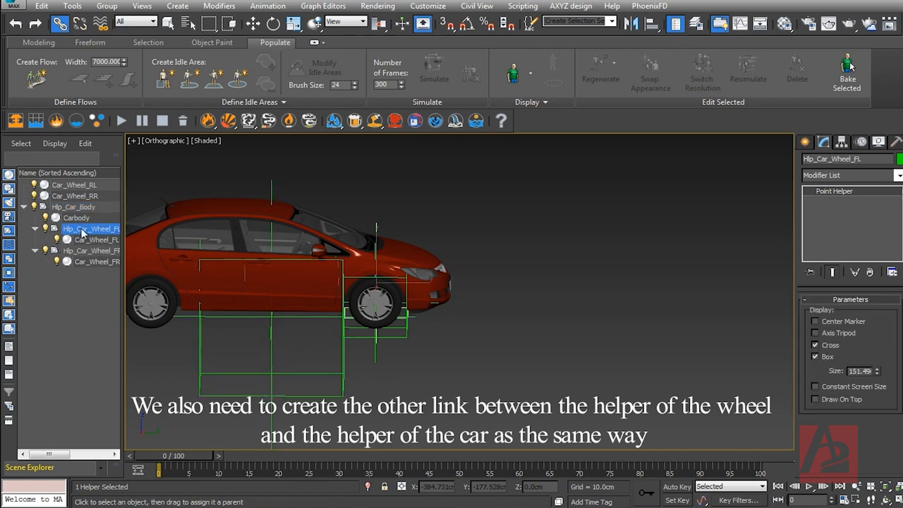
{"action": "left_click", "coordinate": [90, 251]}
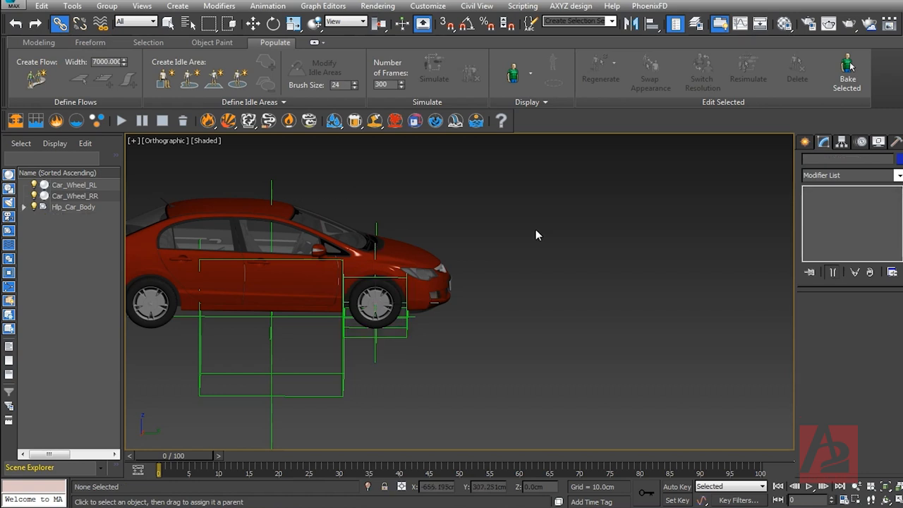
{"action": "mouse_move", "coordinate": [458, 233]}
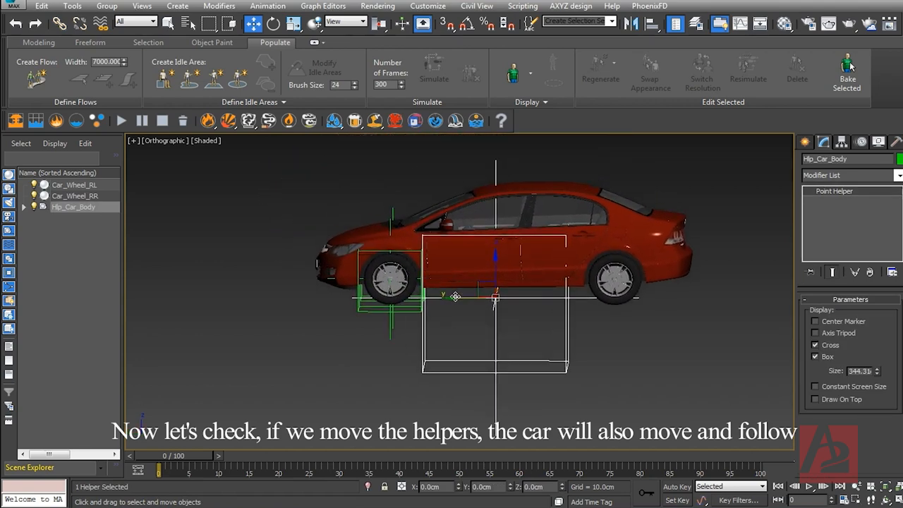
- Move Hlp_Car_Body to confirm body and front wheels follow, then select the two rear wheels
{"action": "left_click_drag", "start_coordinate": [494, 296], "coordinate": [352, 296]}
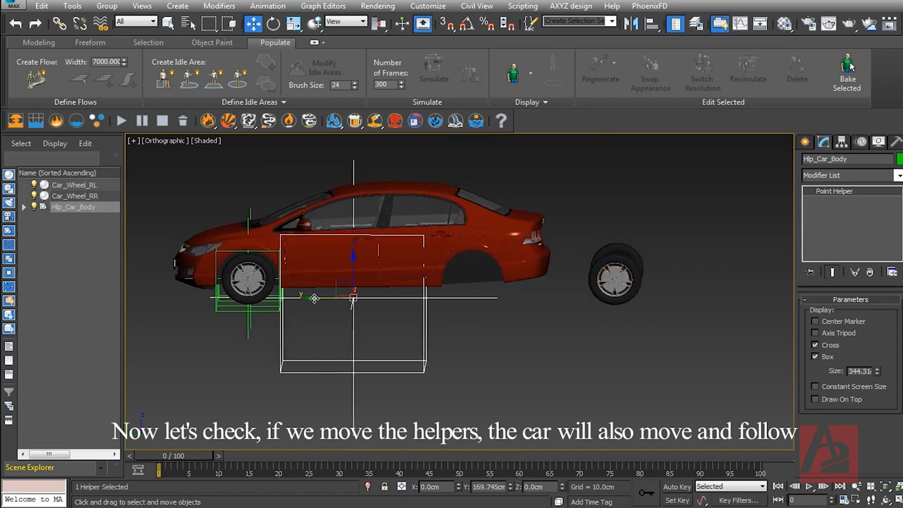
{"action": "left_click_drag", "start_coordinate": [352, 297], "coordinate": [280, 298]}
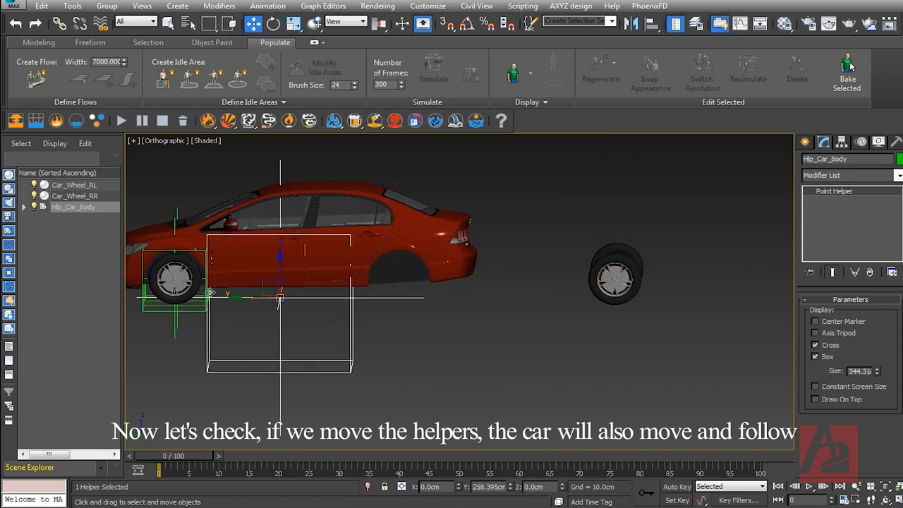
{"action": "left_click_drag", "start_coordinate": [279, 297], "coordinate": [495, 296]}
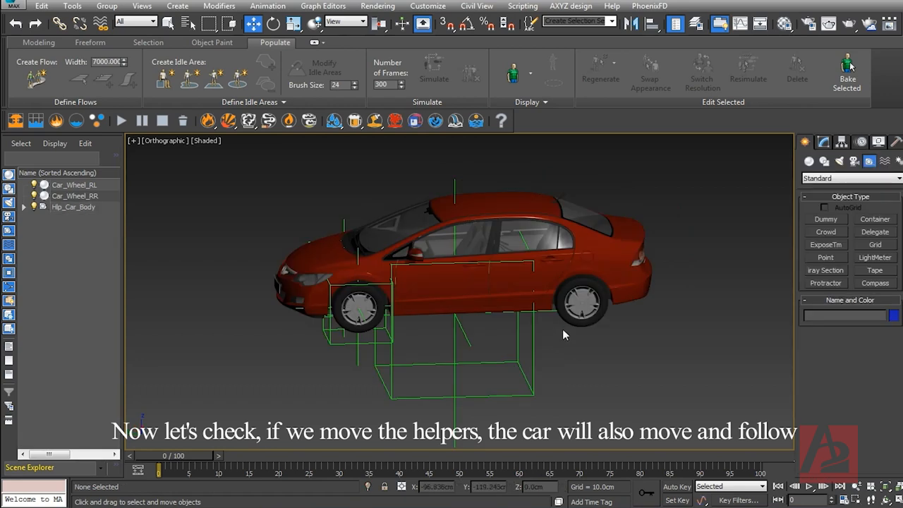
{"action": "left_click", "coordinate": [578, 299]}
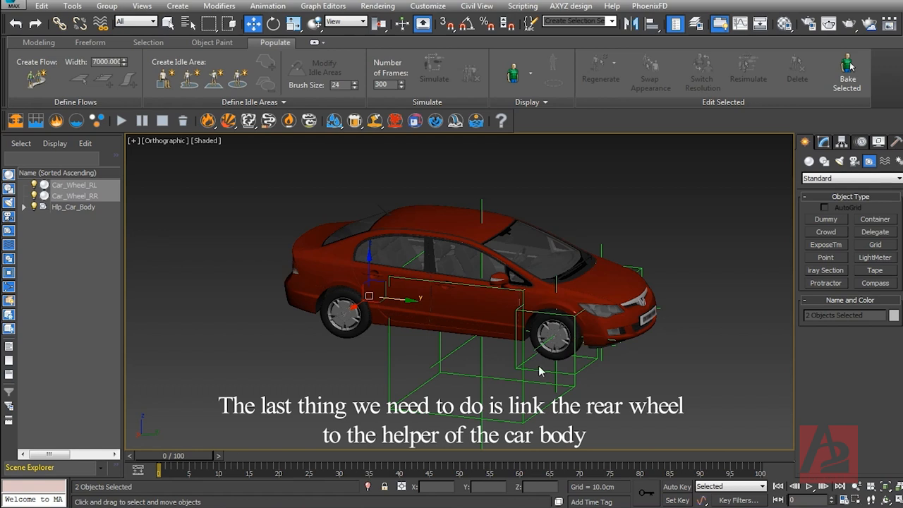
{"action": "mouse_move", "coordinate": [557, 313]}
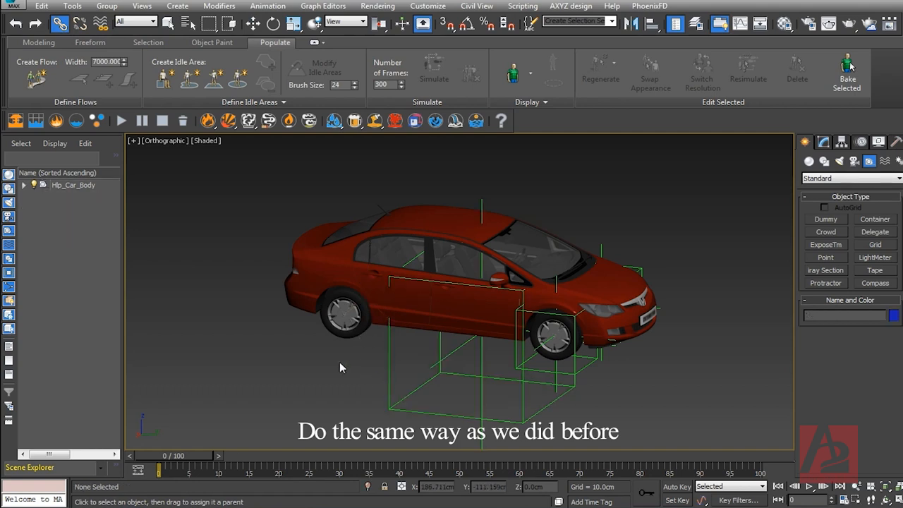
- Move Hlp_Car_Body to confirm the linked rear wheels and whole car follow it
{"action": "left_click", "coordinate": [163, 141]}
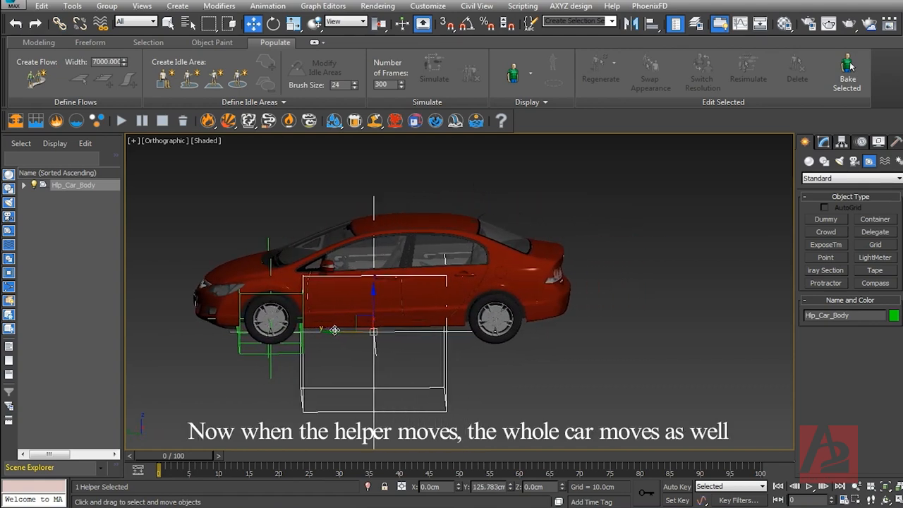
{"action": "left_click_drag", "start_coordinate": [333, 330], "coordinate": [668, 326]}
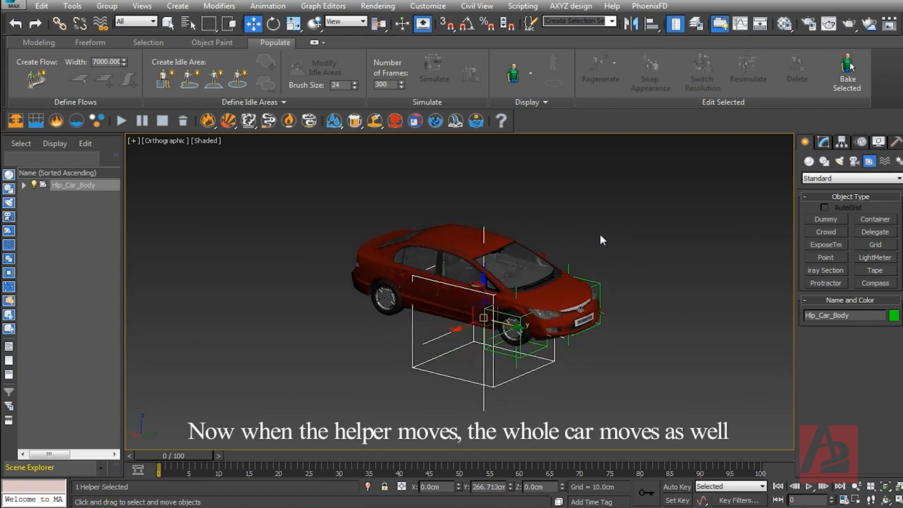
{"action": "left_click", "coordinate": [604, 237]}
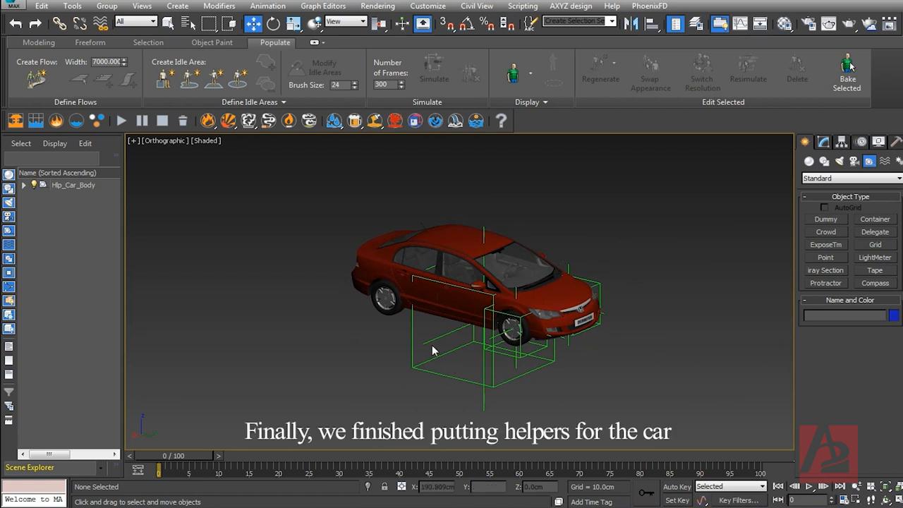
{"action": "mouse_move", "coordinate": [514, 313]}
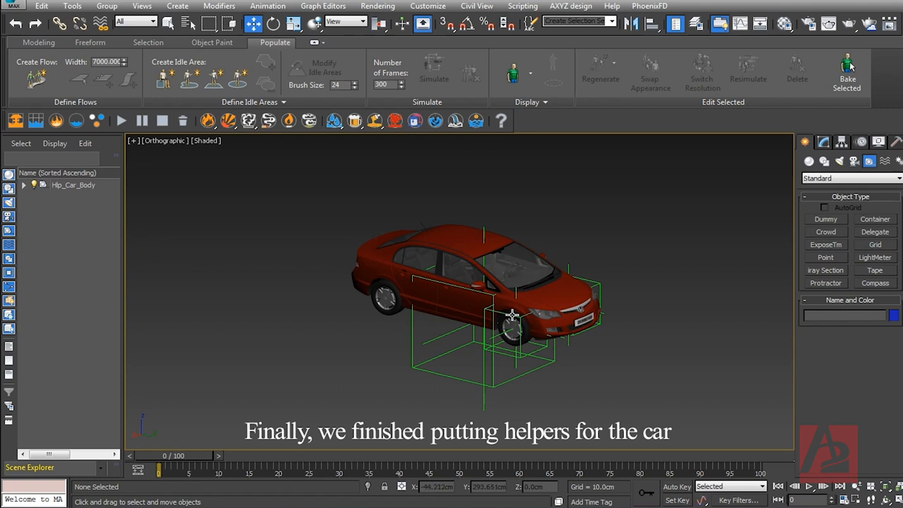
{"action": "mouse_move", "coordinate": [525, 308]}
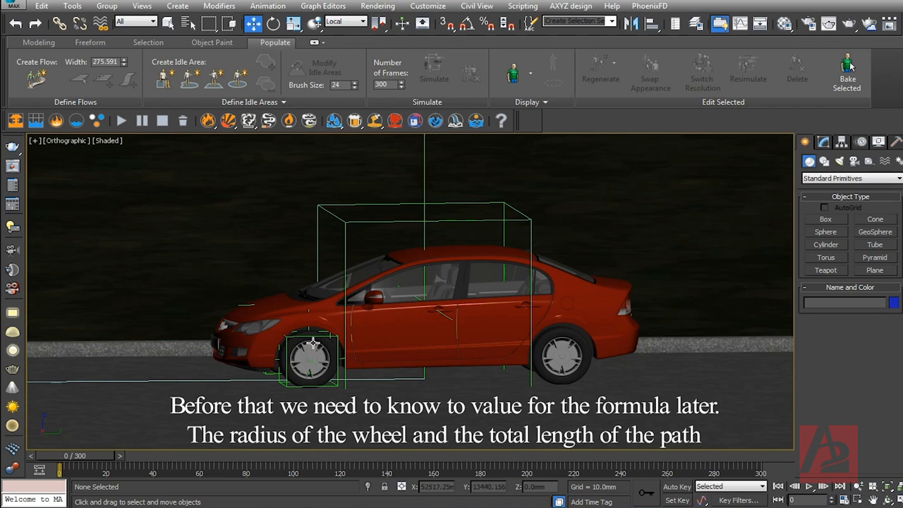
{"action": "mouse_move", "coordinate": [229, 390]}
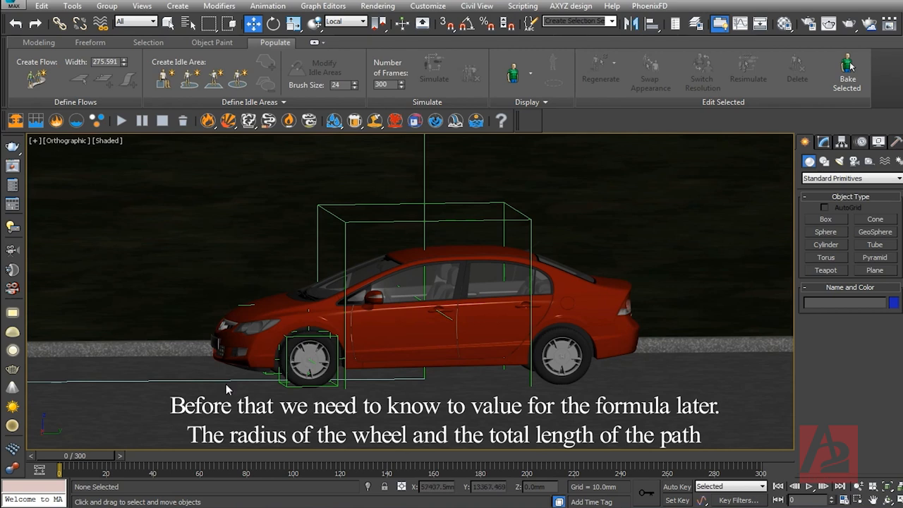
{"action": "mouse_move", "coordinate": [161, 381]}
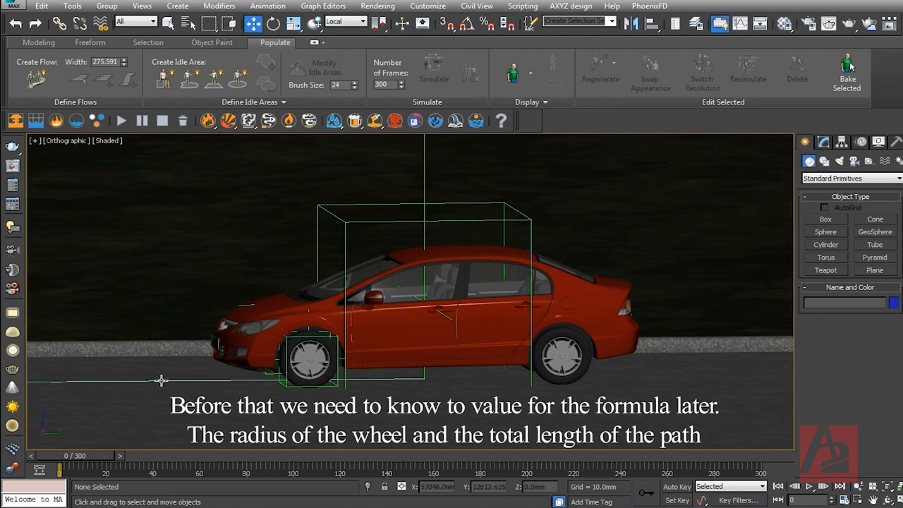
{"action": "mouse_move", "coordinate": [200, 387]}
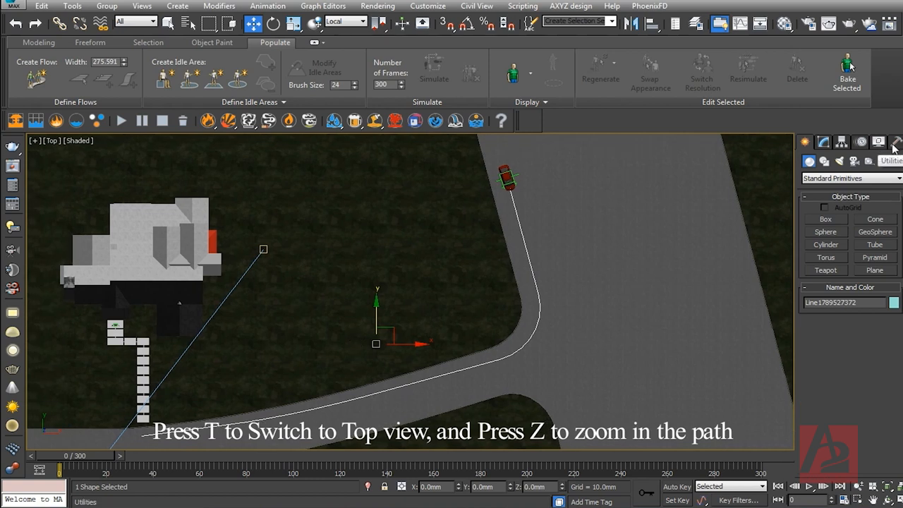
- Measure the road path length, reading about 96006.578 mm
{"action": "left_click", "coordinate": [878, 141]}
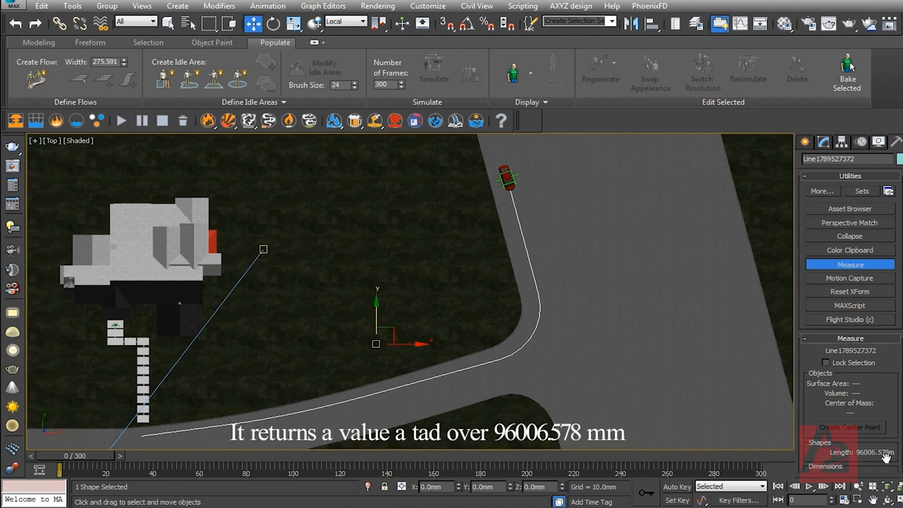
{"action": "mouse_move", "coordinate": [887, 454]}
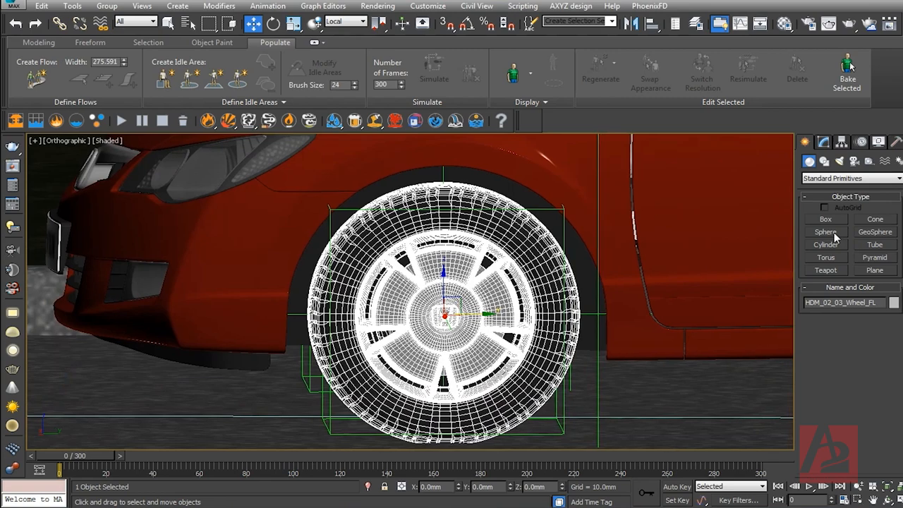
- Select the front-left wheel to inspect its size
{"action": "left_click", "coordinate": [826, 232]}
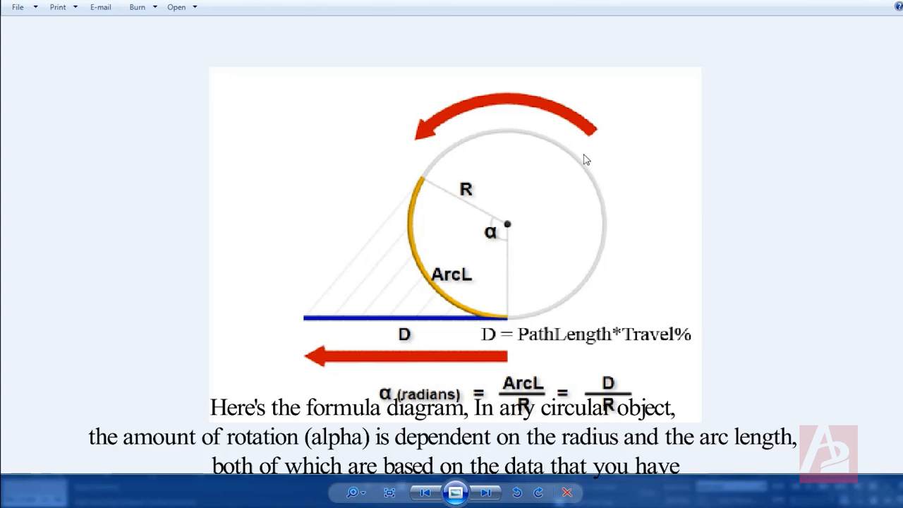
{"action": "mouse_move", "coordinate": [596, 240]}
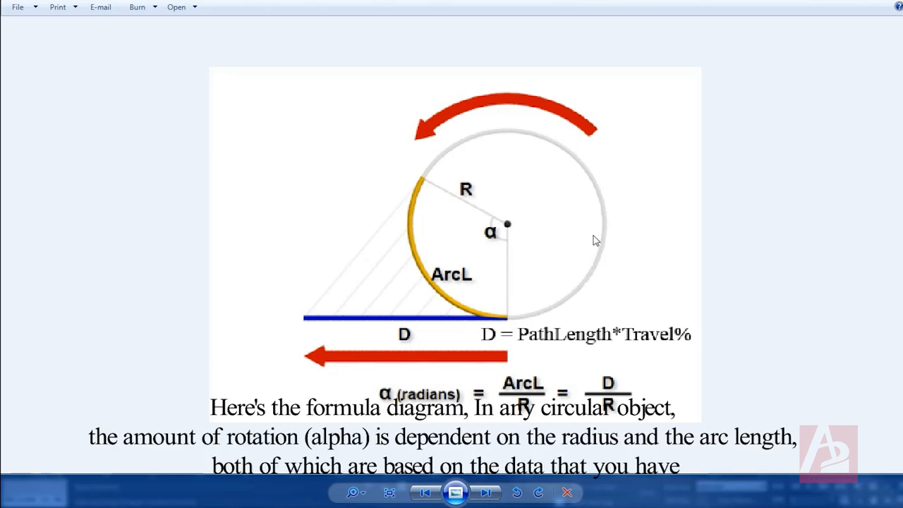
{"action": "mouse_move", "coordinate": [440, 203]}
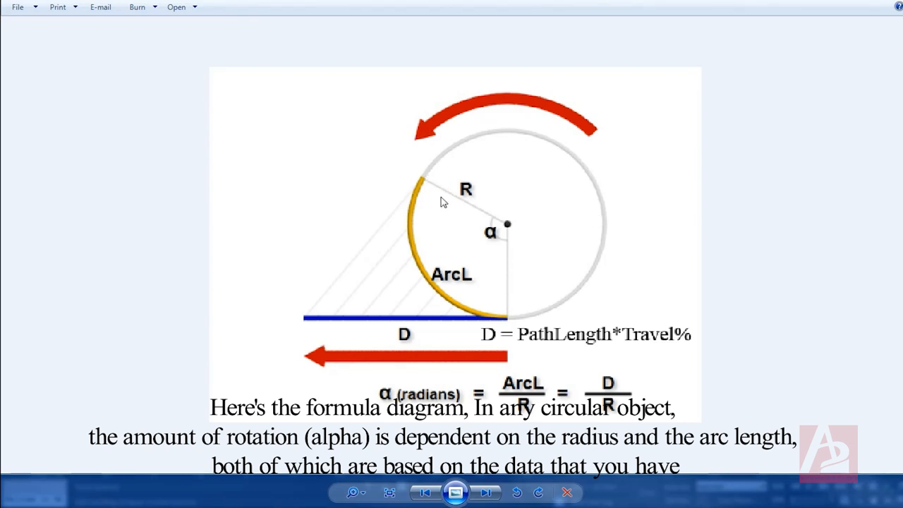
{"action": "mouse_move", "coordinate": [486, 214]}
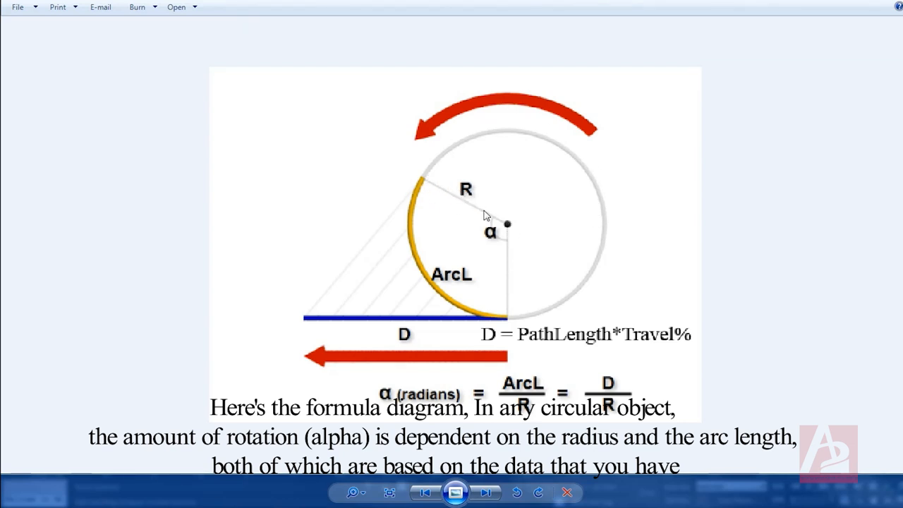
{"action": "mouse_move", "coordinate": [499, 246]}
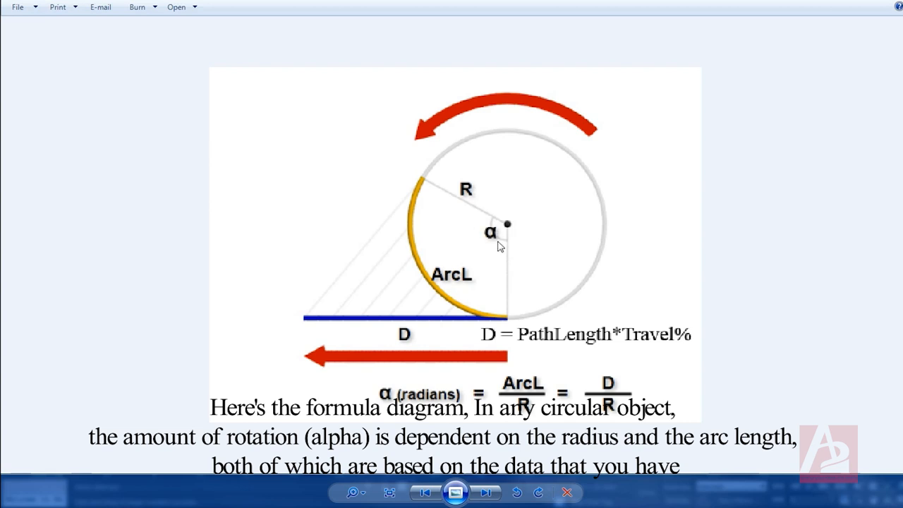
{"action": "mouse_move", "coordinate": [458, 281]}
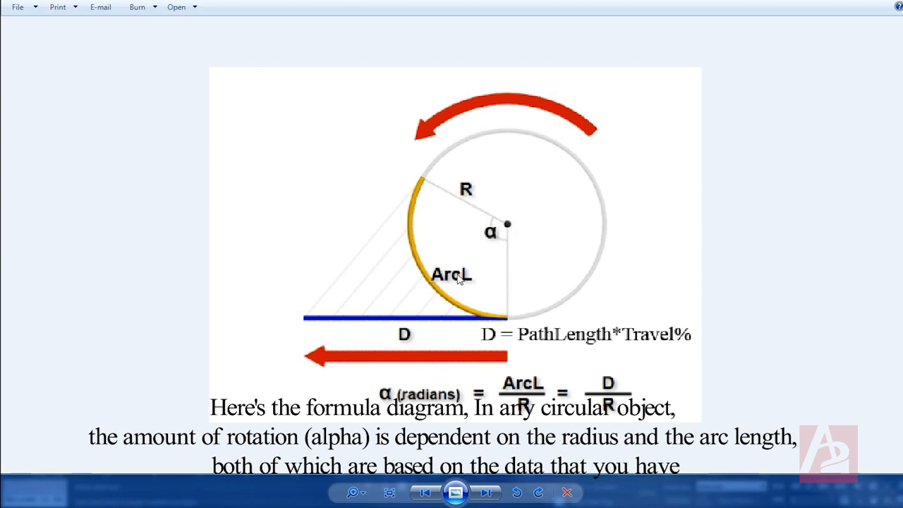
{"action": "mouse_move", "coordinate": [525, 291]}
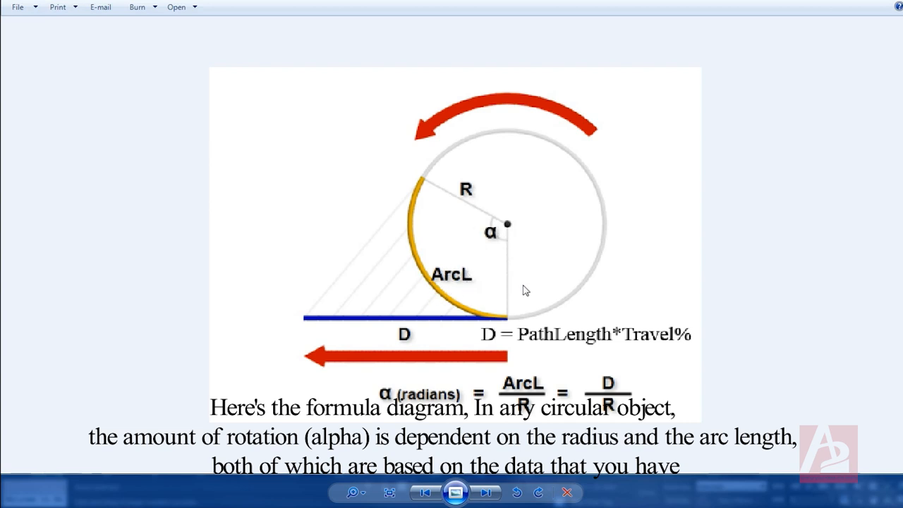
{"action": "mouse_move", "coordinate": [435, 268]}
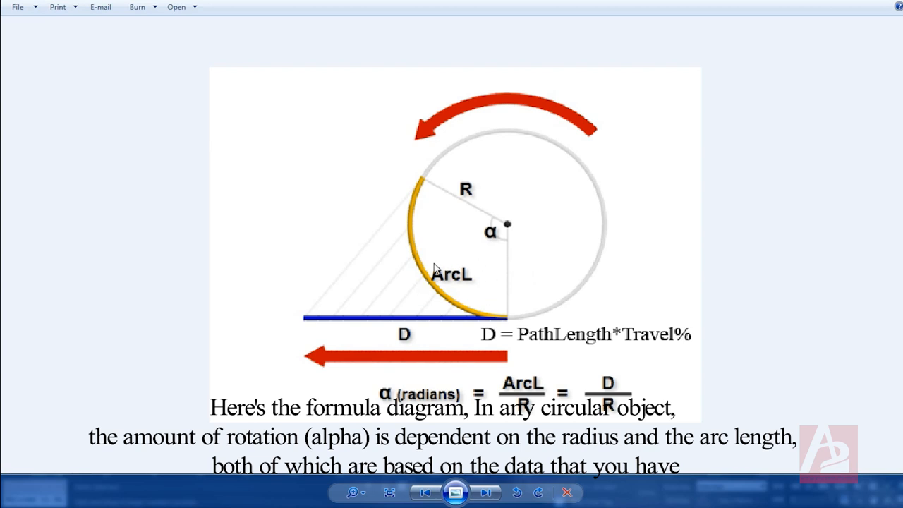
{"action": "mouse_move", "coordinate": [374, 307]}
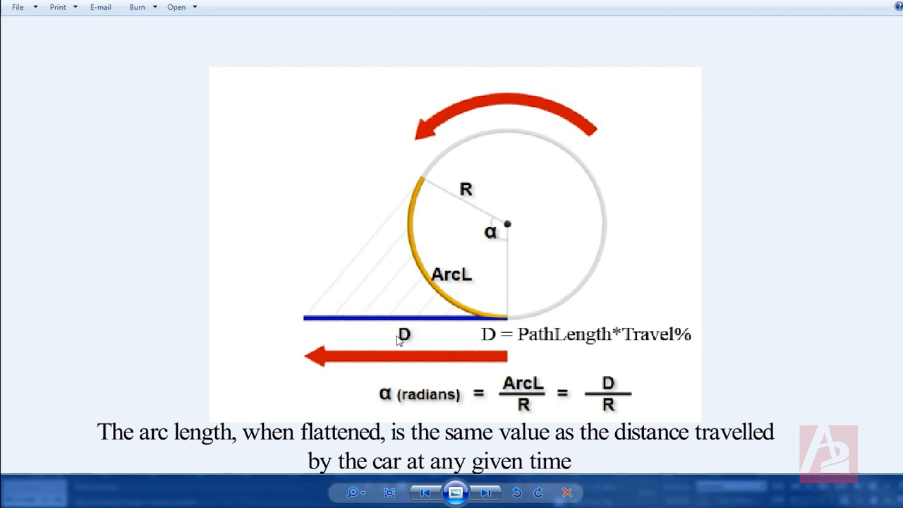
{"action": "mouse_move", "coordinate": [401, 344]}
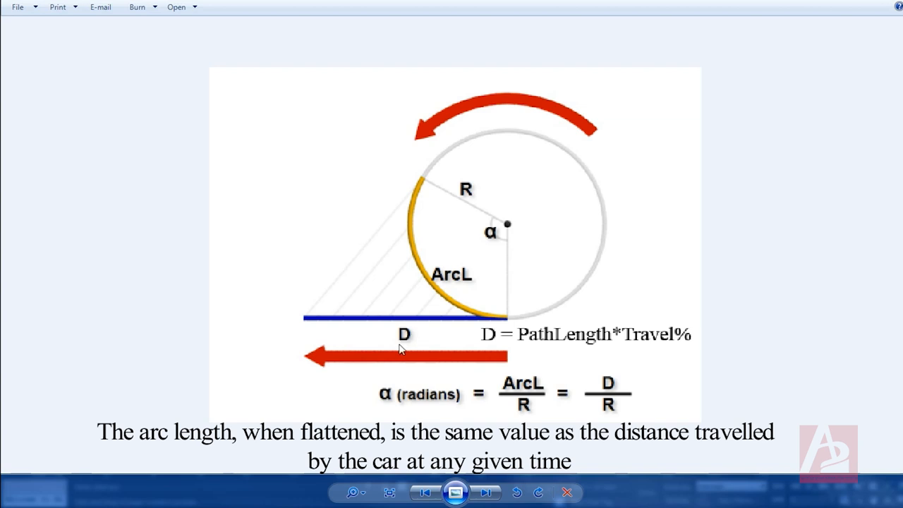
{"action": "mouse_move", "coordinate": [433, 339]}
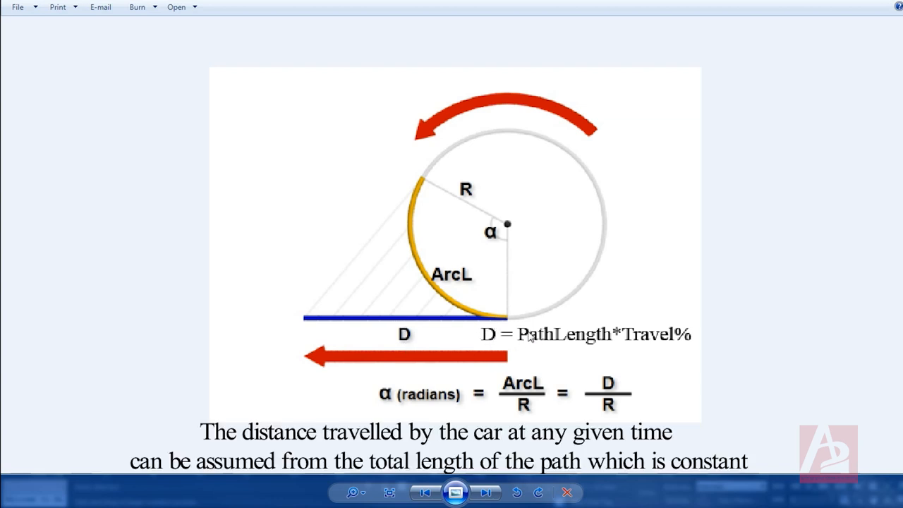
{"action": "mouse_move", "coordinate": [605, 343]}
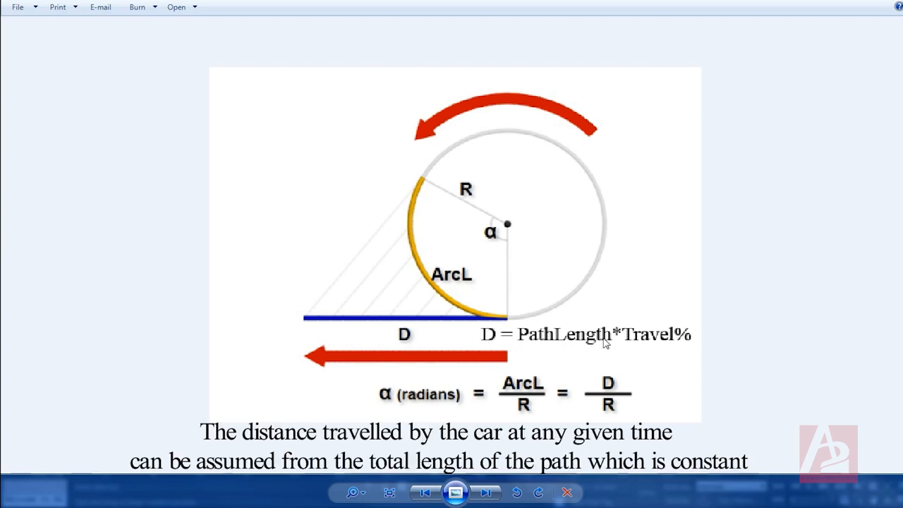
{"action": "mouse_move", "coordinate": [45, 332]}
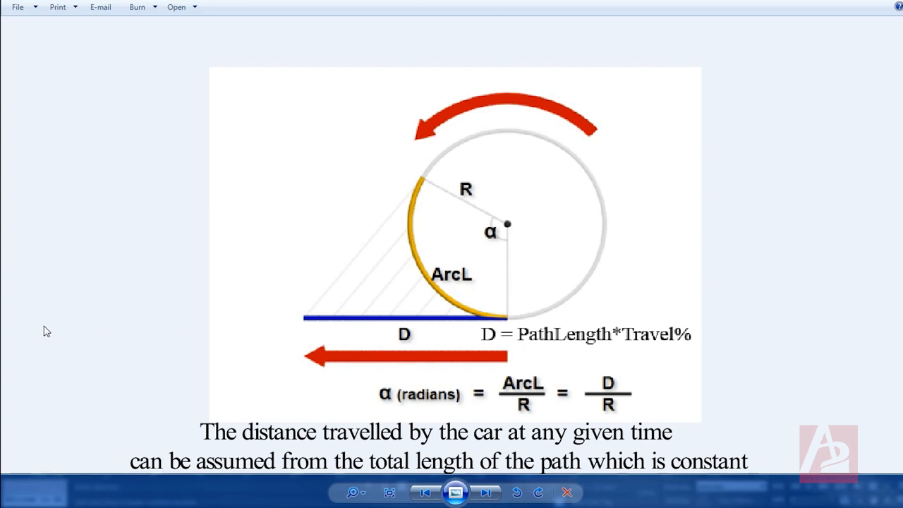
{"action": "mouse_move", "coordinate": [649, 340]}
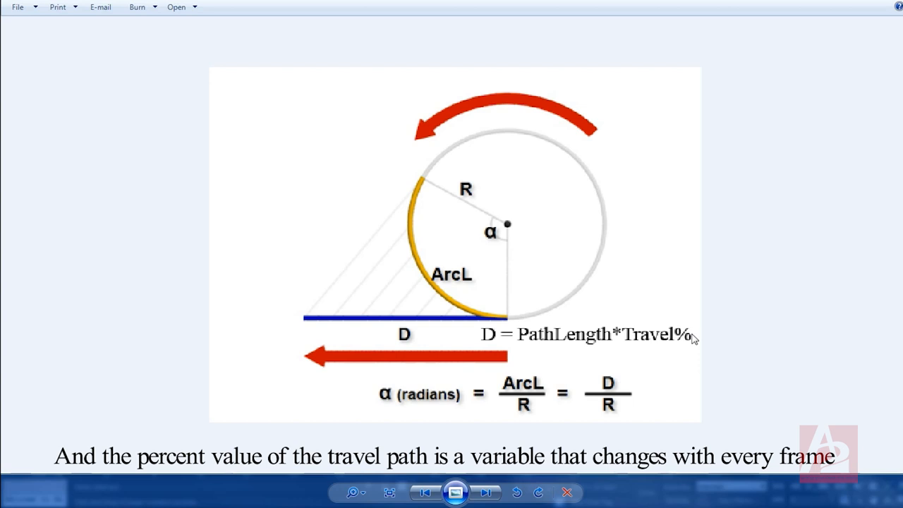
{"action": "mouse_move", "coordinate": [716, 339]}
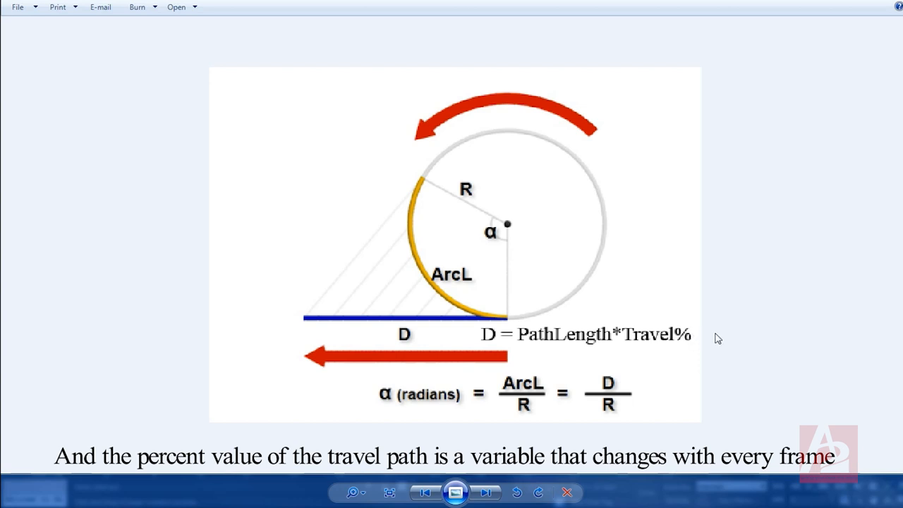
{"action": "mouse_move", "coordinate": [697, 330]}
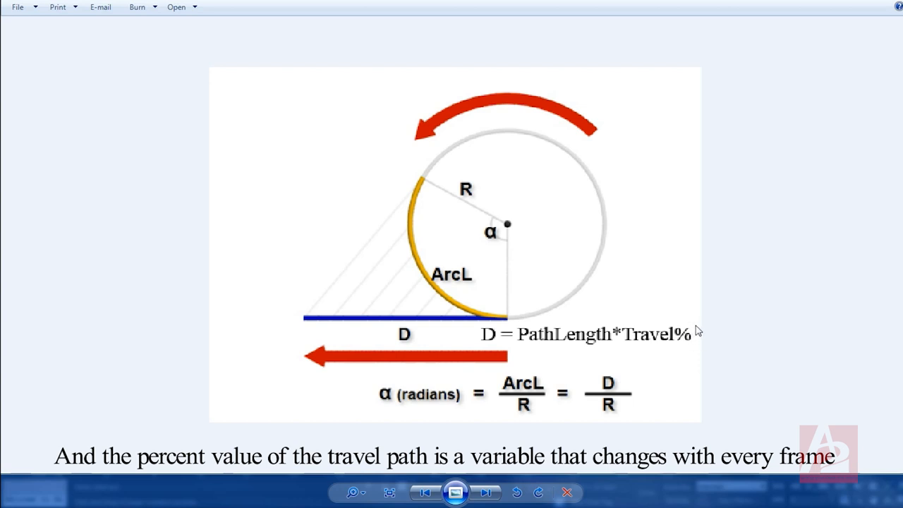
{"action": "mouse_move", "coordinate": [536, 246]}
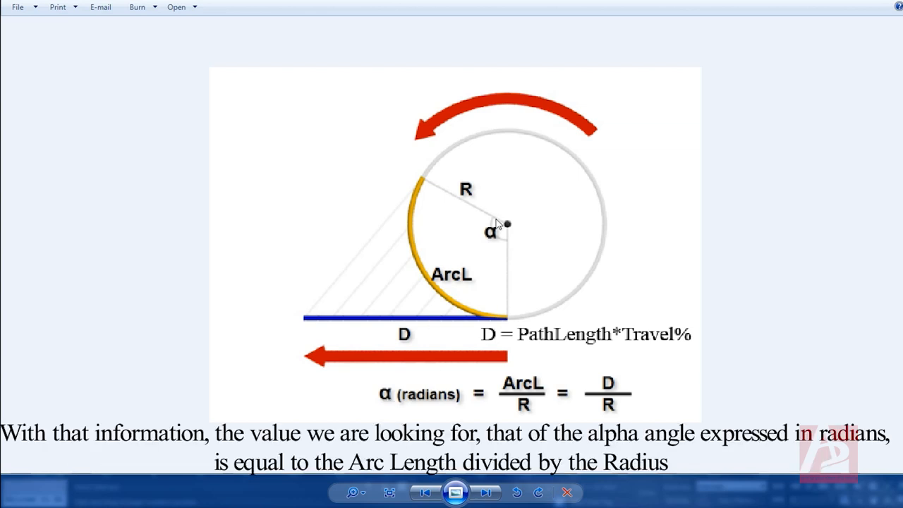
{"action": "mouse_move", "coordinate": [451, 407]}
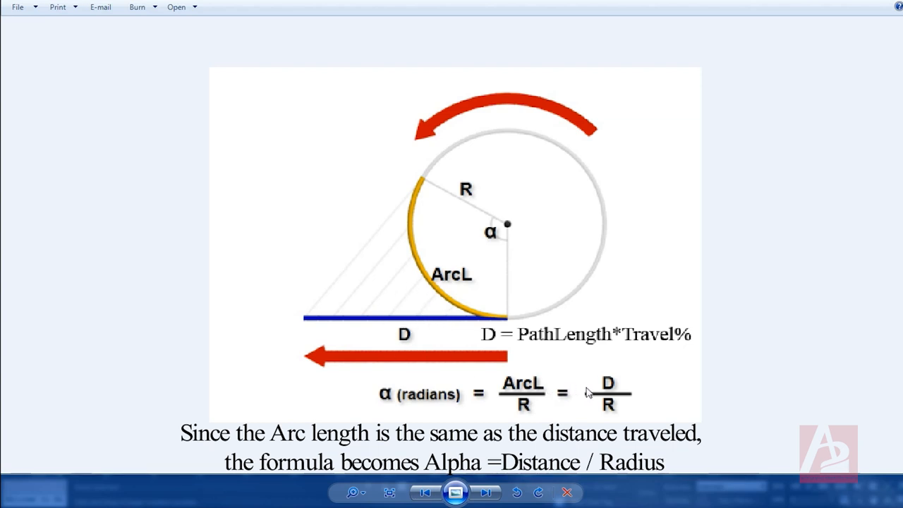
{"action": "mouse_move", "coordinate": [610, 420]}
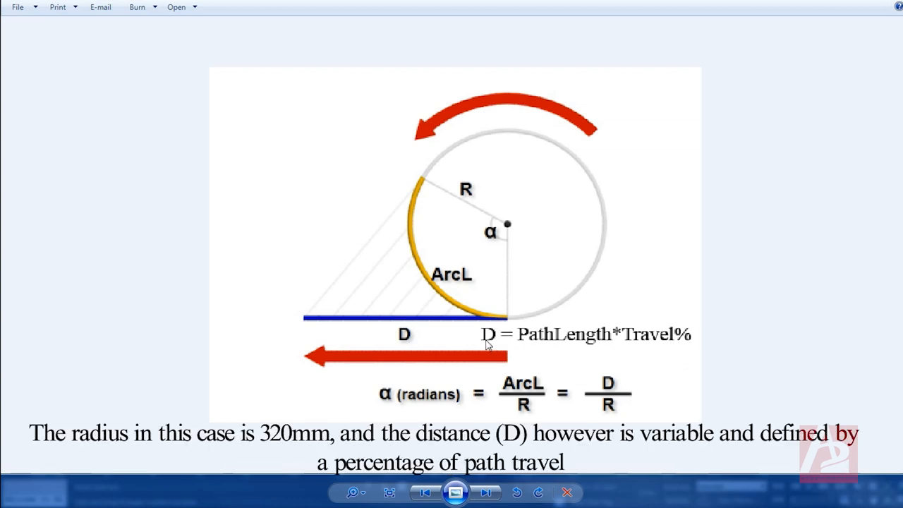
{"action": "mouse_move", "coordinate": [511, 344]}
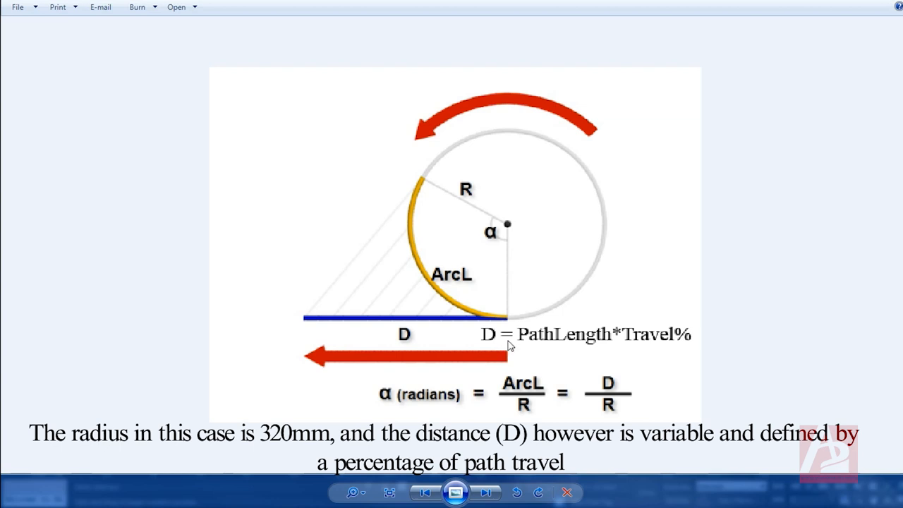
{"action": "mouse_move", "coordinate": [610, 406]}
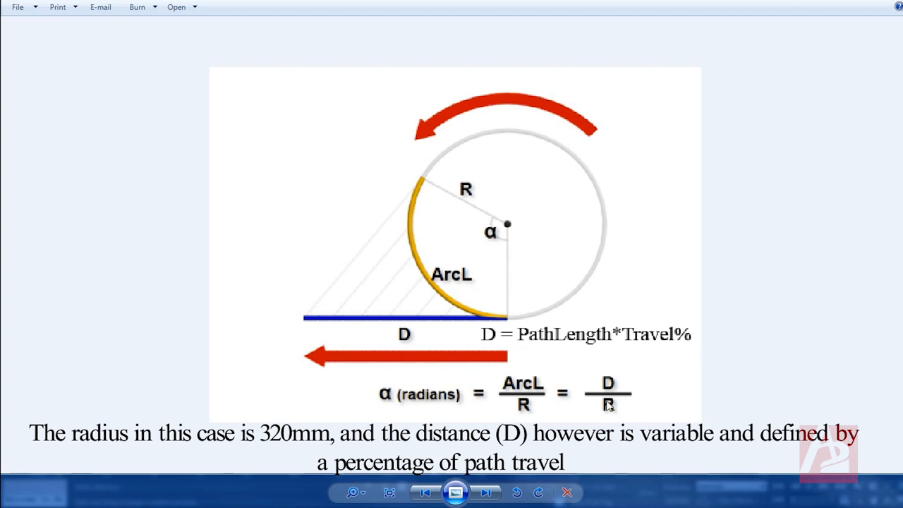
{"action": "mouse_move", "coordinate": [626, 372]}
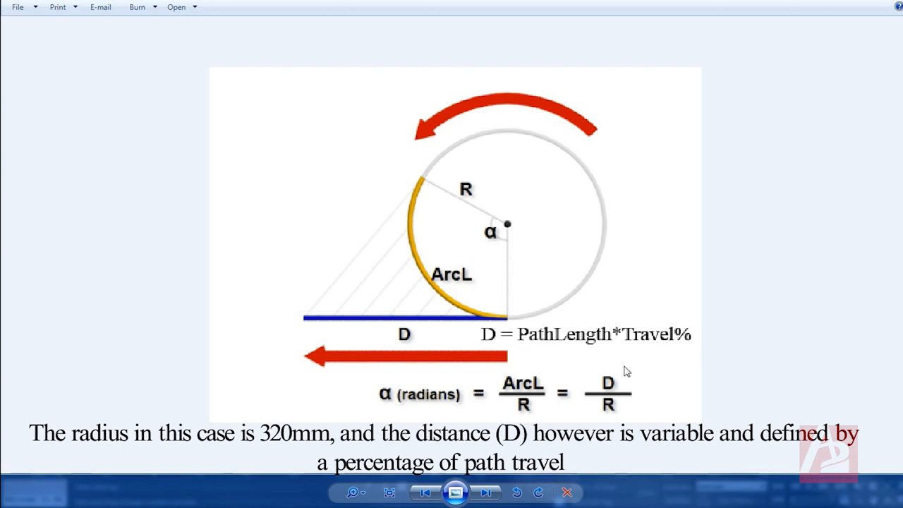
{"action": "mouse_move", "coordinate": [451, 406]}
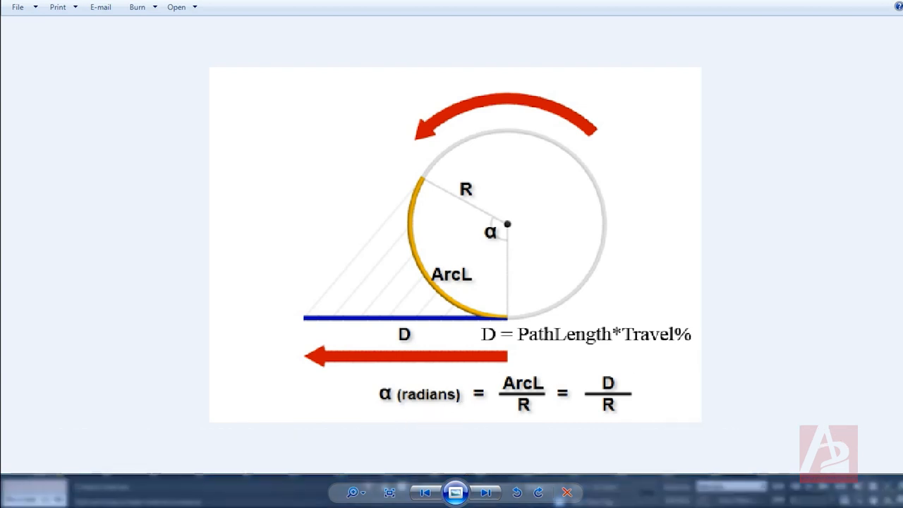
{"action": "mouse_move", "coordinate": [466, 435]}
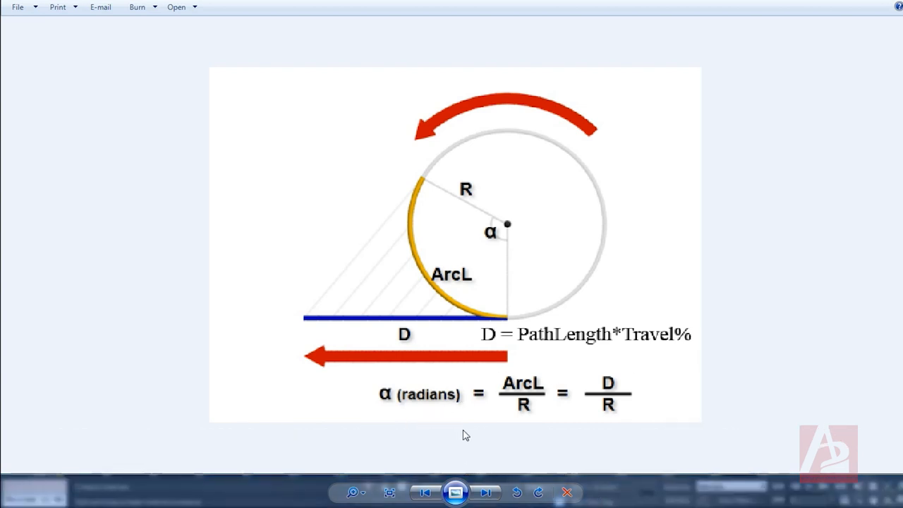
{"action": "mouse_move", "coordinate": [284, 494]}
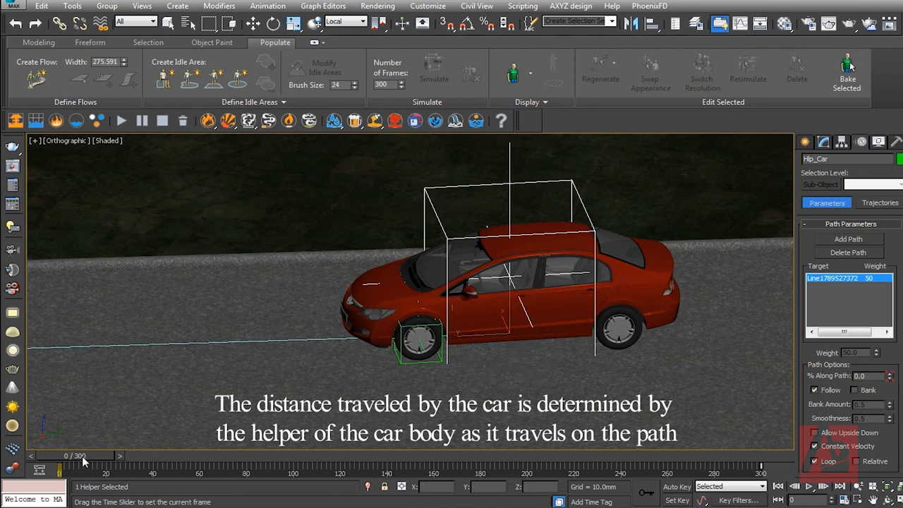
{"action": "left_click_drag", "start_coordinate": [64, 466], "coordinate": [110, 466]}
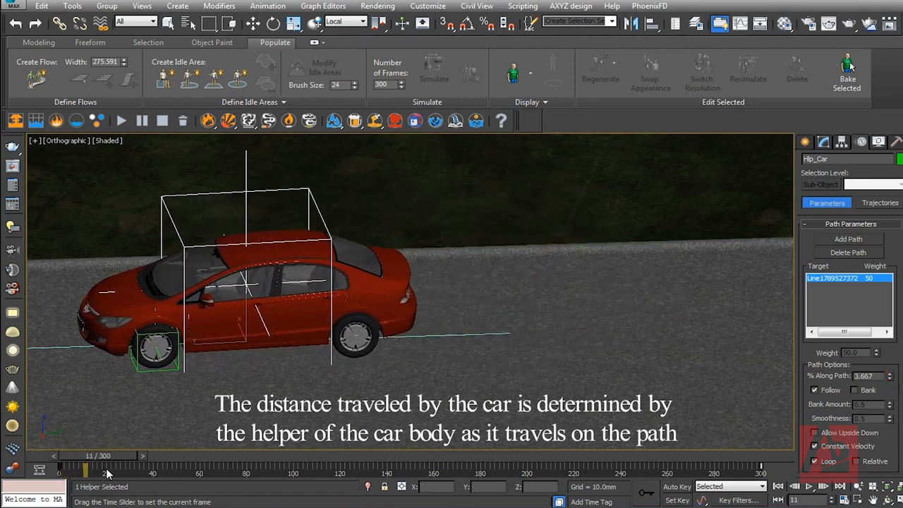
{"action": "left_click_drag", "start_coordinate": [90, 466], "coordinate": [106, 465]}
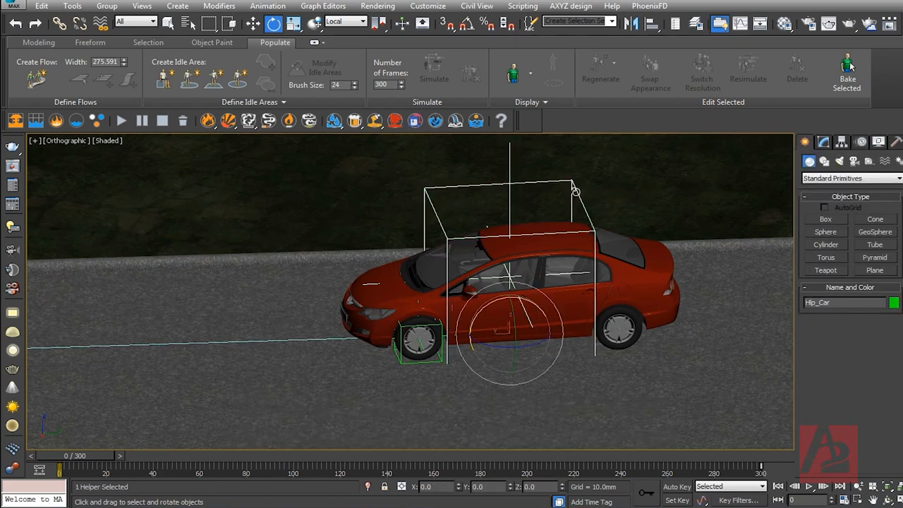
- Wire Hlp_Car's Path Constraint Percent to the front-left wheel's X Rotation
{"action": "right_click", "coordinate": [508, 283]}
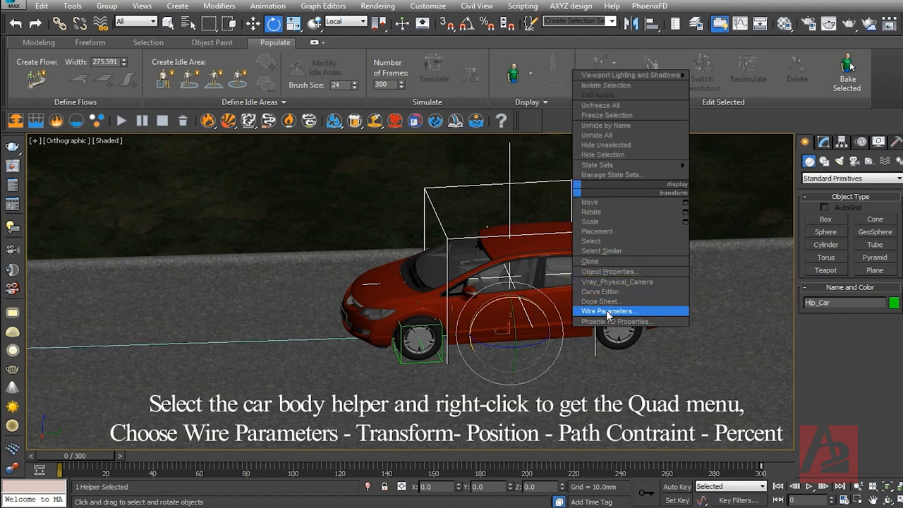
{"action": "left_click", "coordinate": [608, 312]}
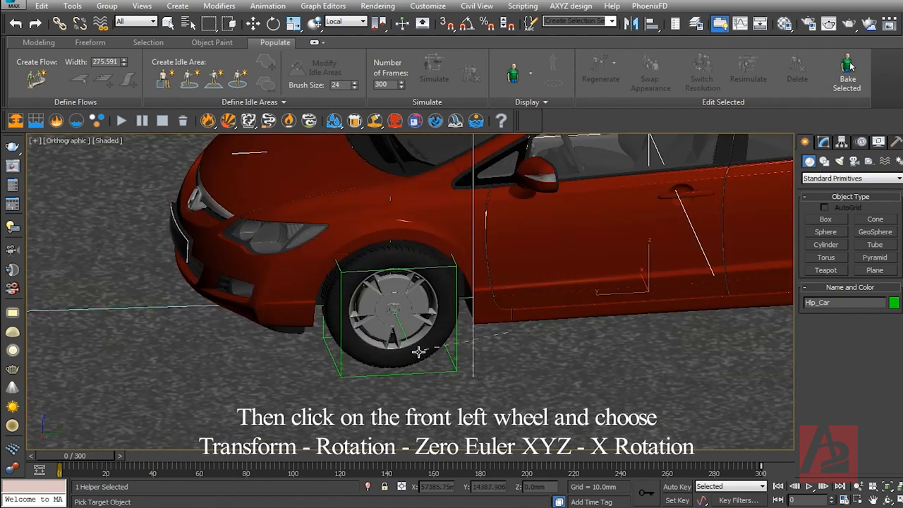
{"action": "right_click", "coordinate": [418, 351]}
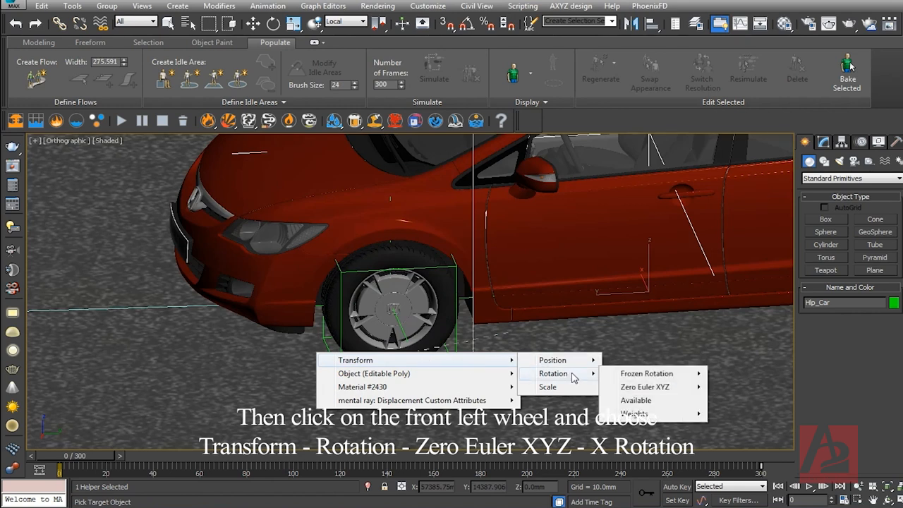
{"action": "mouse_move", "coordinate": [643, 386]}
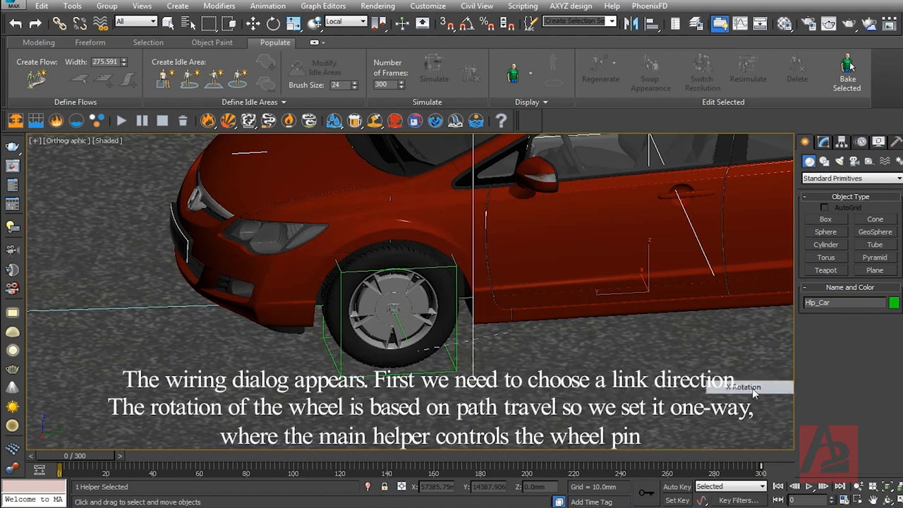
{"action": "left_click", "coordinate": [742, 387]}
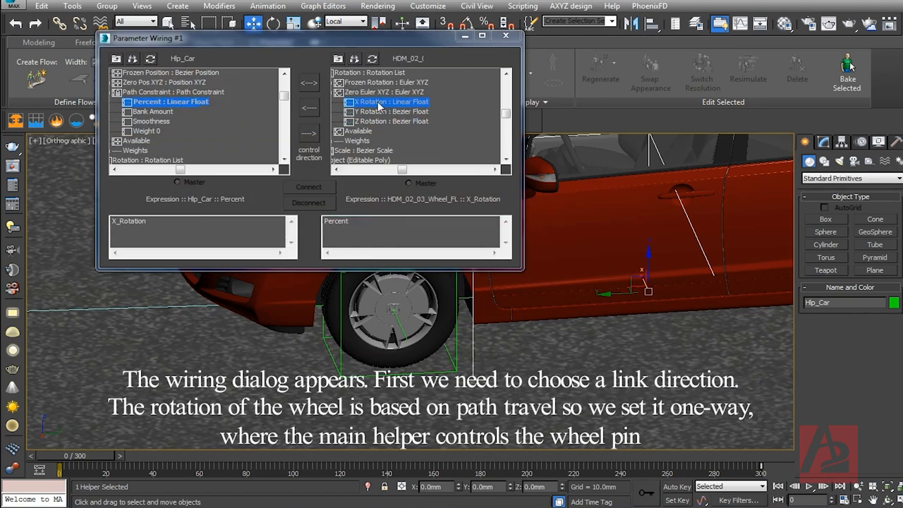
{"action": "mouse_move", "coordinate": [309, 134]}
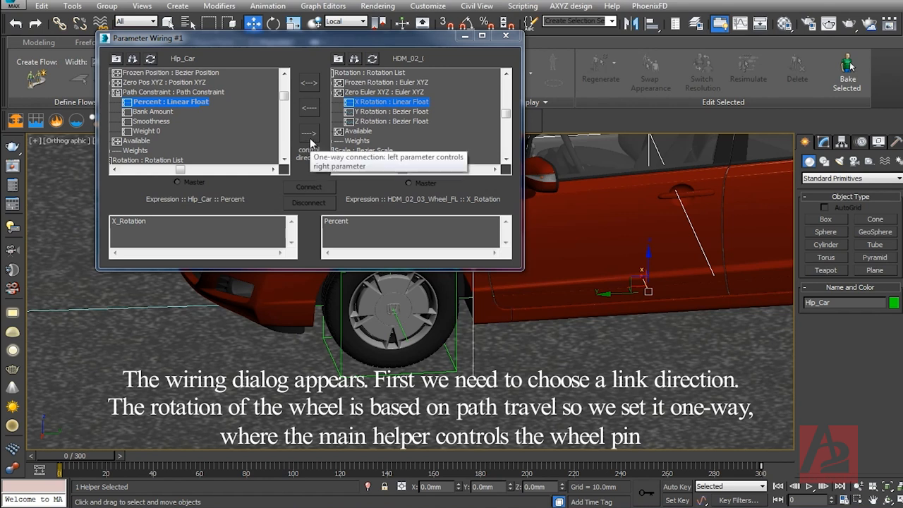
- Set the wiring one-way so Percent drives the front-left wheel's X Rotation
{"action": "left_click", "coordinate": [309, 133]}
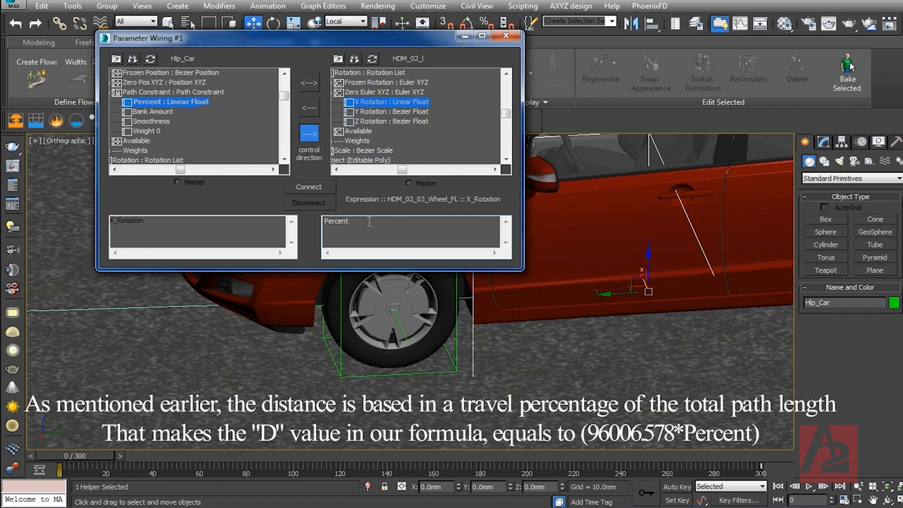
- Enter the expression (Percent*96006.578)/320 and connect it to the wheel rotation
{"action": "type", "text": "*"}
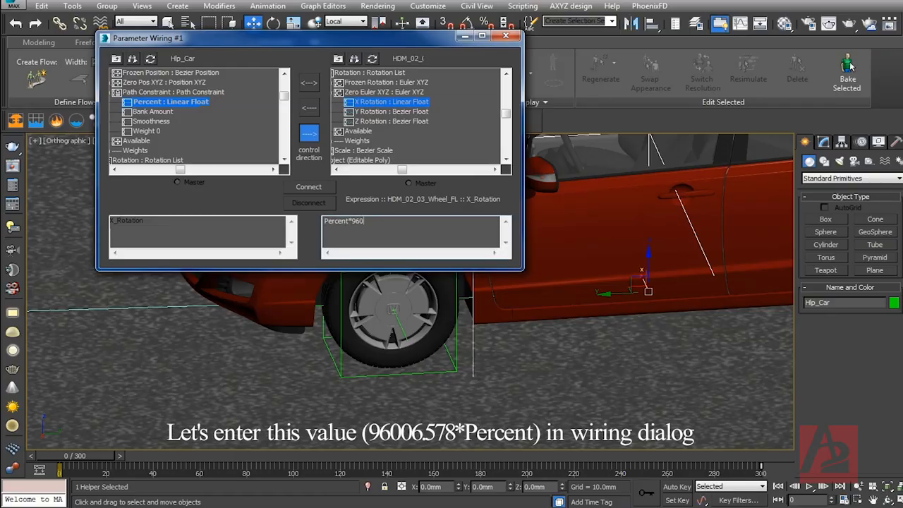
{"action": "type", "text": "0"}
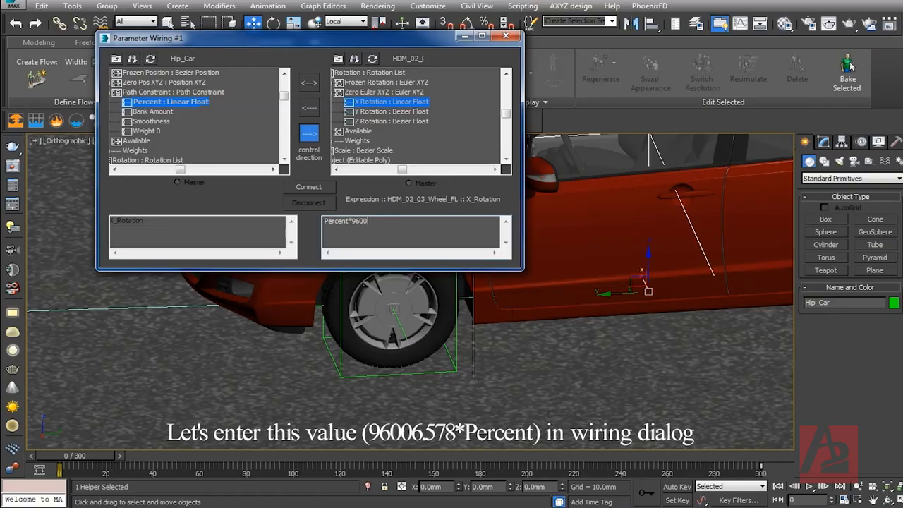
{"action": "type", "text": "6.578)"}
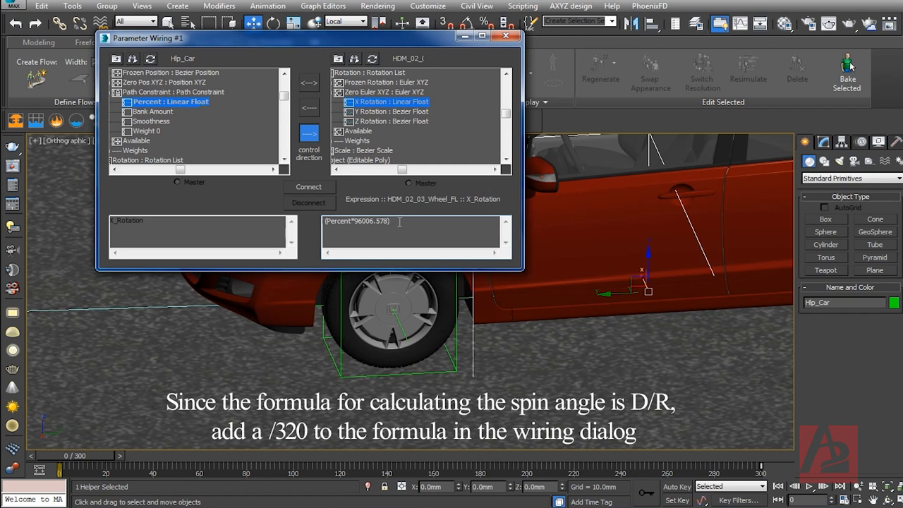
{"action": "type", "text": "/"}
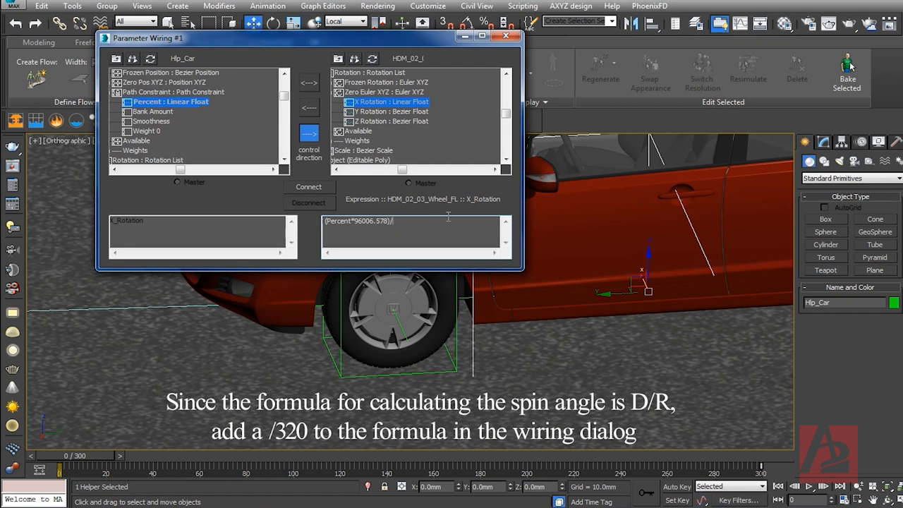
{"action": "type", "text": "320"}
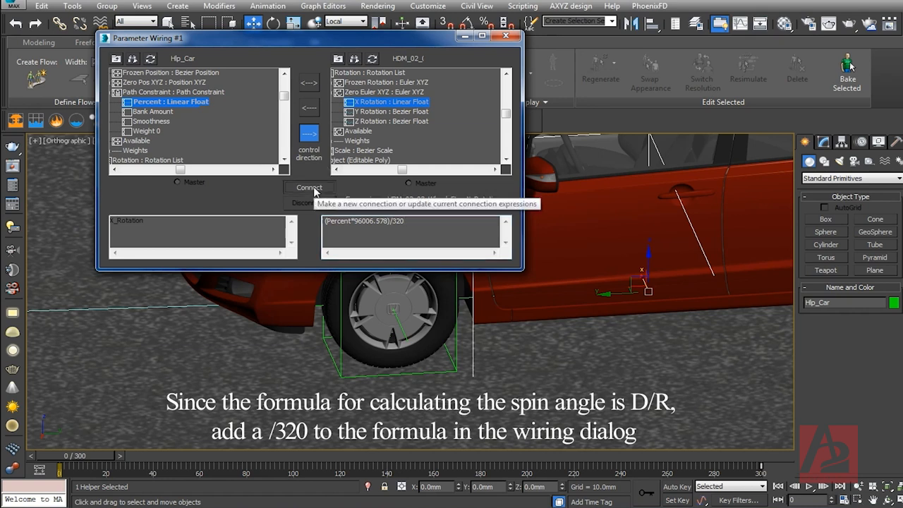
{"action": "left_click", "coordinate": [309, 186]}
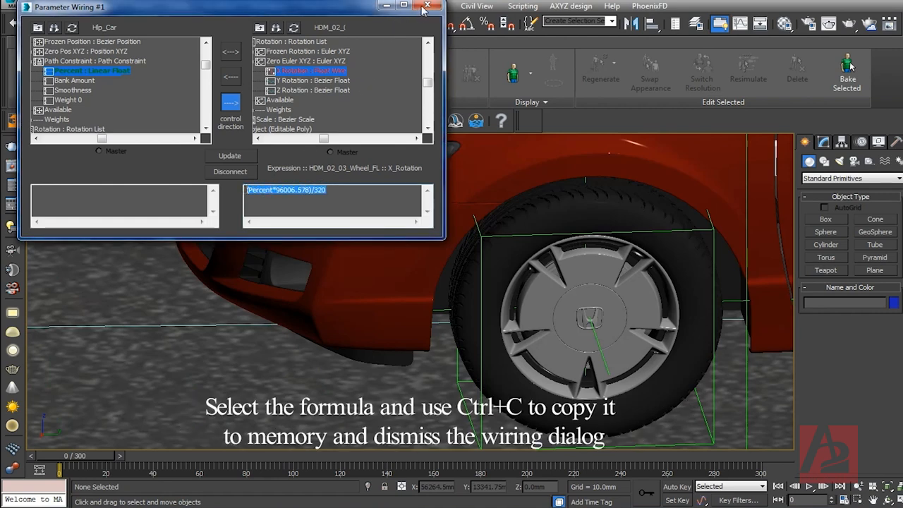
- Close the Parameter Wiring window after copying the spin formula
{"action": "left_click", "coordinate": [432, 6]}
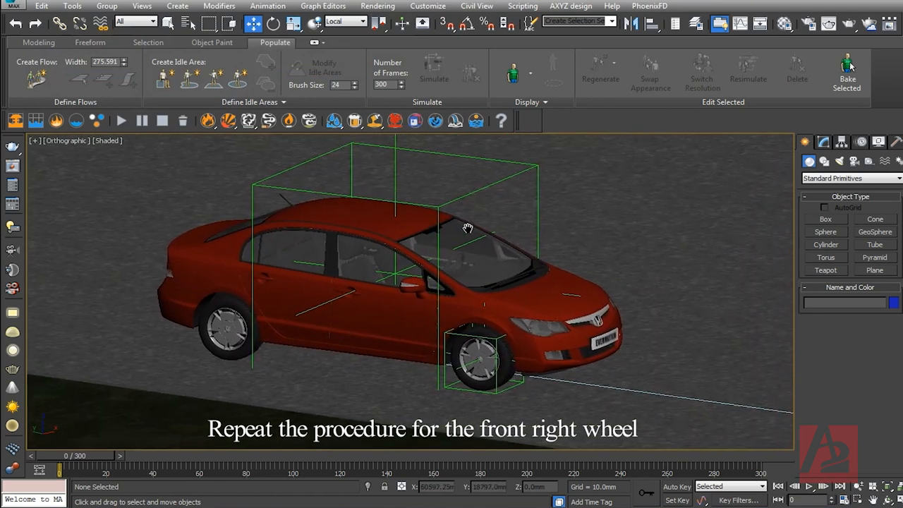
- Wire Hlp_Car's Path Constraint Percent to the front-right wheel's X Rotation
{"action": "left_click", "coordinate": [395, 355]}
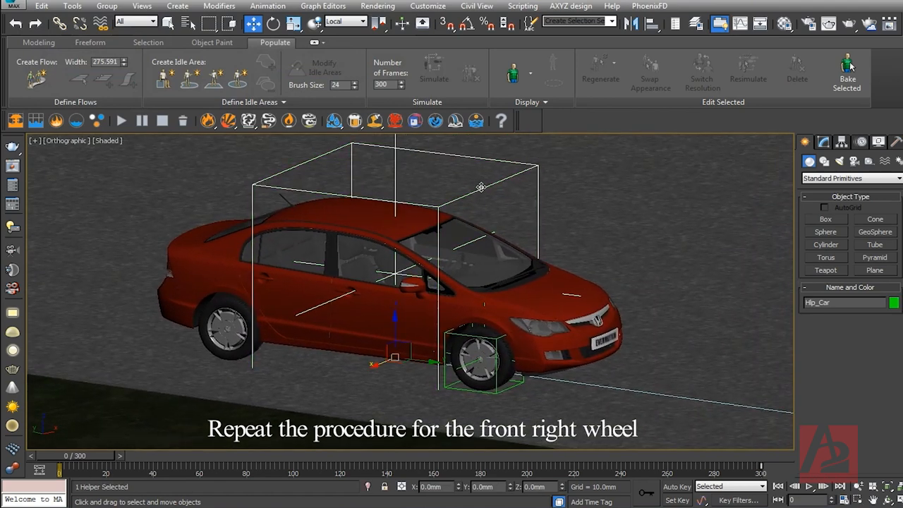
{"action": "right_click", "coordinate": [482, 186]}
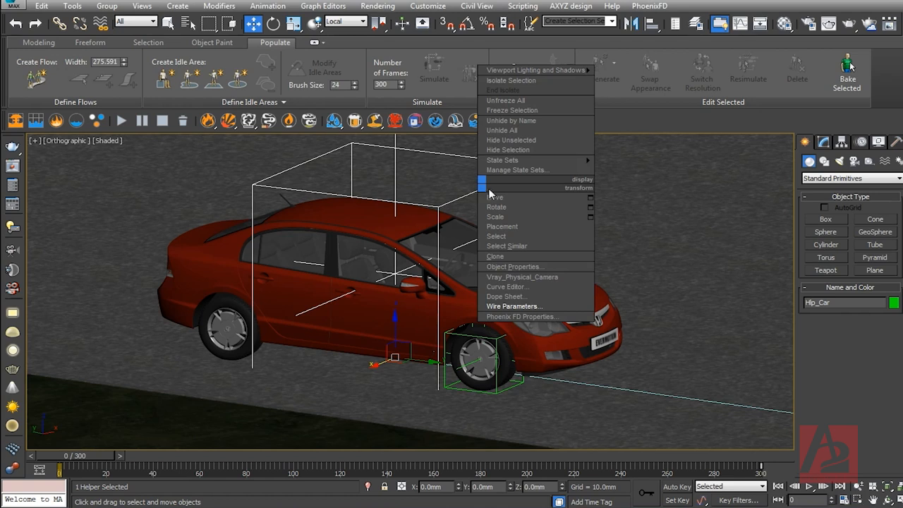
{"action": "mouse_move", "coordinate": [513, 306]}
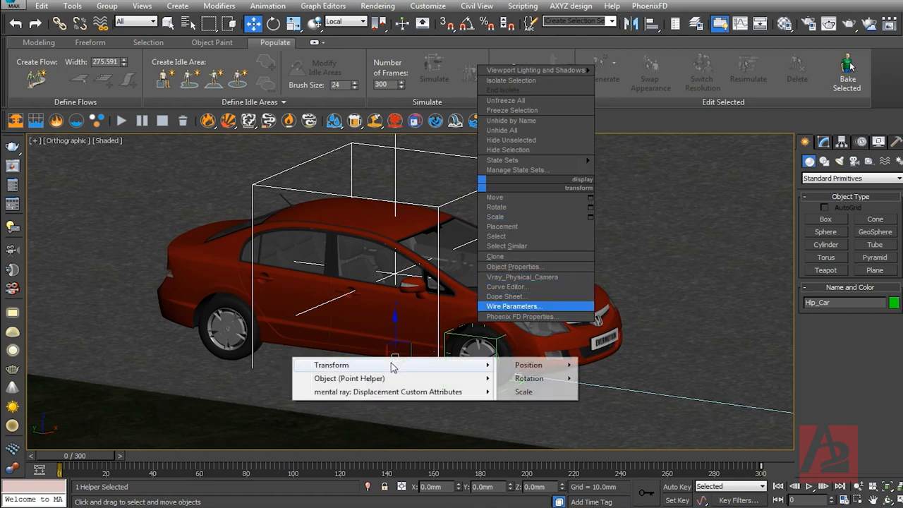
{"action": "mouse_move", "coordinate": [528, 364]}
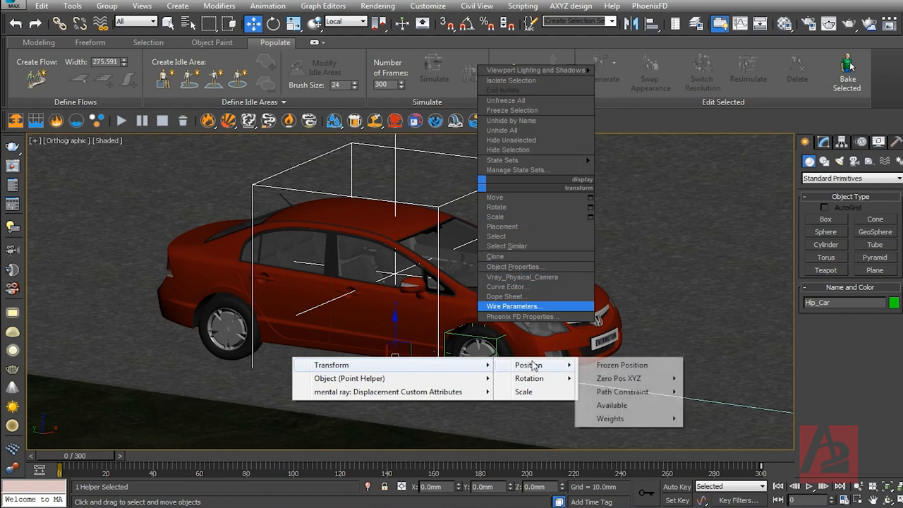
{"action": "mouse_move", "coordinate": [622, 392]}
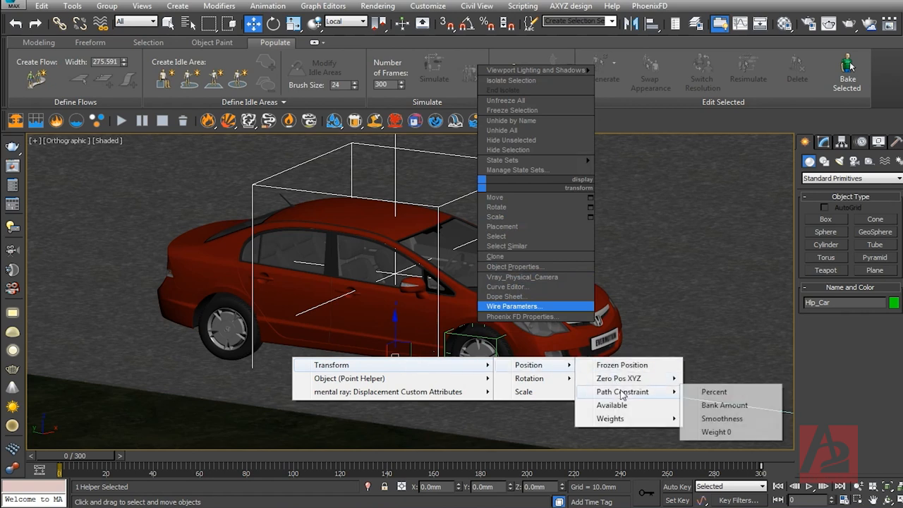
{"action": "mouse_move", "coordinate": [714, 392]}
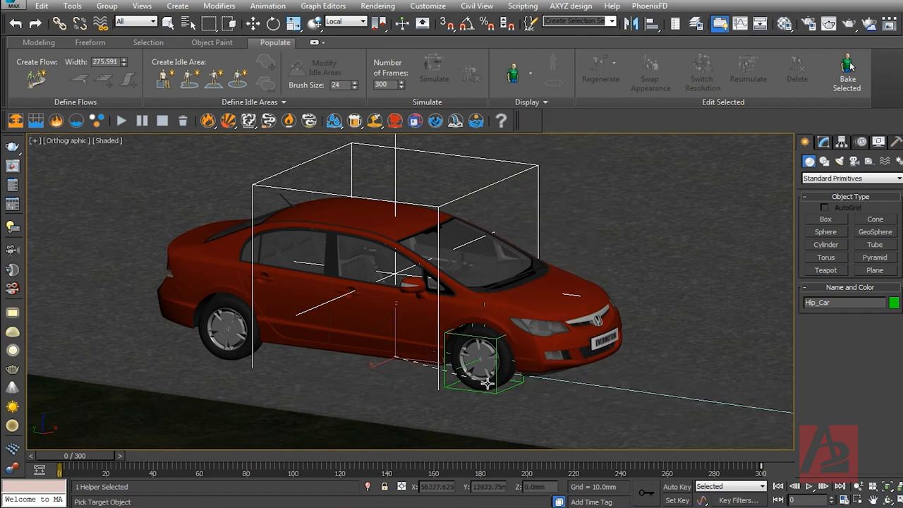
{"action": "right_click", "coordinate": [482, 384]}
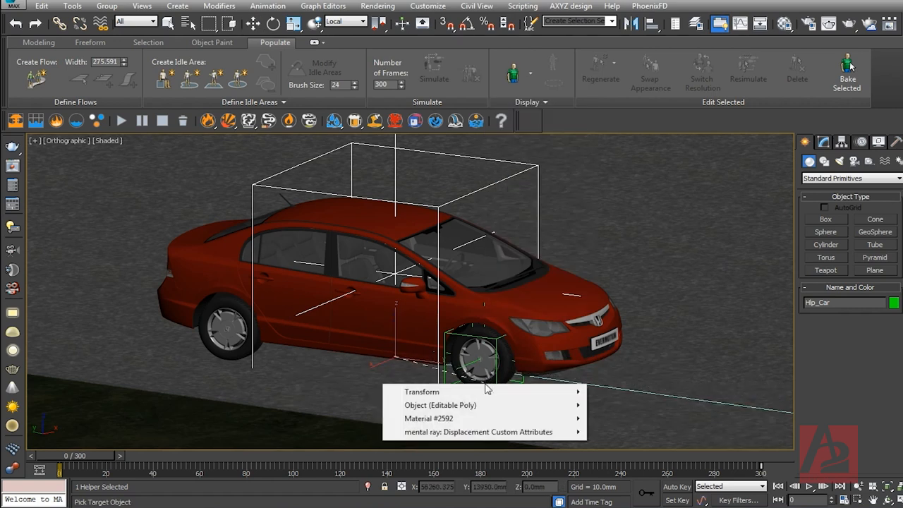
{"action": "mouse_move", "coordinate": [421, 392]}
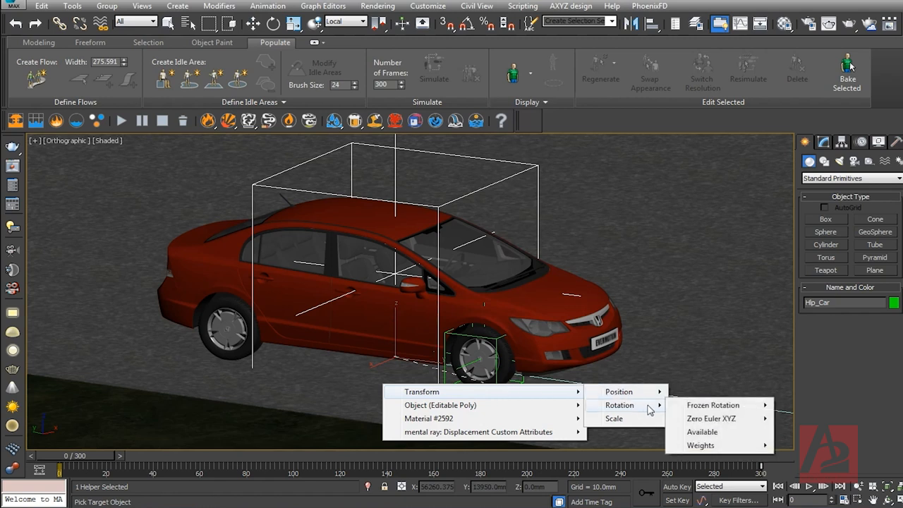
{"action": "mouse_move", "coordinate": [711, 418]}
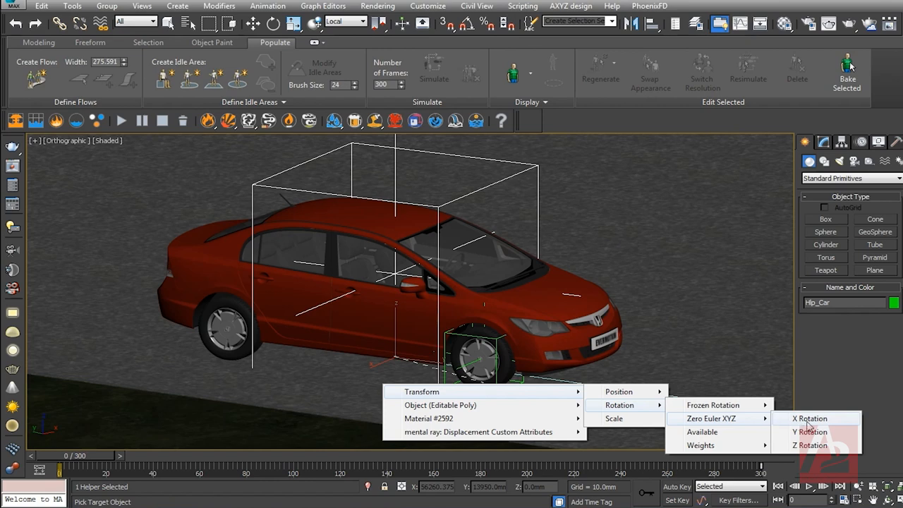
{"action": "left_click", "coordinate": [810, 418]}
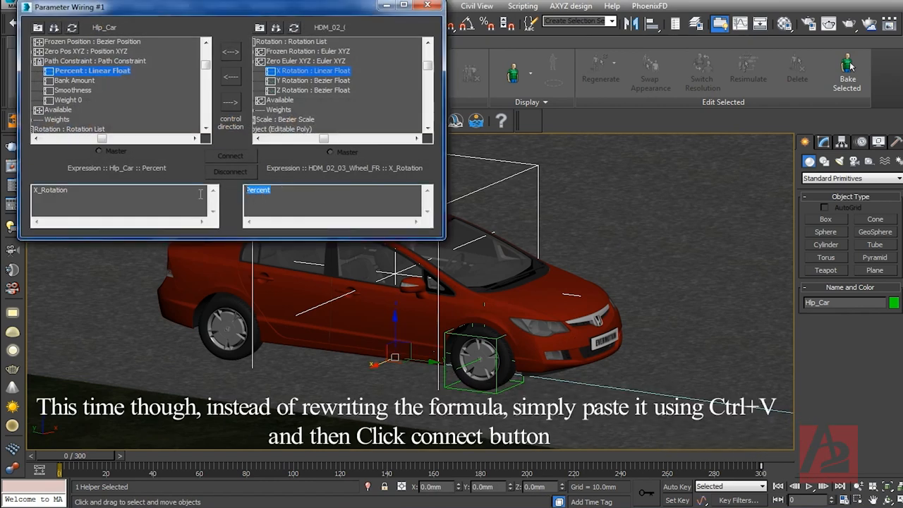
- Paste (Percent*96006.578)/320 as the front-right wheel's expression, connect it, and close wiring
{"action": "type", "text": "(Percent*96006.578)/320"}
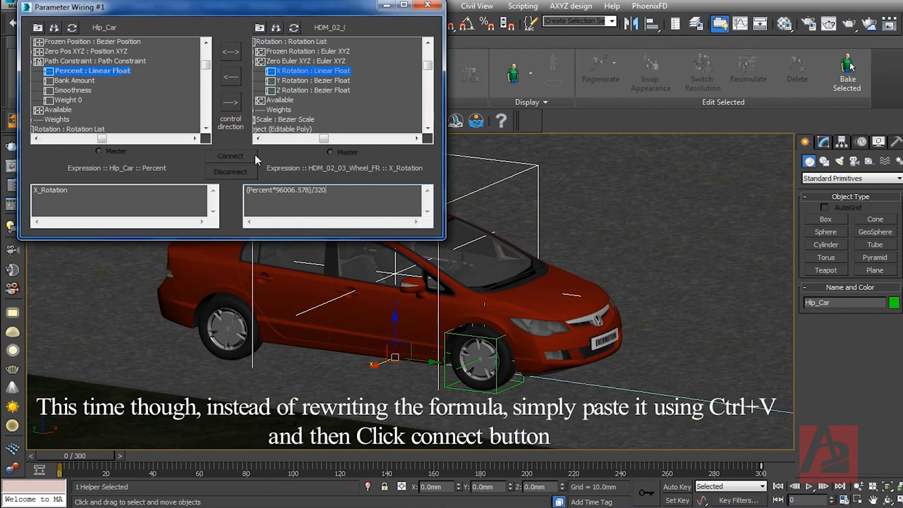
{"action": "mouse_move", "coordinate": [231, 102]}
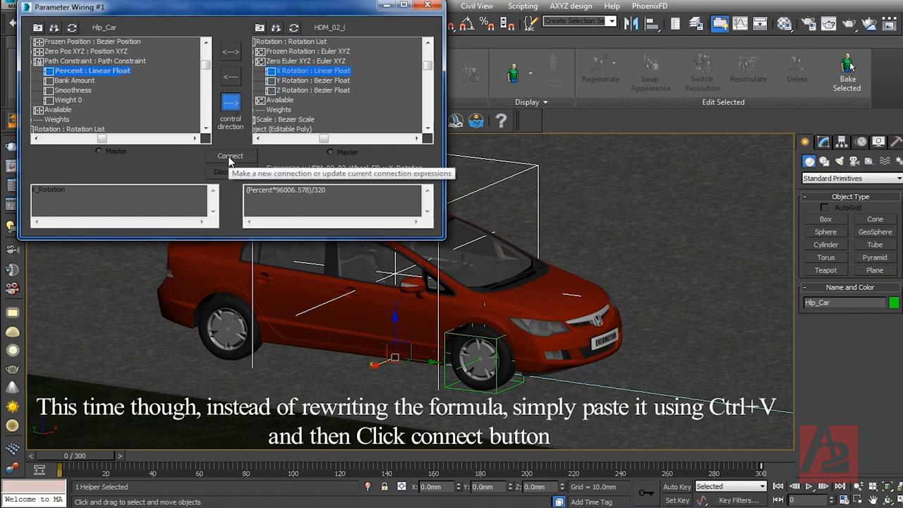
{"action": "left_click", "coordinate": [230, 155]}
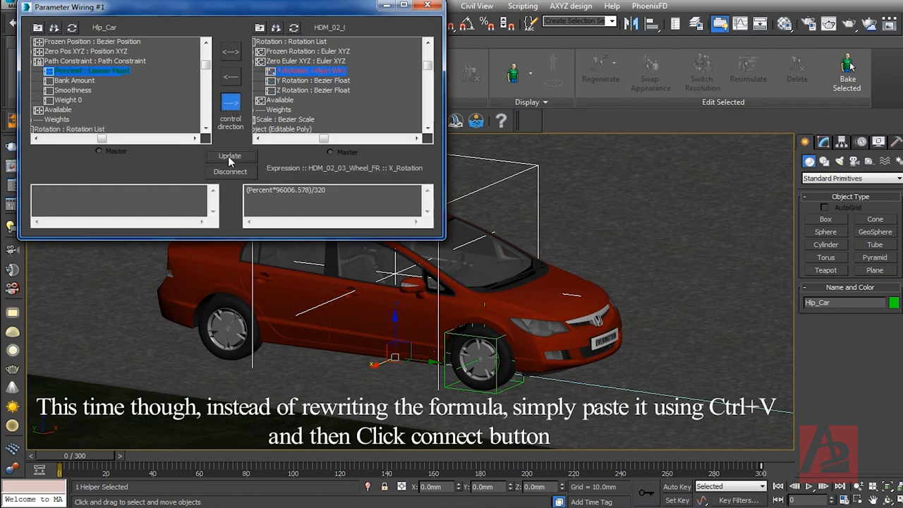
{"action": "left_click", "coordinate": [228, 155]}
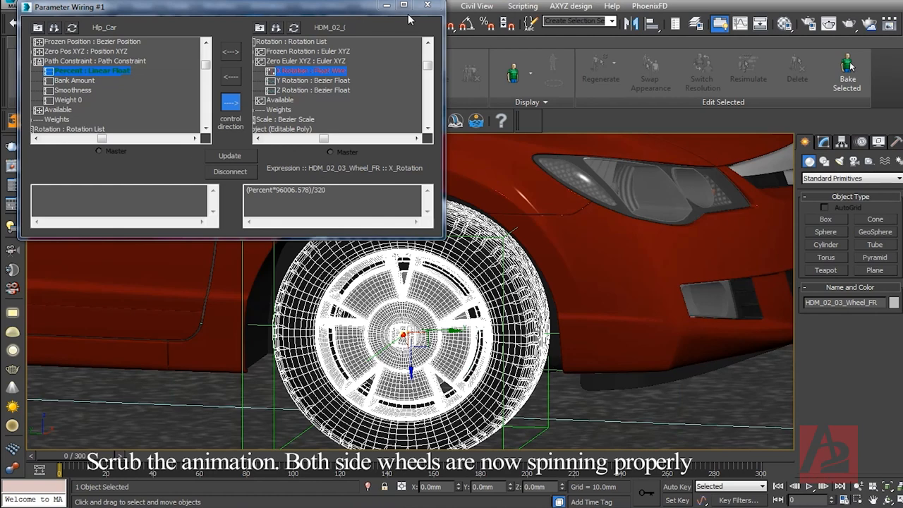
{"action": "left_click", "coordinate": [426, 6]}
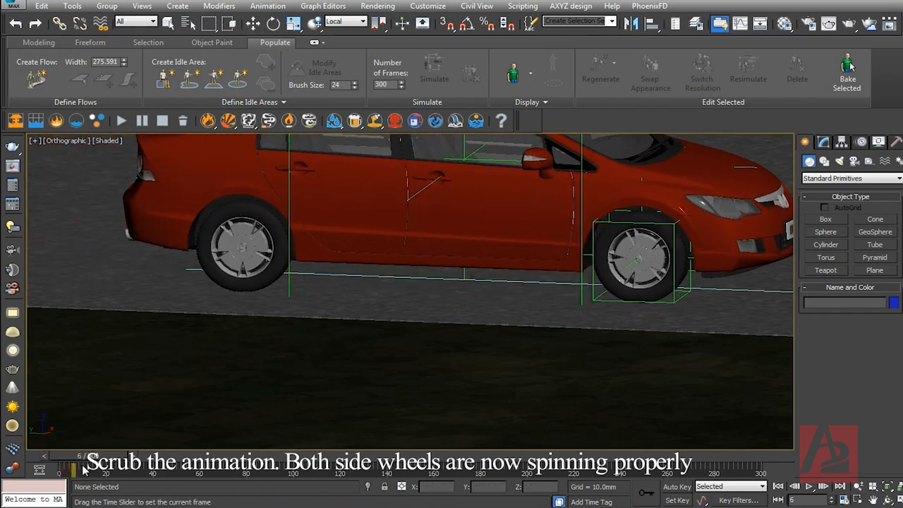
{"action": "left_click_drag", "start_coordinate": [82, 469], "coordinate": [63, 468]}
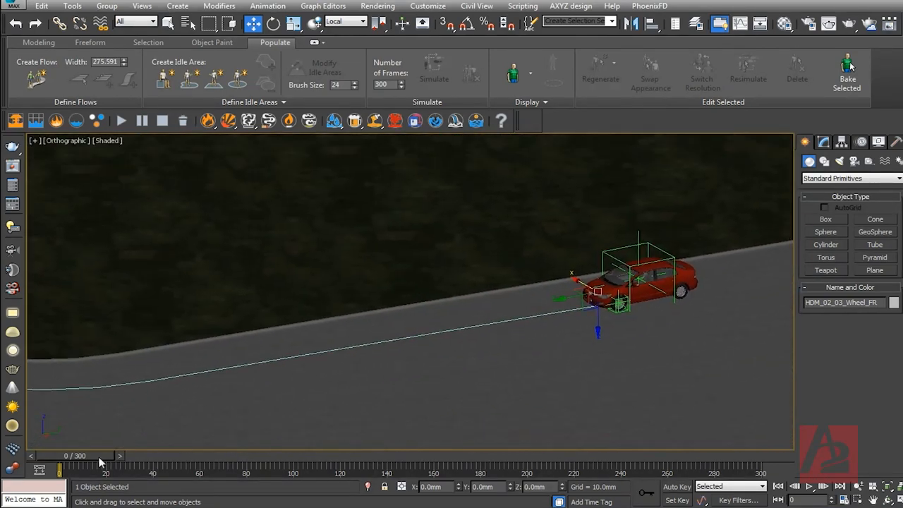
{"action": "left_click_drag", "start_coordinate": [59, 465], "coordinate": [99, 466]}
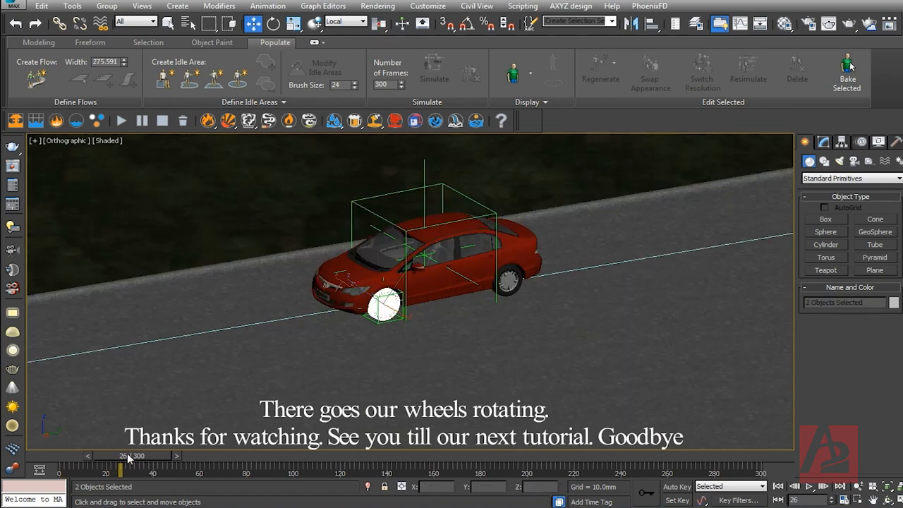
{"action": "left_click_drag", "start_coordinate": [130, 467], "coordinate": [148, 467]}
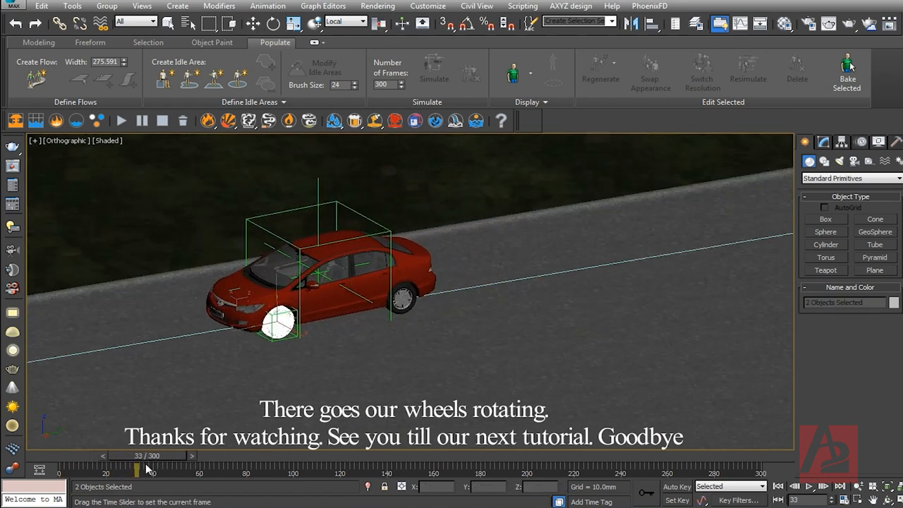
{"action": "left_click_drag", "start_coordinate": [138, 465], "coordinate": [59, 465]}
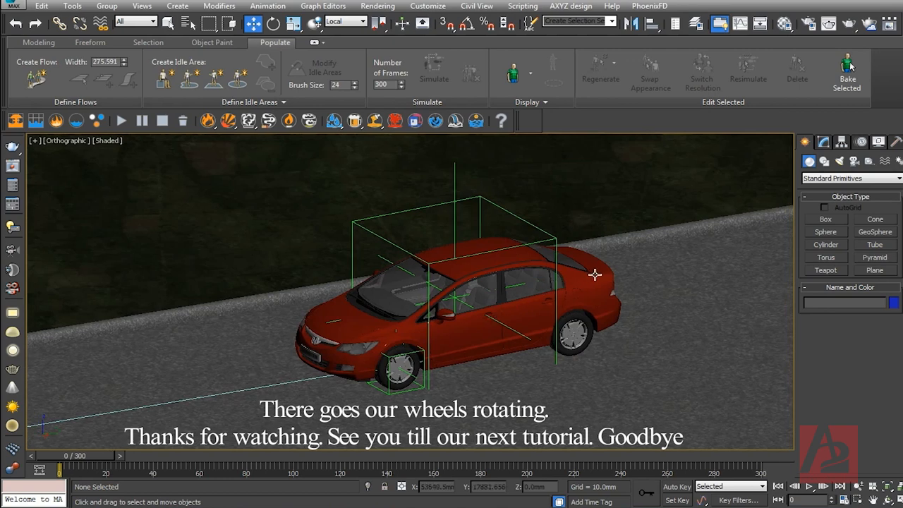
{"action": "mouse_move", "coordinate": [621, 291]}
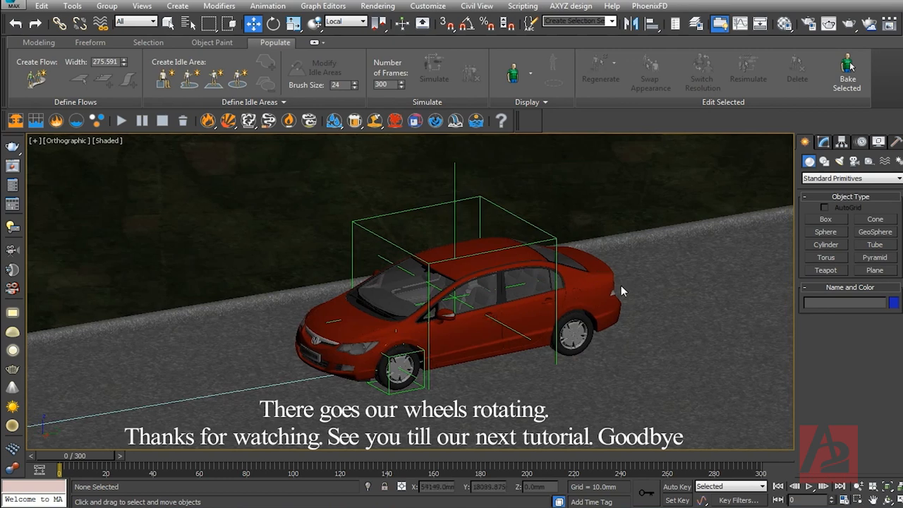